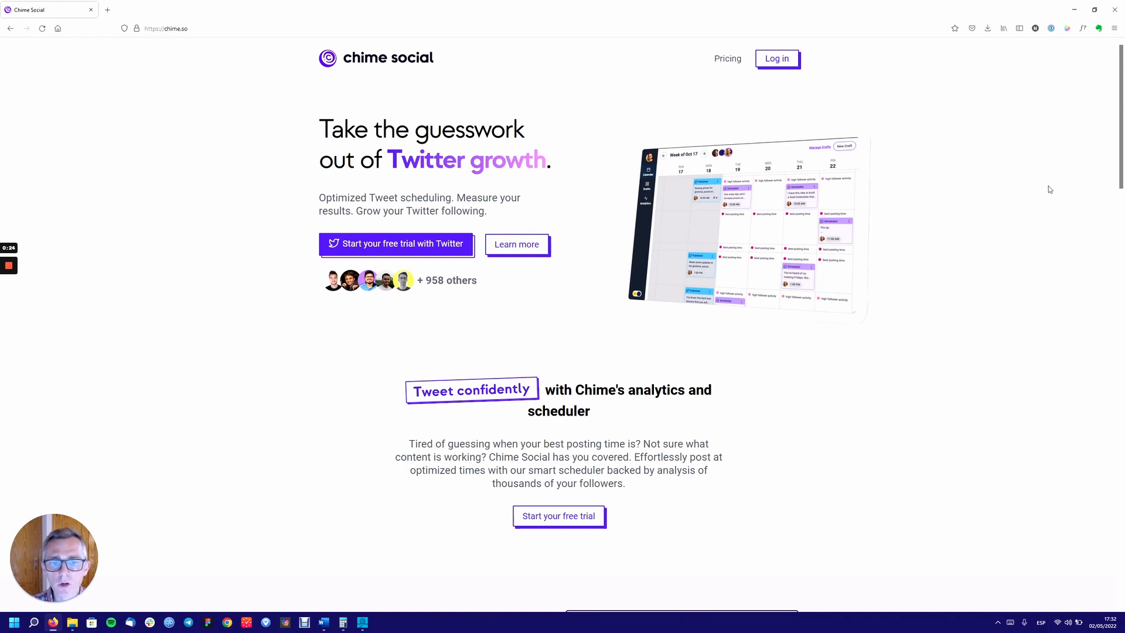
pyautogui.moveTo(776, 58)
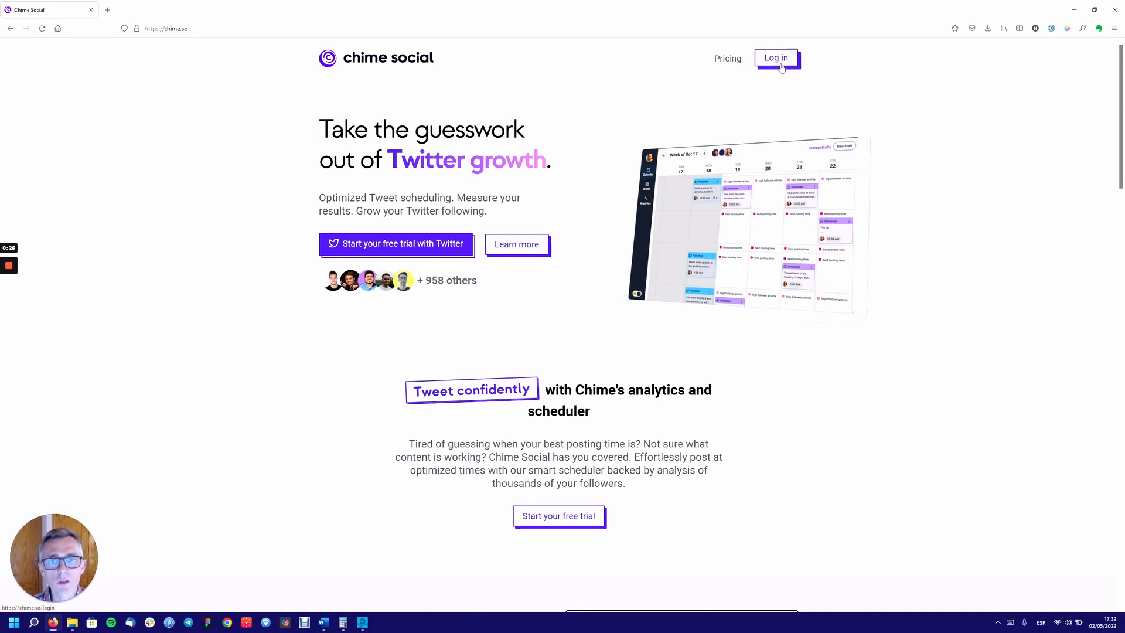
pyautogui.moveTo(715, 97)
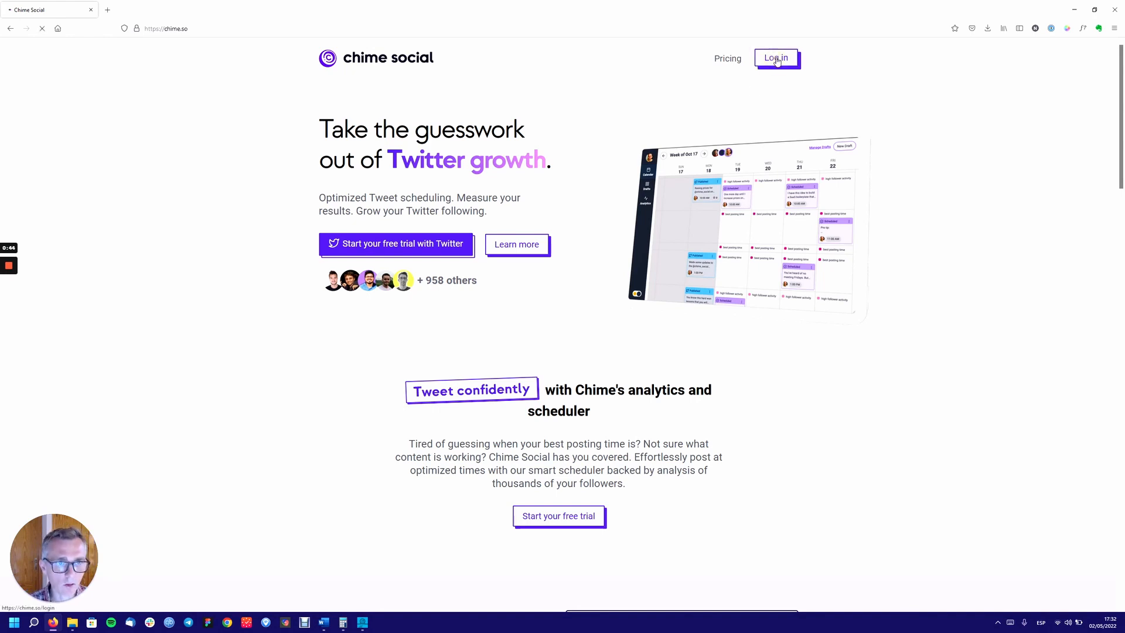
# - Reach the login page, return to the home page, then bring the login page up again
pyautogui.click(775, 58)
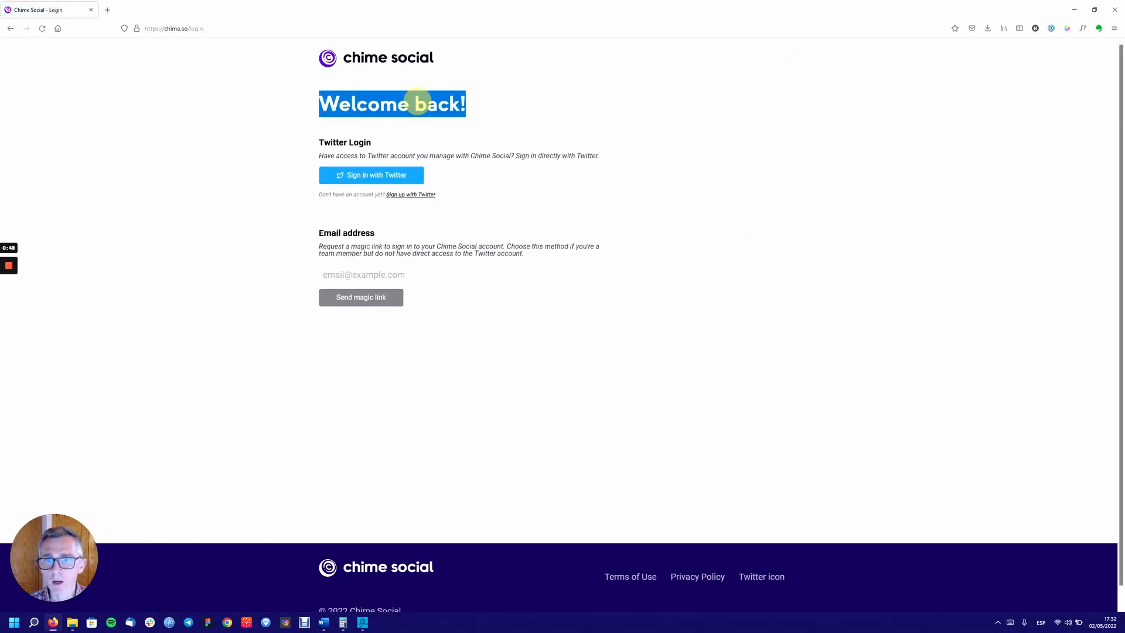
pyautogui.click(615, 115)
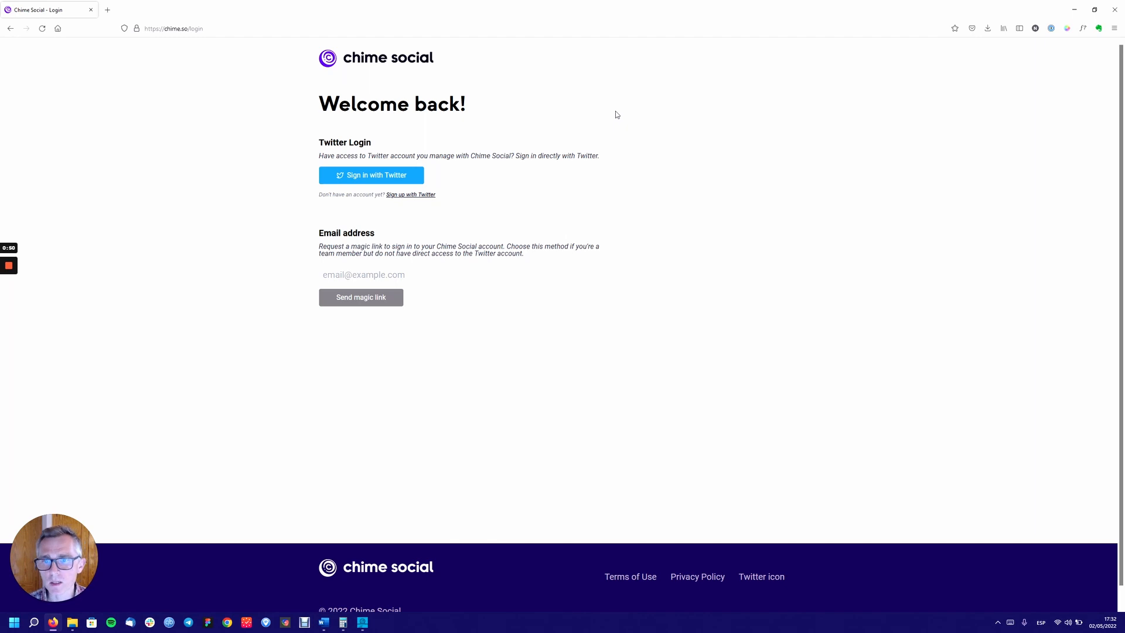
pyautogui.moveTo(400, 177)
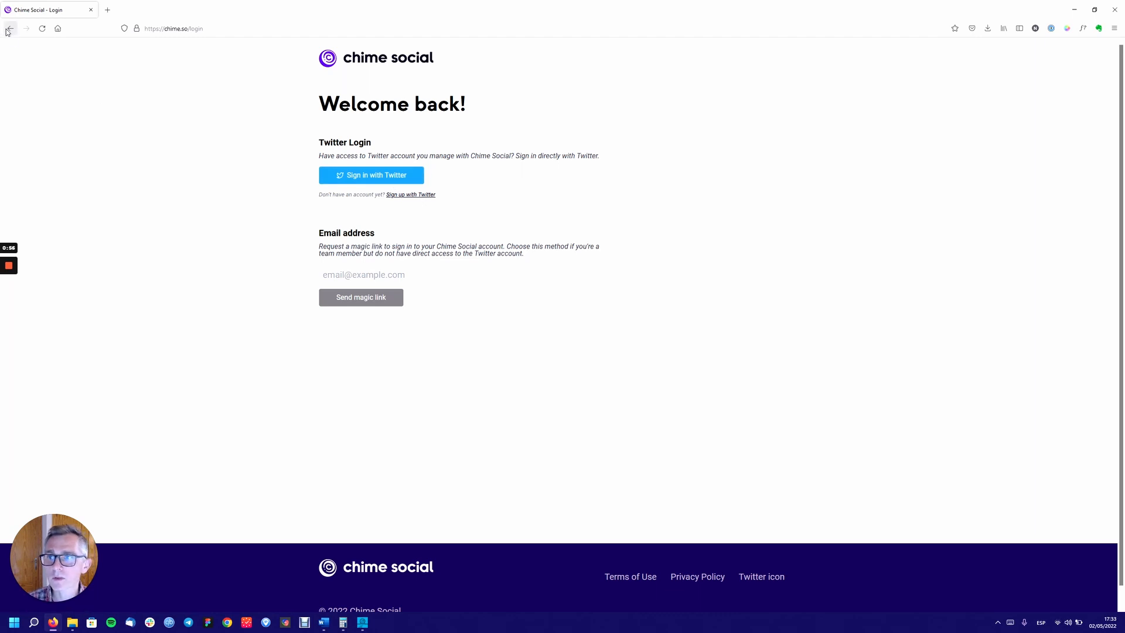
pyautogui.click(10, 29)
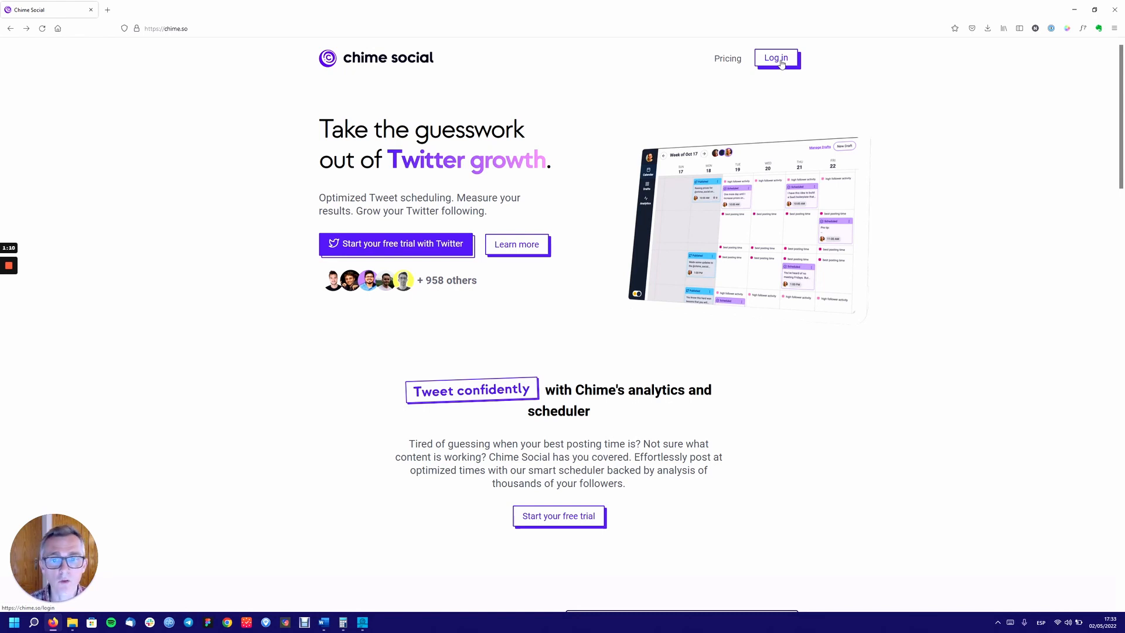
pyautogui.click(776, 58)
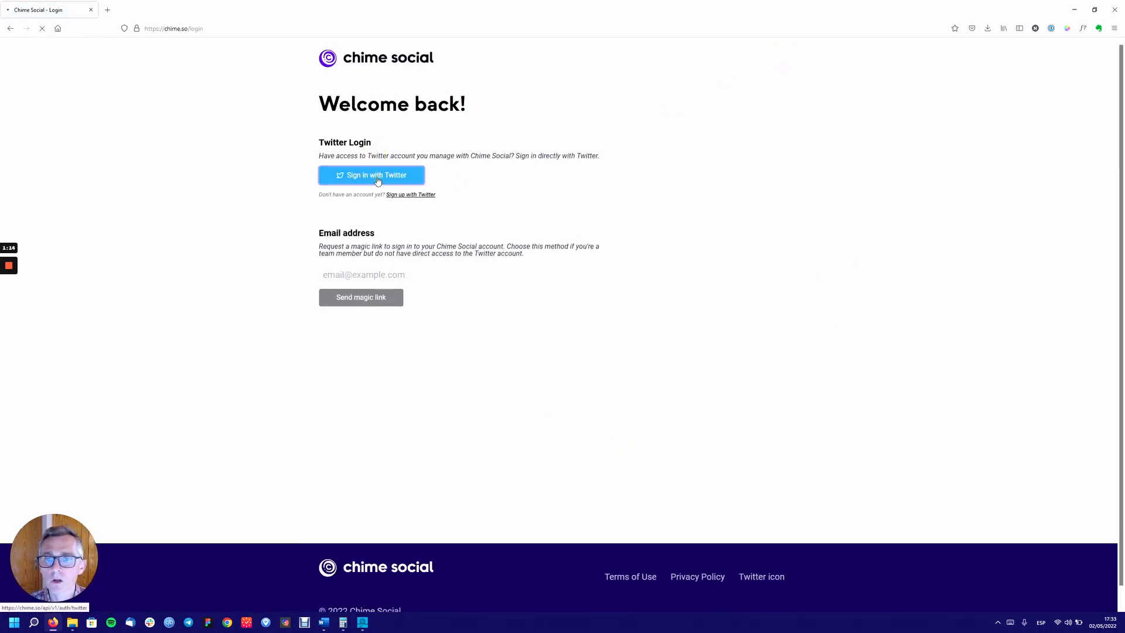
# - Sign in with the Twitter account and land on the 10 day free trial welcome page
pyautogui.click(371, 176)
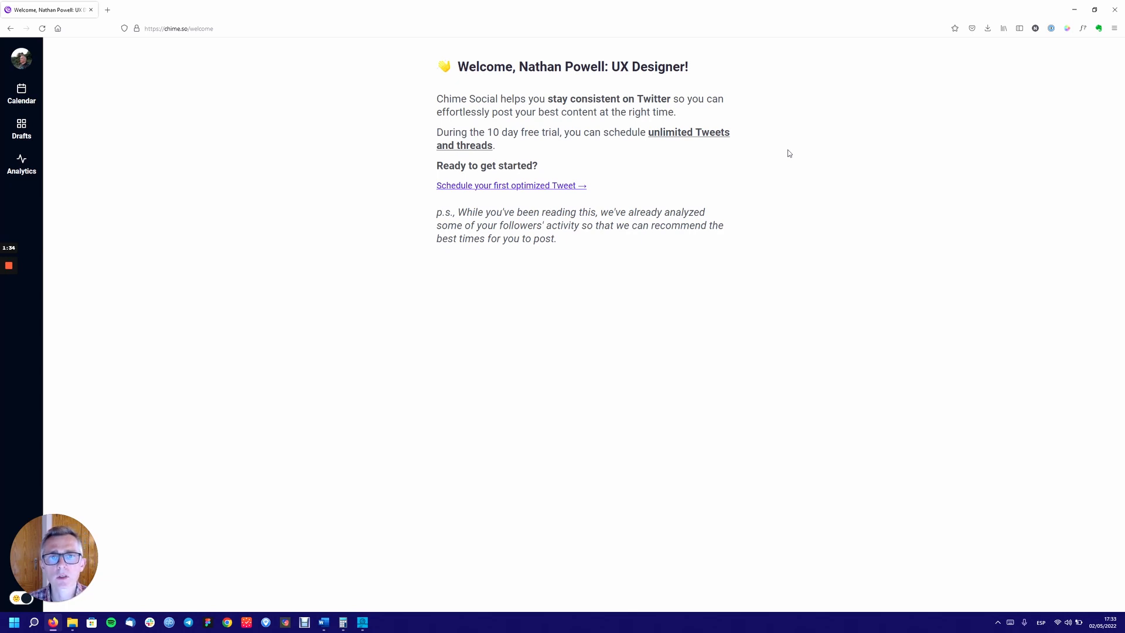
pyautogui.moveTo(801, 132)
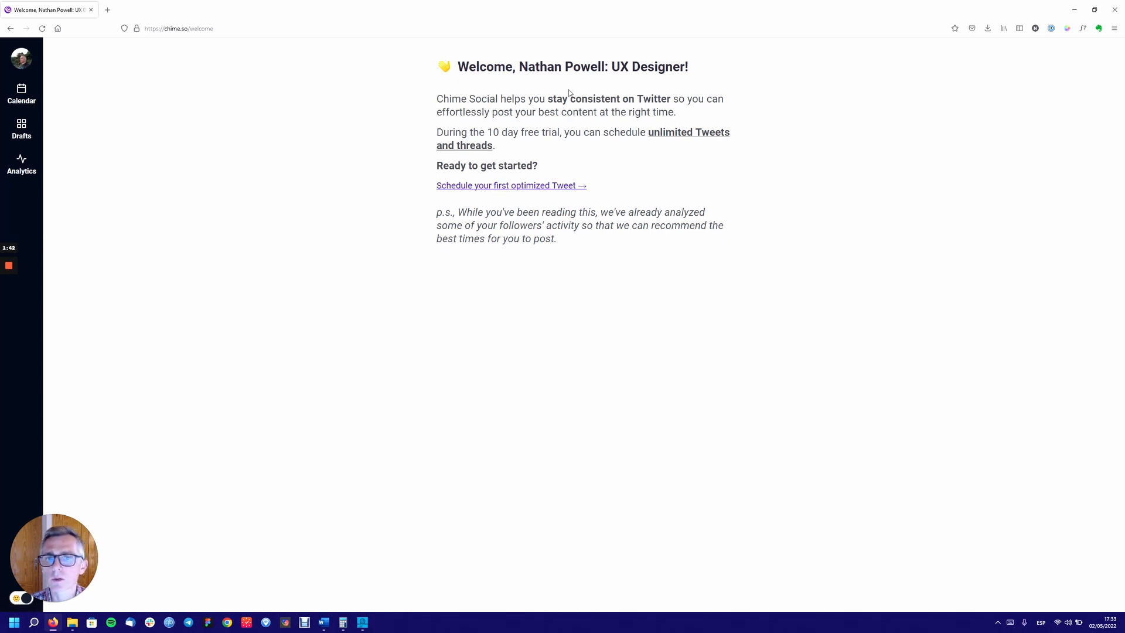
pyautogui.moveTo(674, 263)
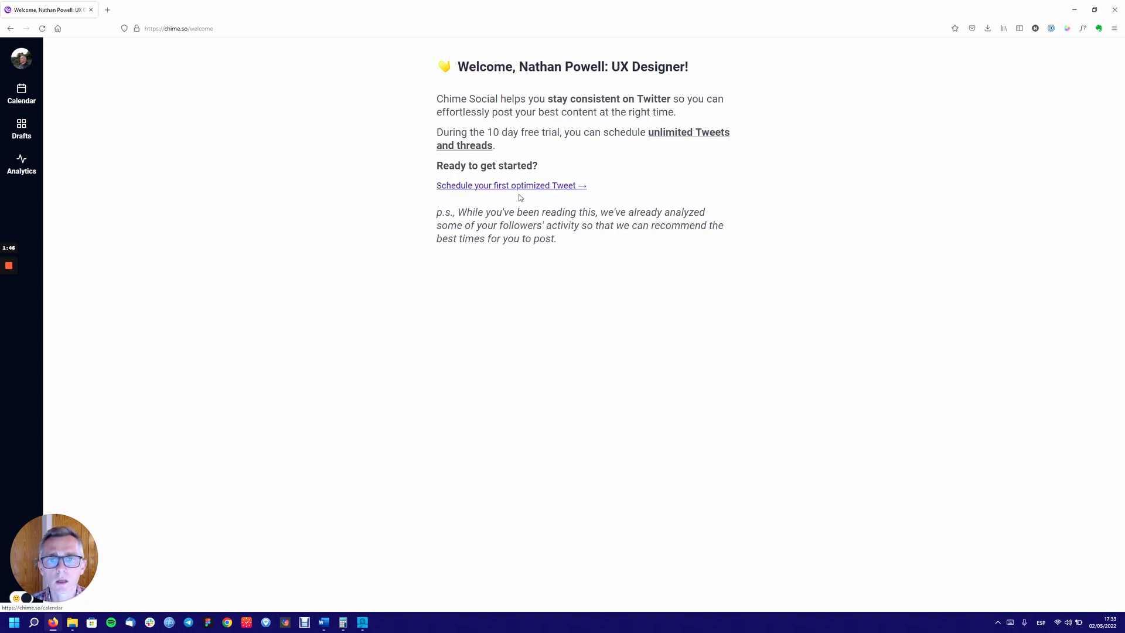
pyautogui.moveTo(630, 188)
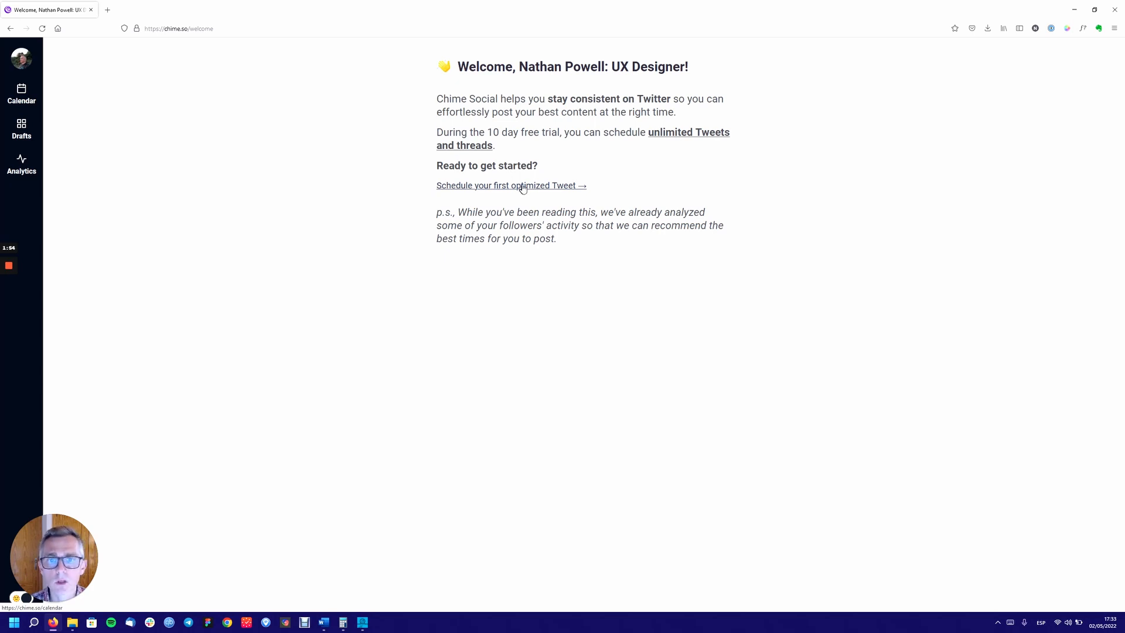
pyautogui.doubleClick(670, 132)
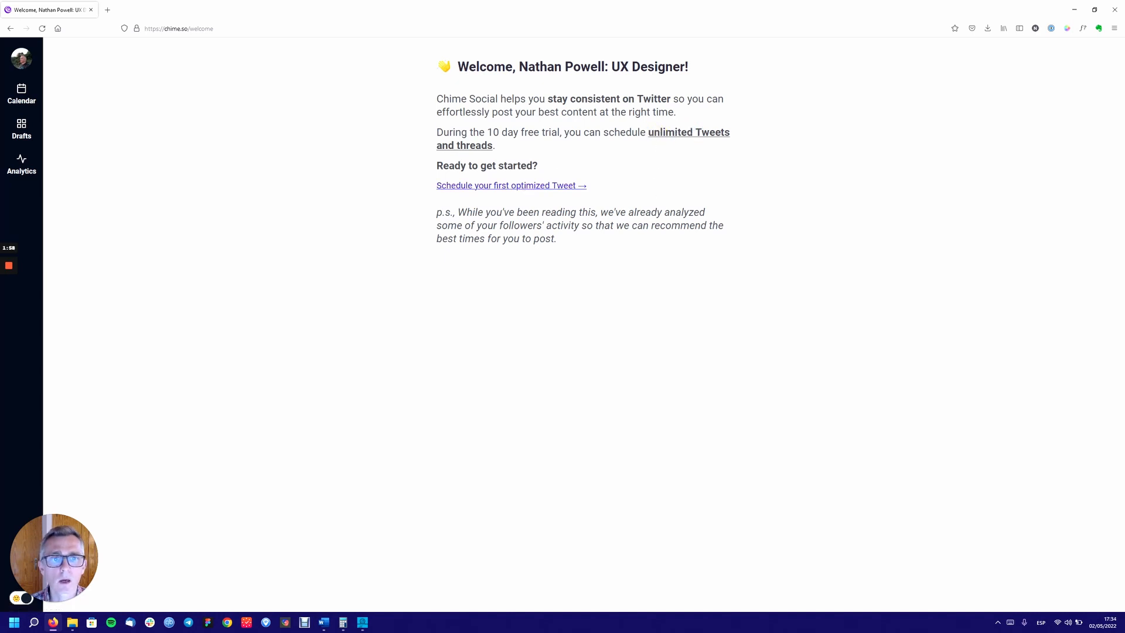
pyautogui.moveTo(647, 132); pyautogui.dragTo(493, 145)
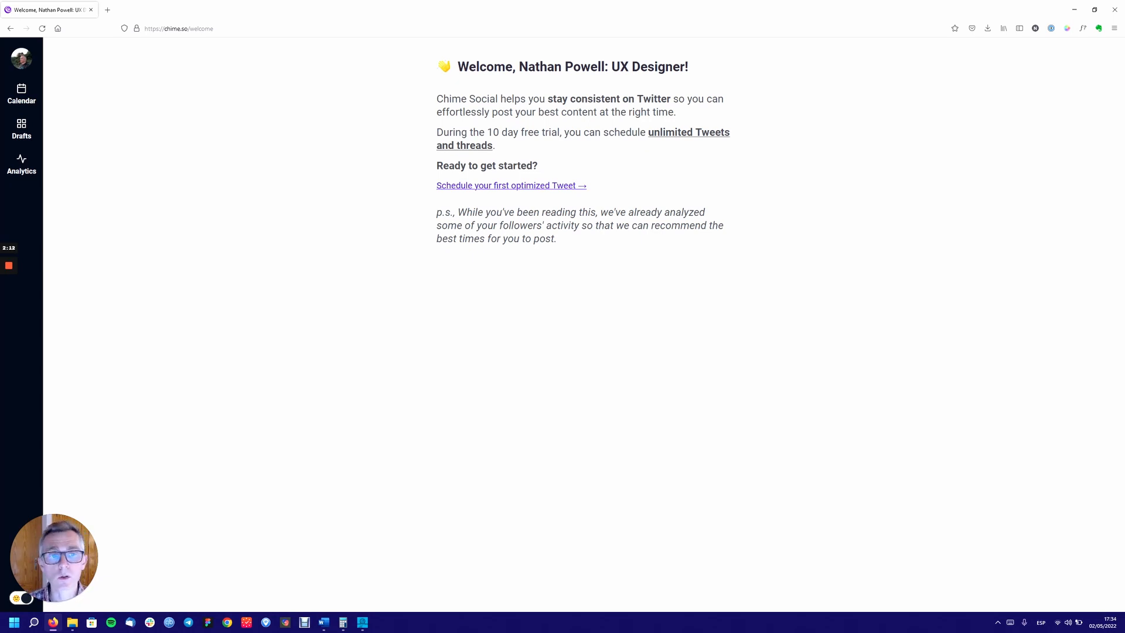
pyautogui.moveTo(649, 132); pyautogui.dragTo(493, 145)
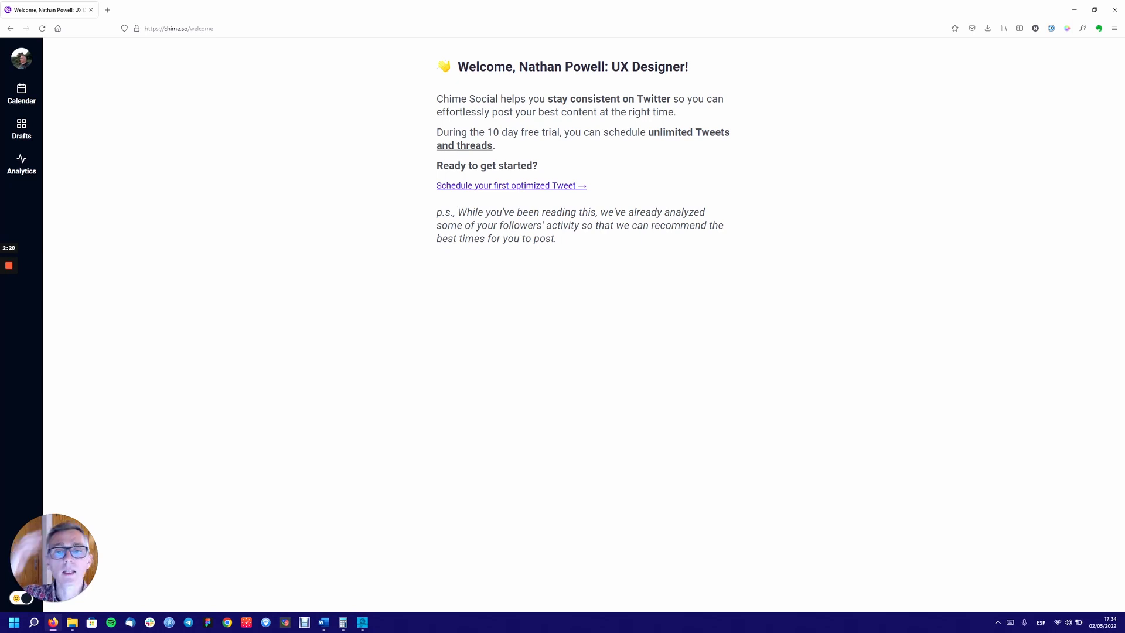
pyautogui.moveTo(574, 181)
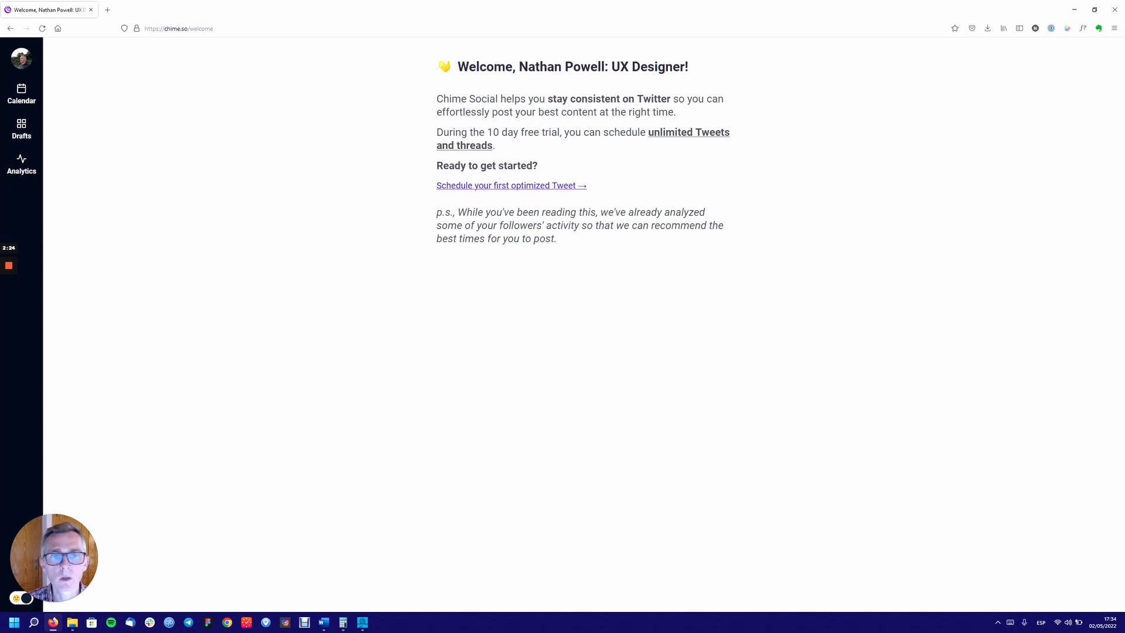
pyautogui.moveTo(508, 177)
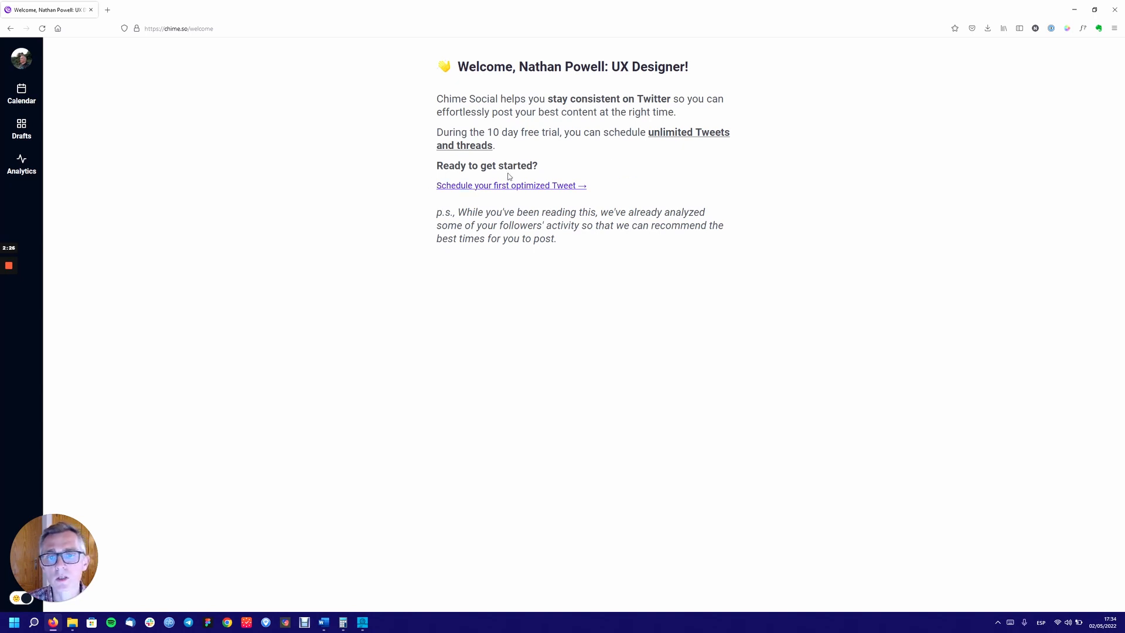
pyautogui.moveTo(560, 135)
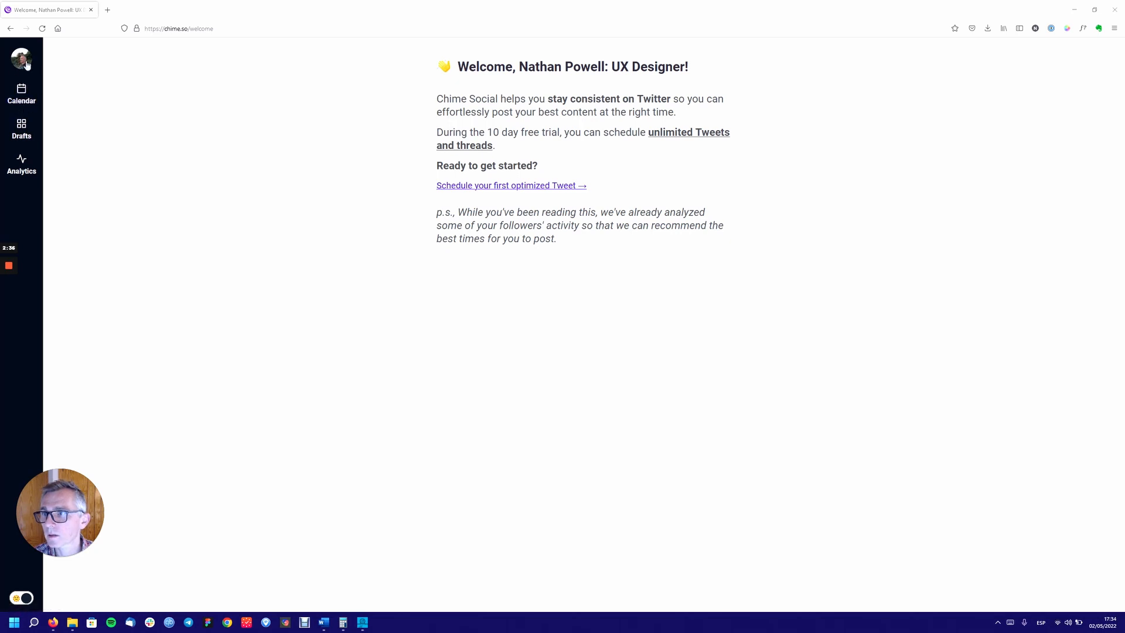
pyautogui.moveTo(22, 140)
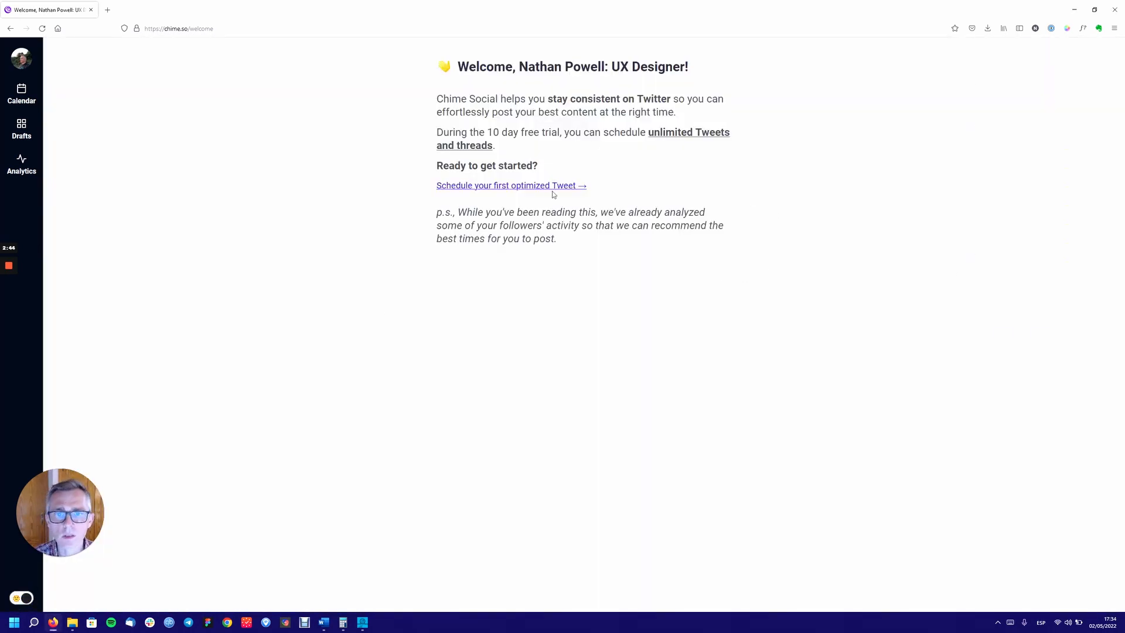
# - Start scheduling a first optimized tweet, landing on the May 1–7 weekly calendar
pyautogui.click(511, 185)
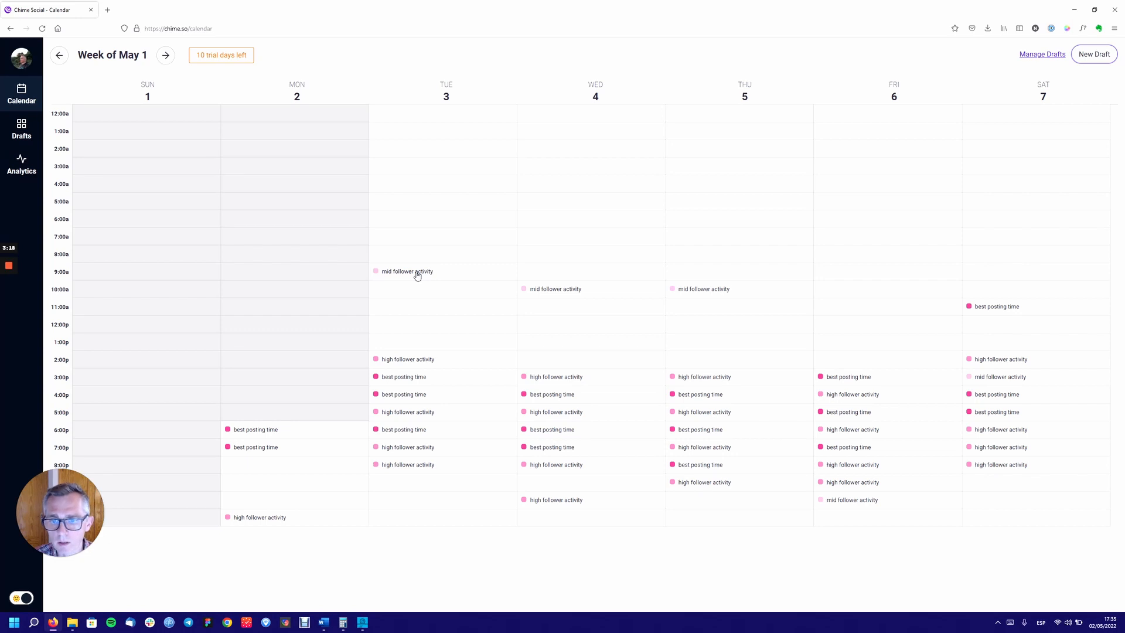
pyautogui.moveTo(437, 368)
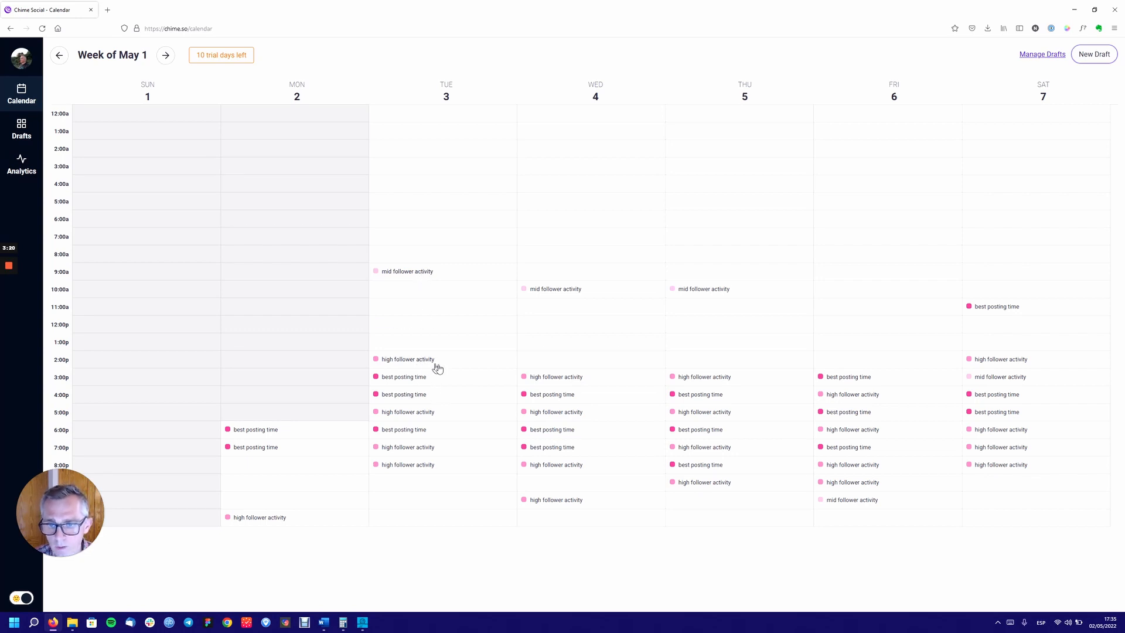
pyautogui.moveTo(418, 416)
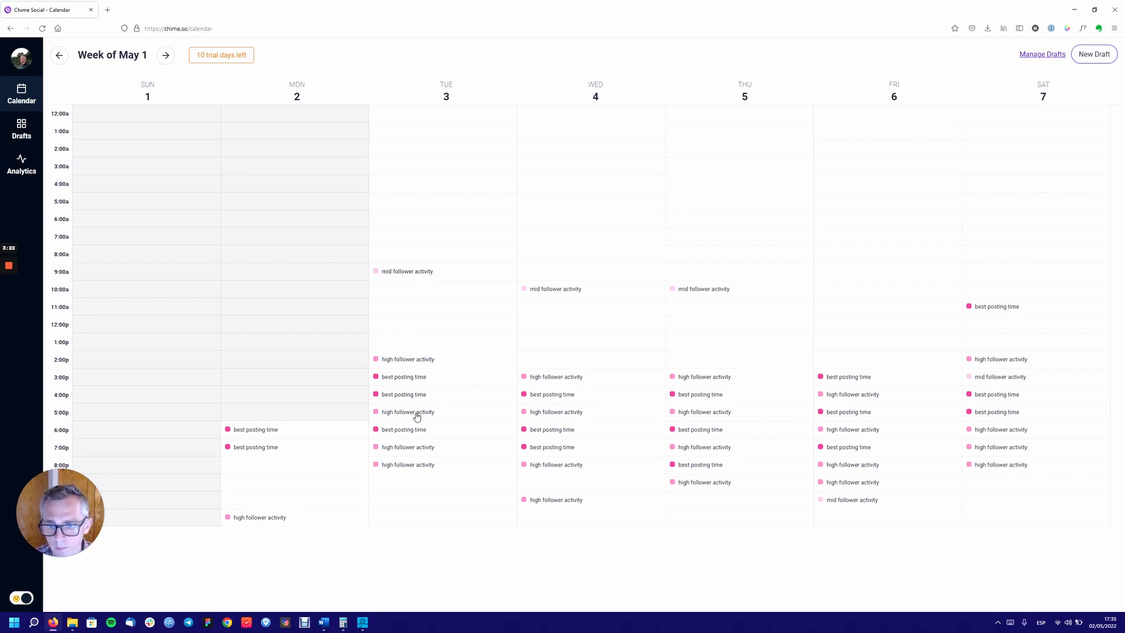
pyautogui.moveTo(423, 275)
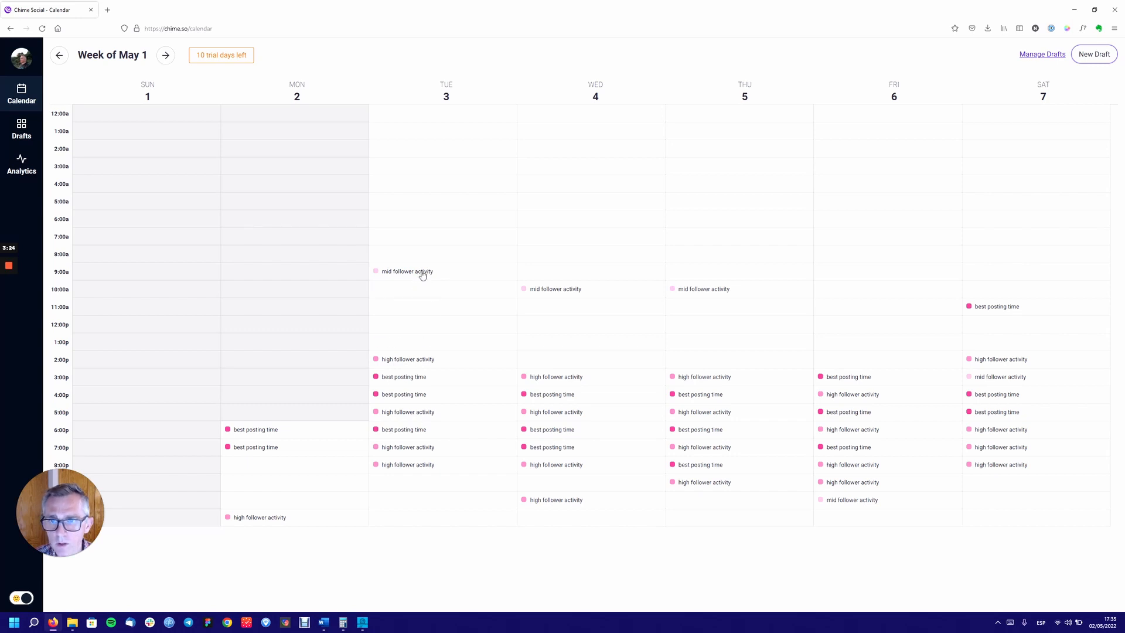
pyautogui.moveTo(591, 216)
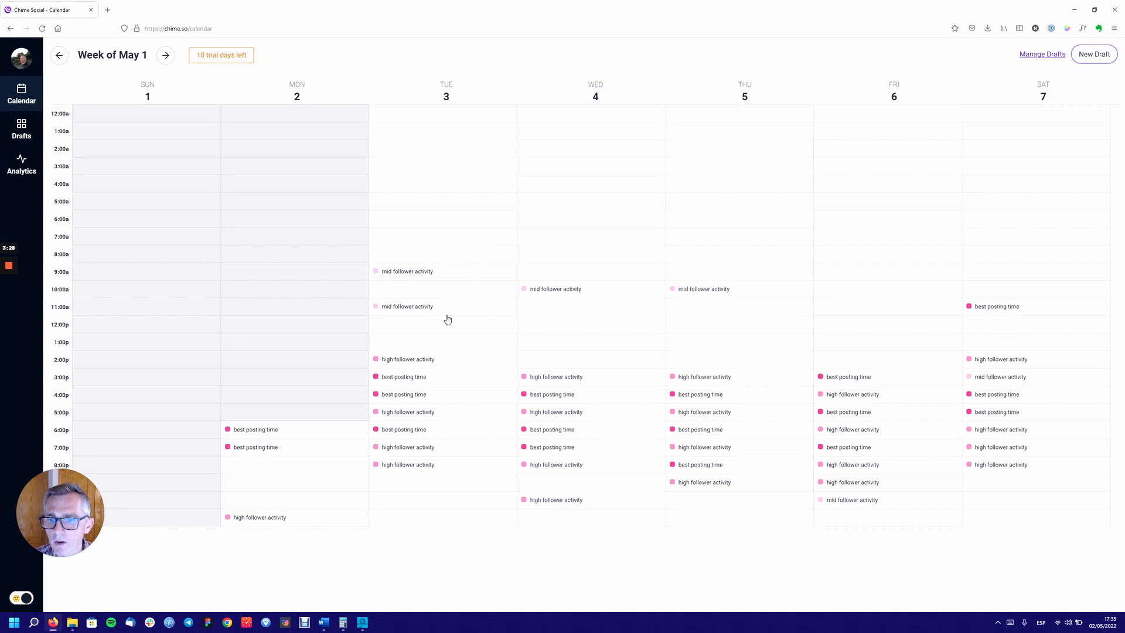
pyautogui.moveTo(443, 314)
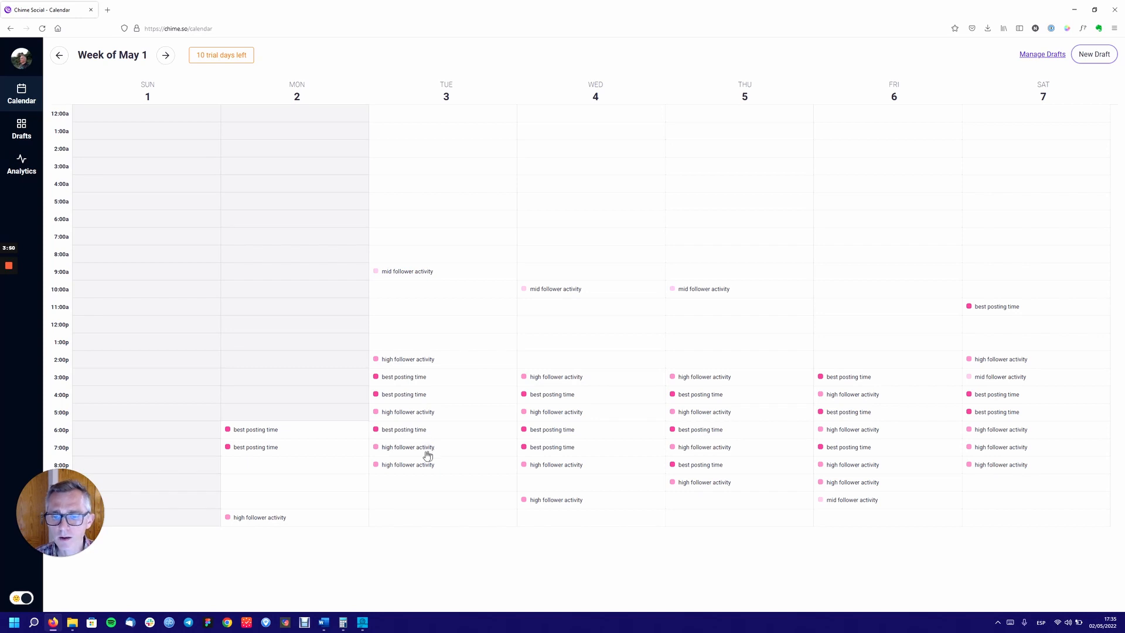
pyautogui.moveTo(388, 451)
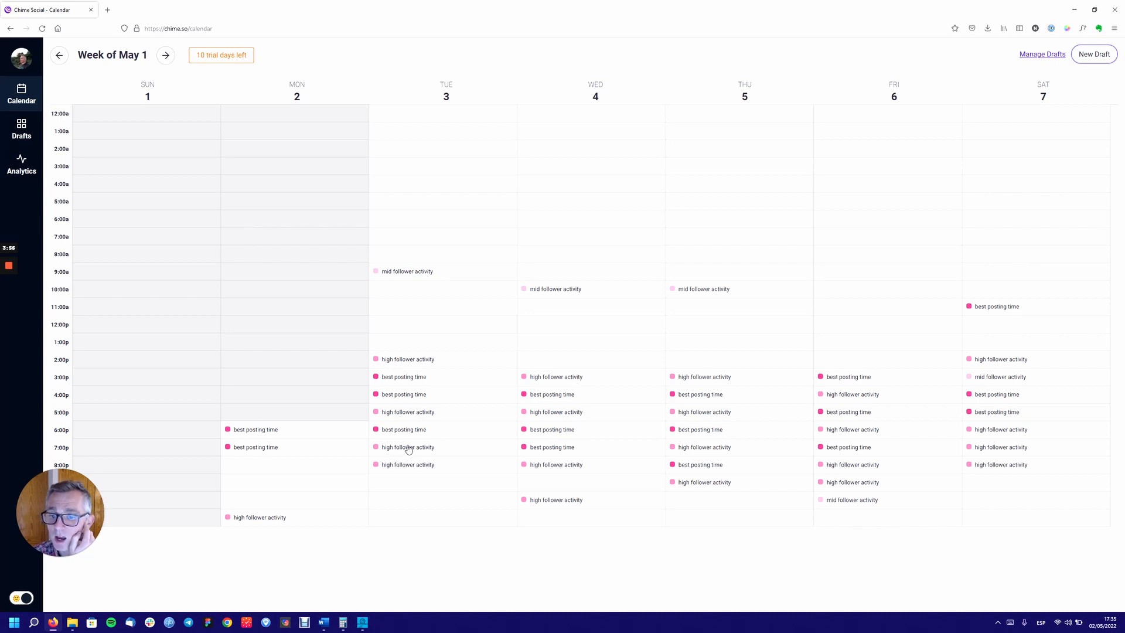
pyautogui.moveTo(404, 454)
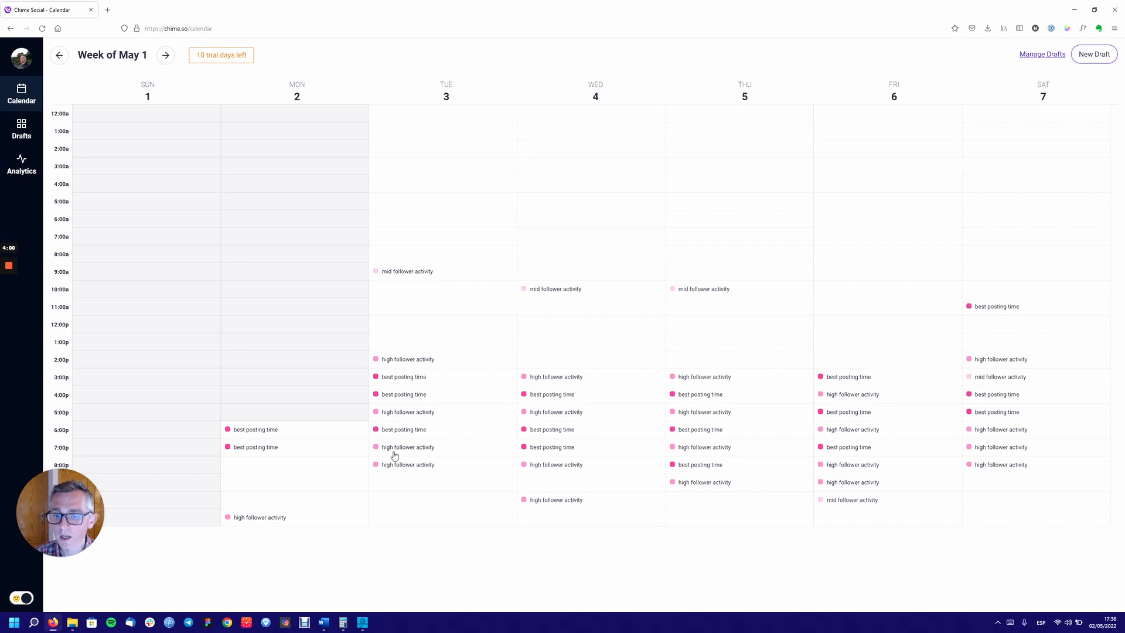
pyautogui.moveTo(388, 452)
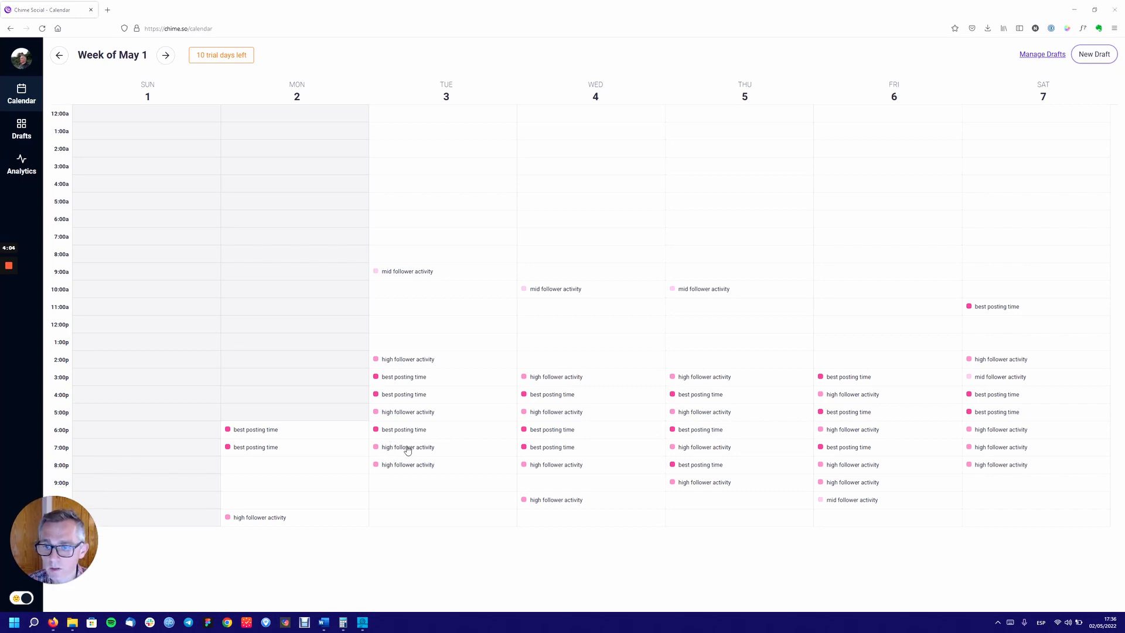
pyautogui.moveTo(425, 464)
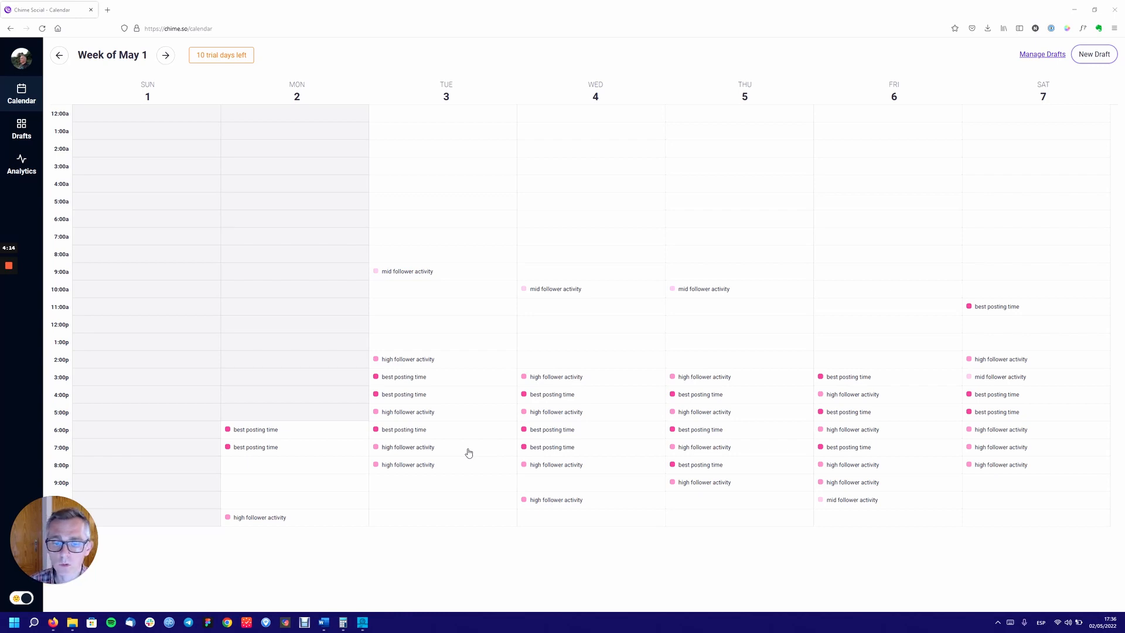
pyautogui.moveTo(509, 396)
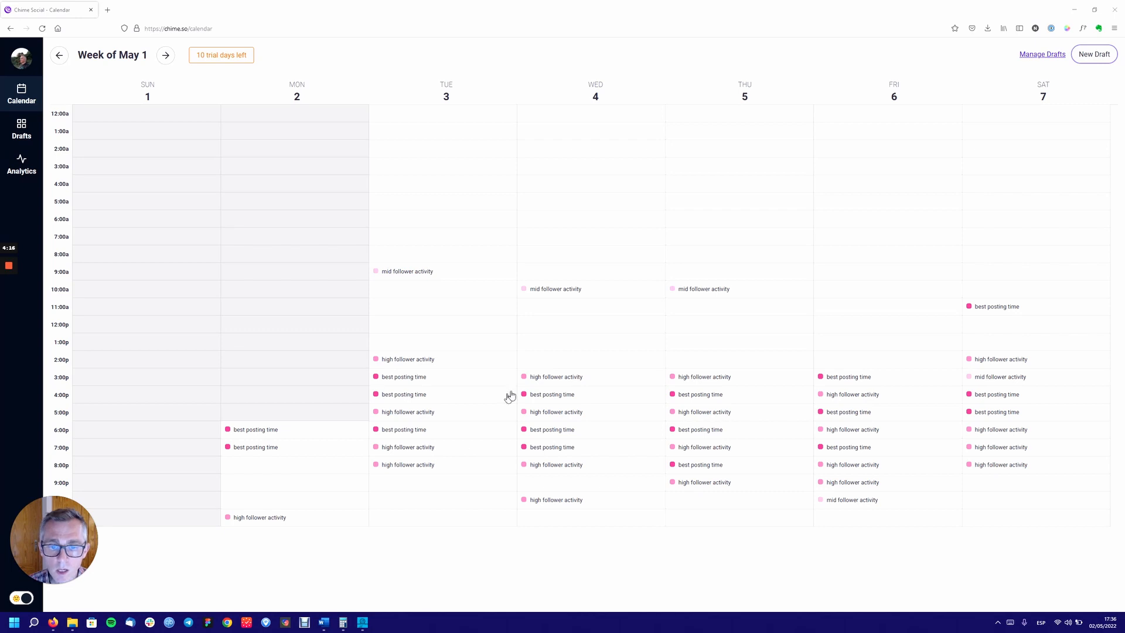
pyautogui.moveTo(405, 394)
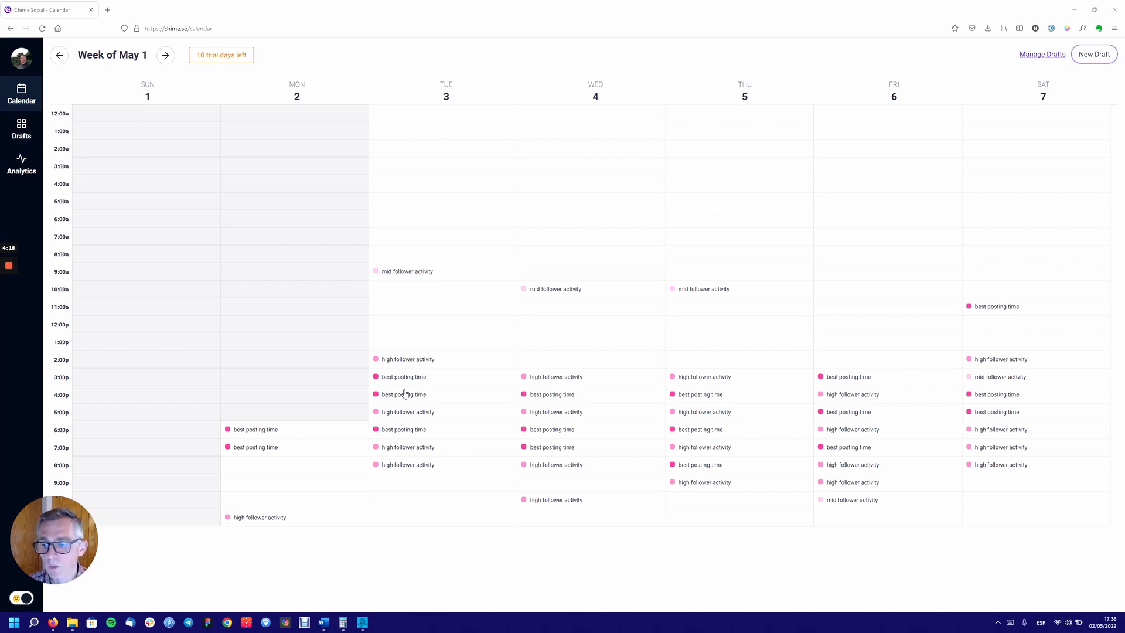
pyautogui.moveTo(394, 378)
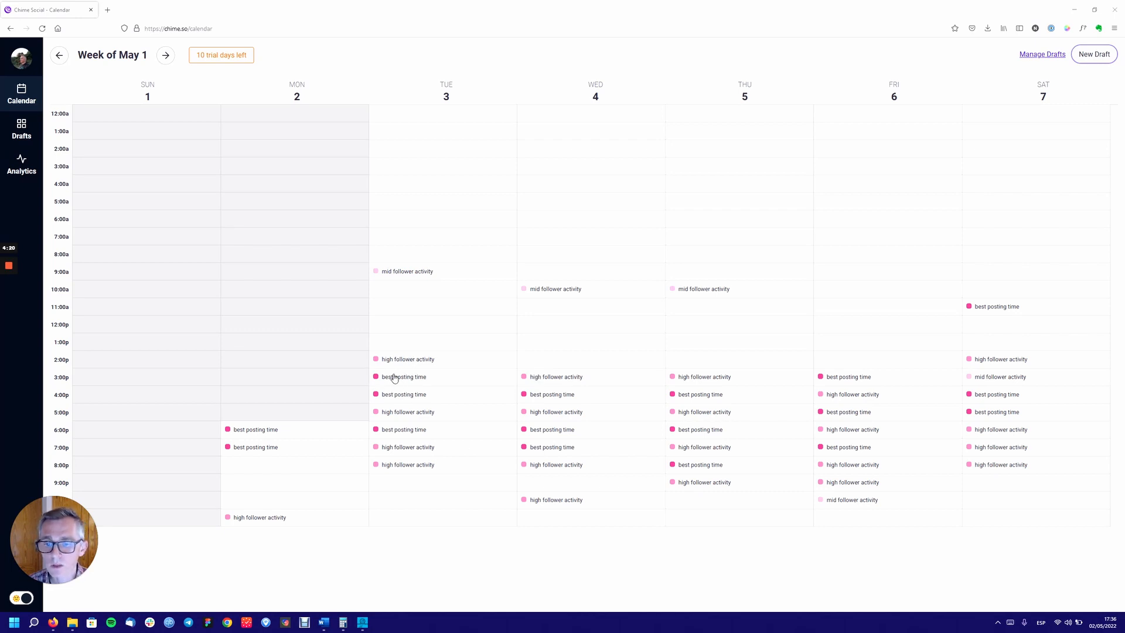
pyautogui.moveTo(483, 406)
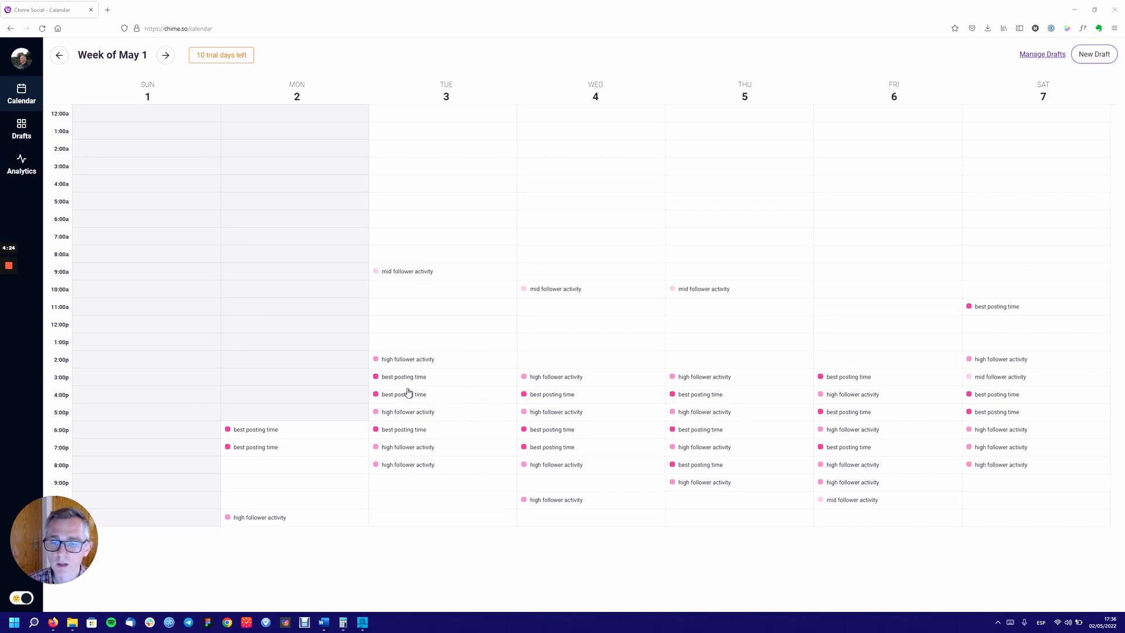
pyautogui.moveTo(451, 393)
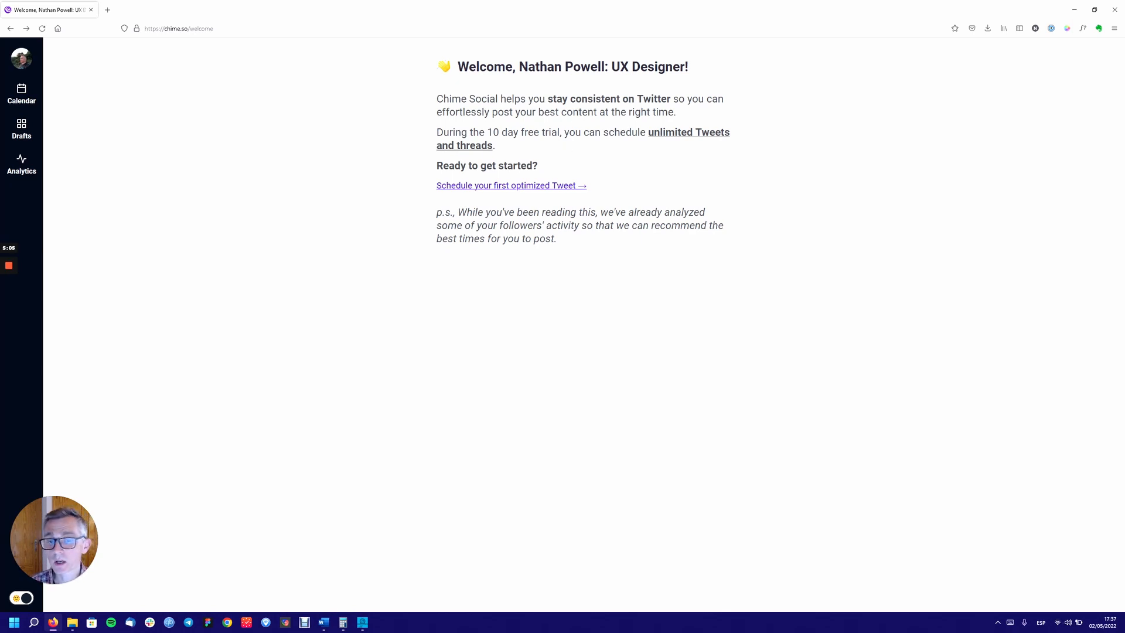
# - Highlight the note about follower activity being analysed, then clear the highlight
pyautogui.moveTo(464, 211); pyautogui.dragTo(553, 239)
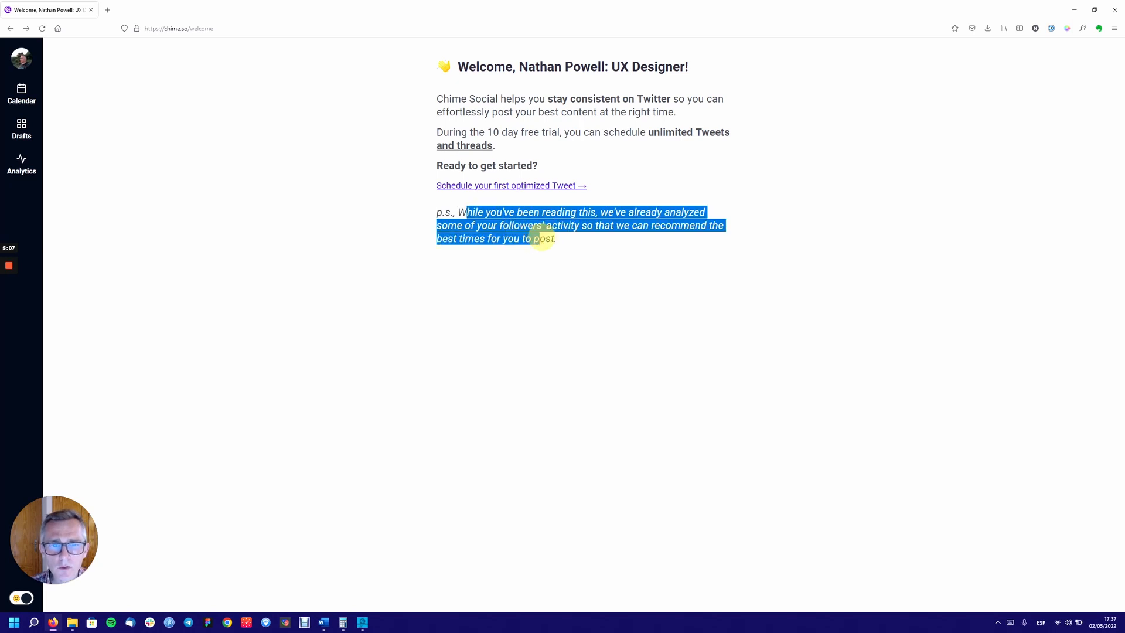
pyautogui.click(592, 243)
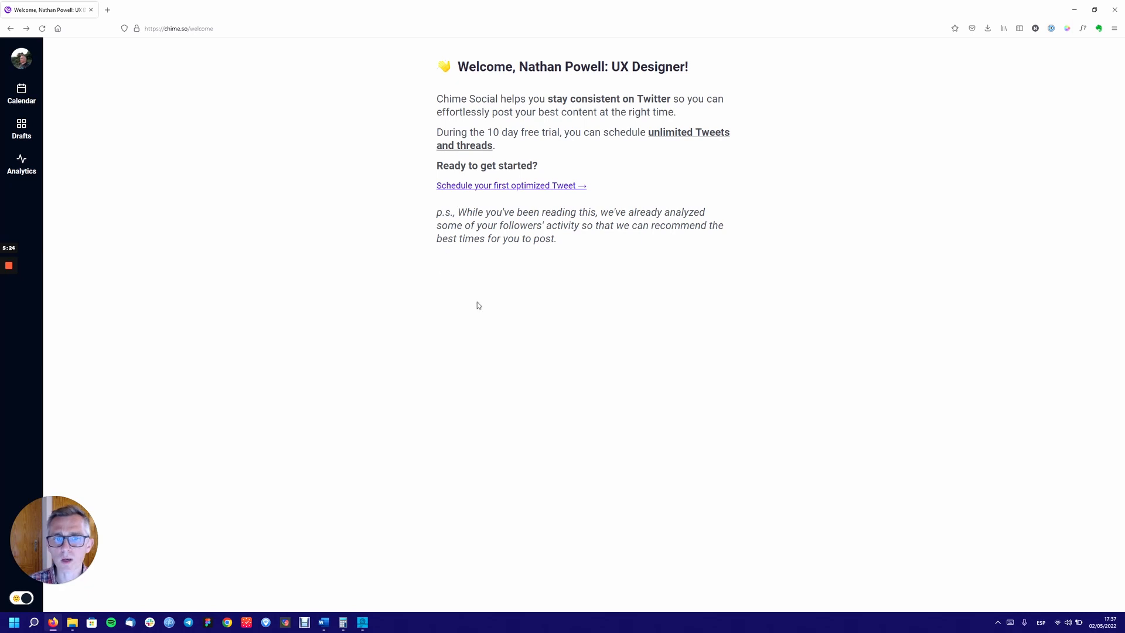
pyautogui.moveTo(502, 297)
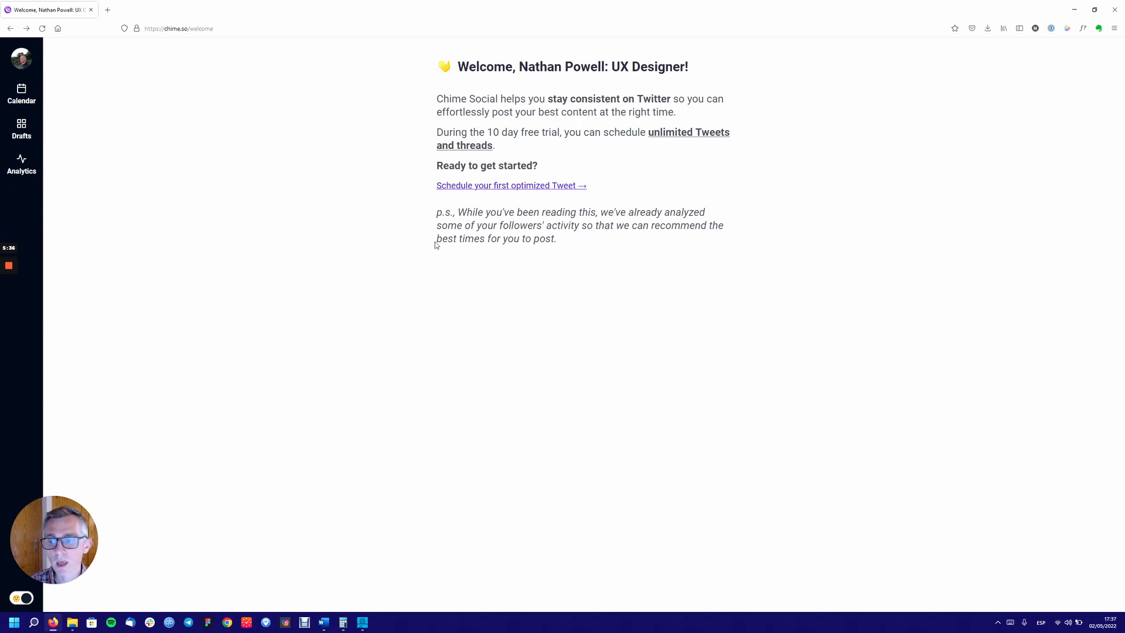
pyautogui.moveTo(437, 261)
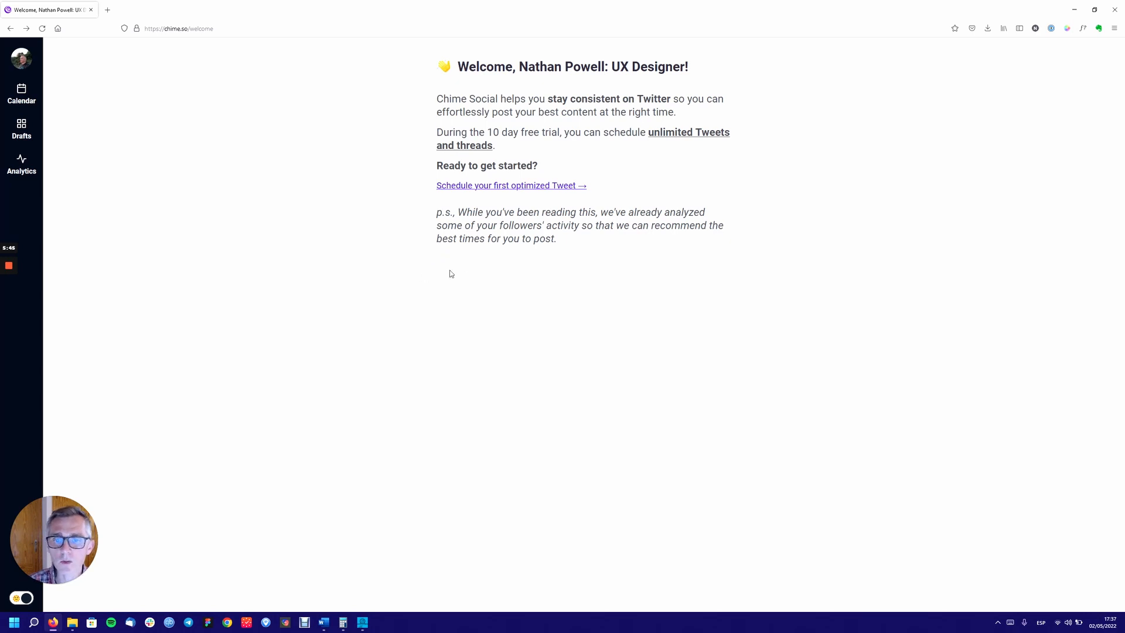
pyautogui.moveTo(445, 266)
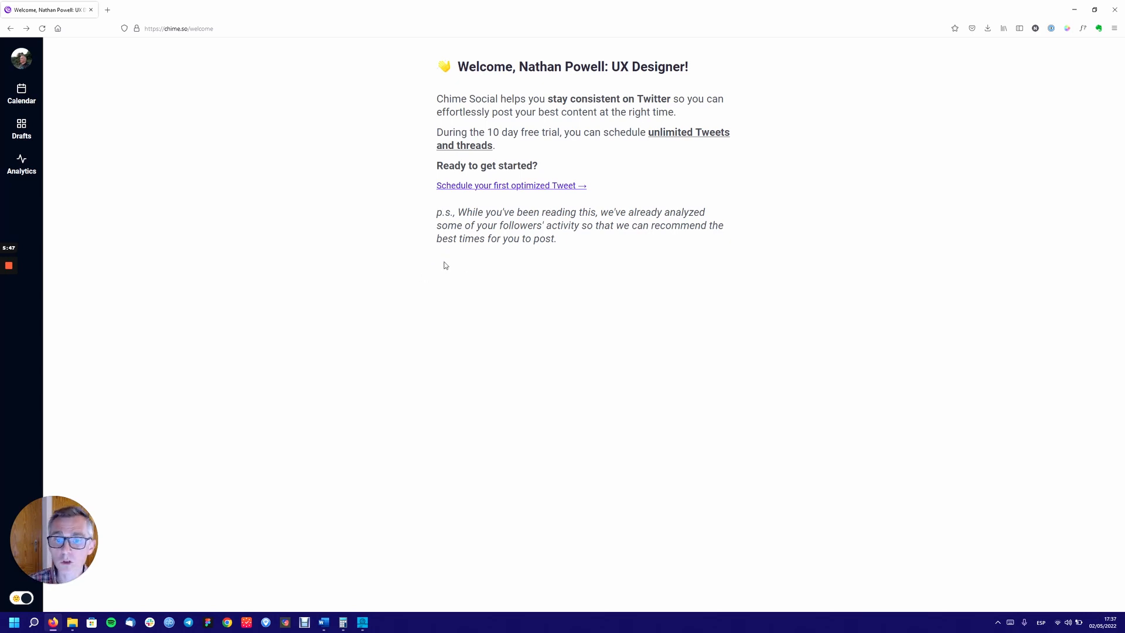
pyautogui.moveTo(493, 298)
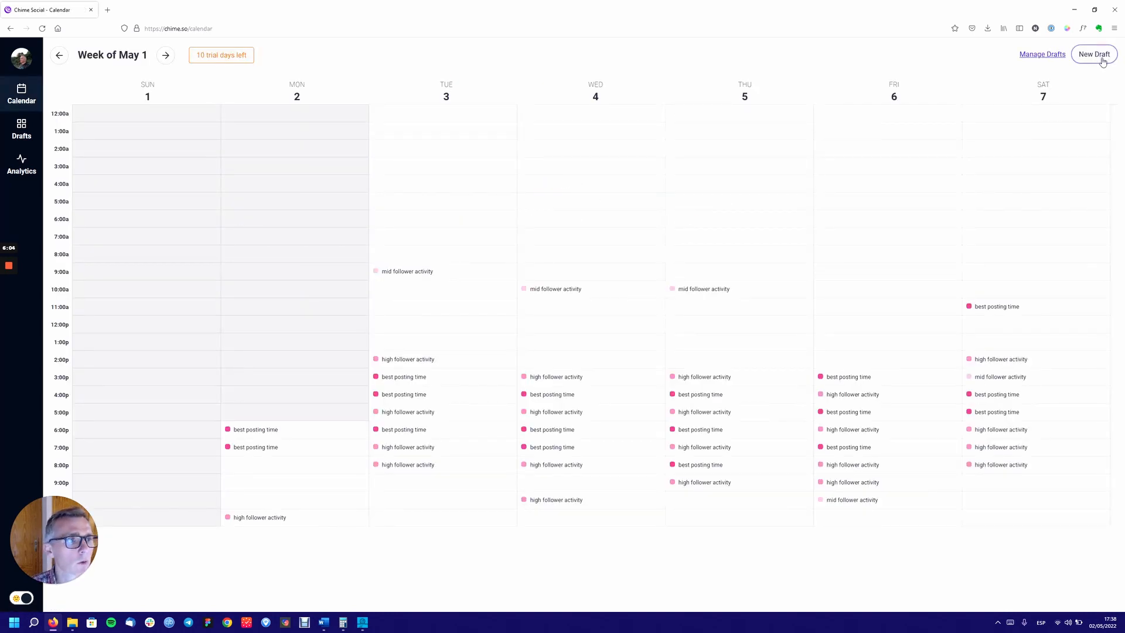
# - Create a new empty draft and write 'This is my first tweet here.' as its first tweet
pyautogui.click(1093, 54)
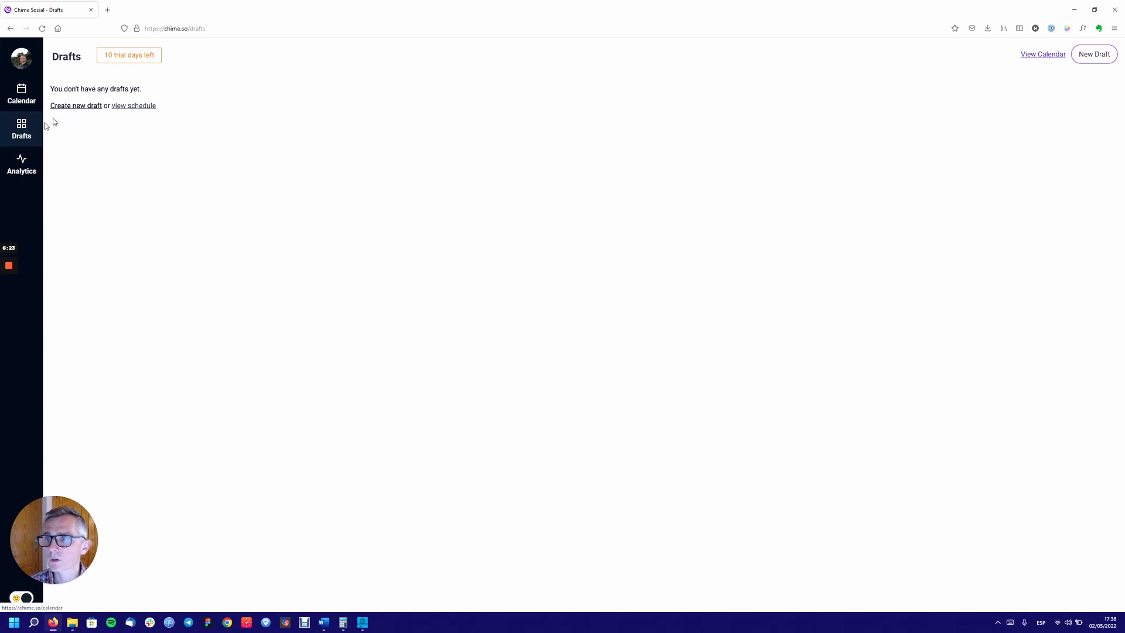
pyautogui.click(1094, 53)
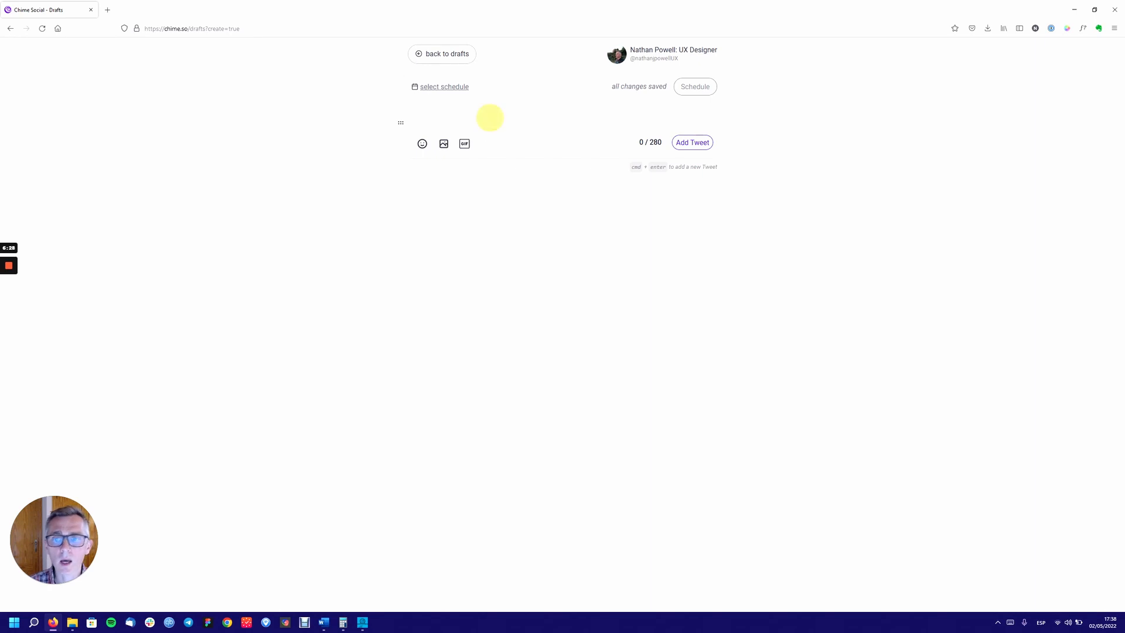
pyautogui.click(431, 121)
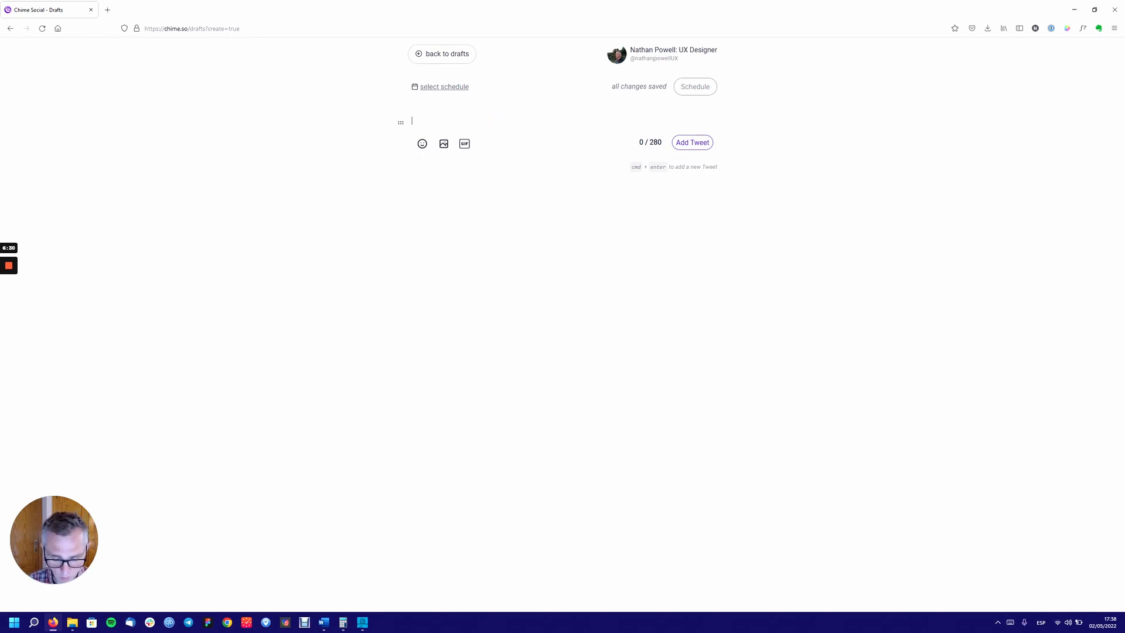
pyautogui.write('This is my')
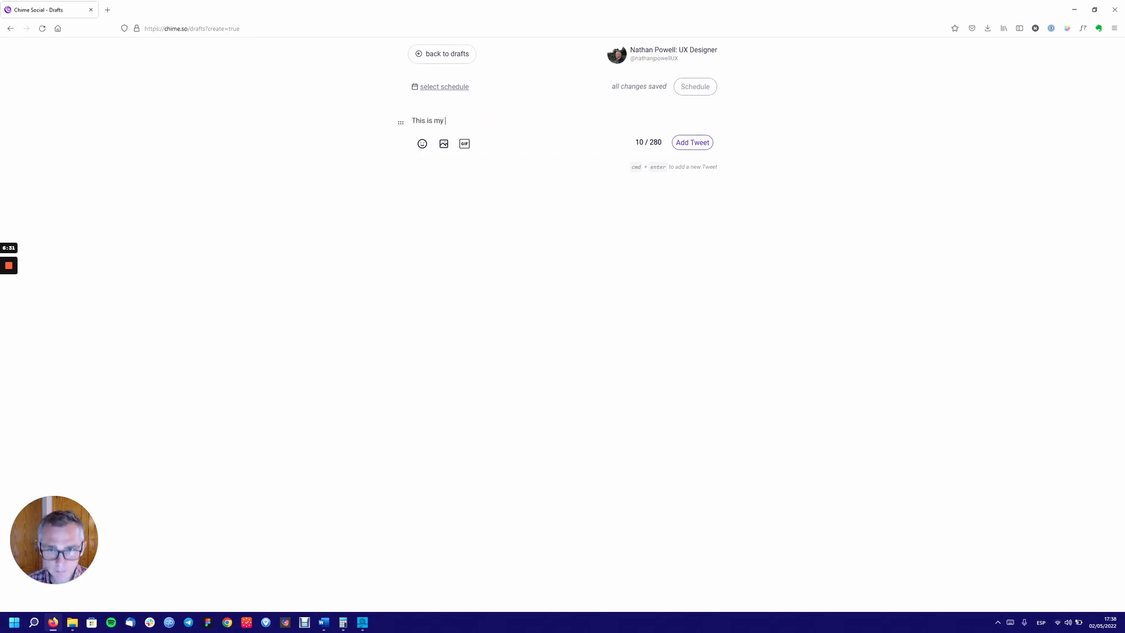
pyautogui.write('first tweet here.')
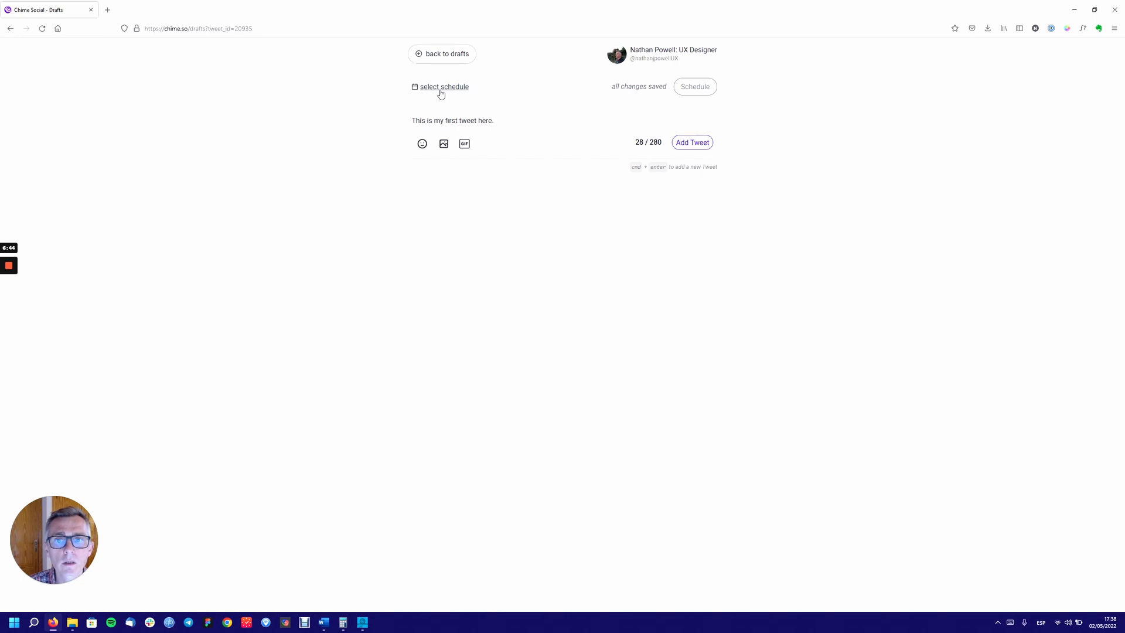
# - Pick the suggested 7:00 PM today slot from the schedule picker
pyautogui.click(444, 86)
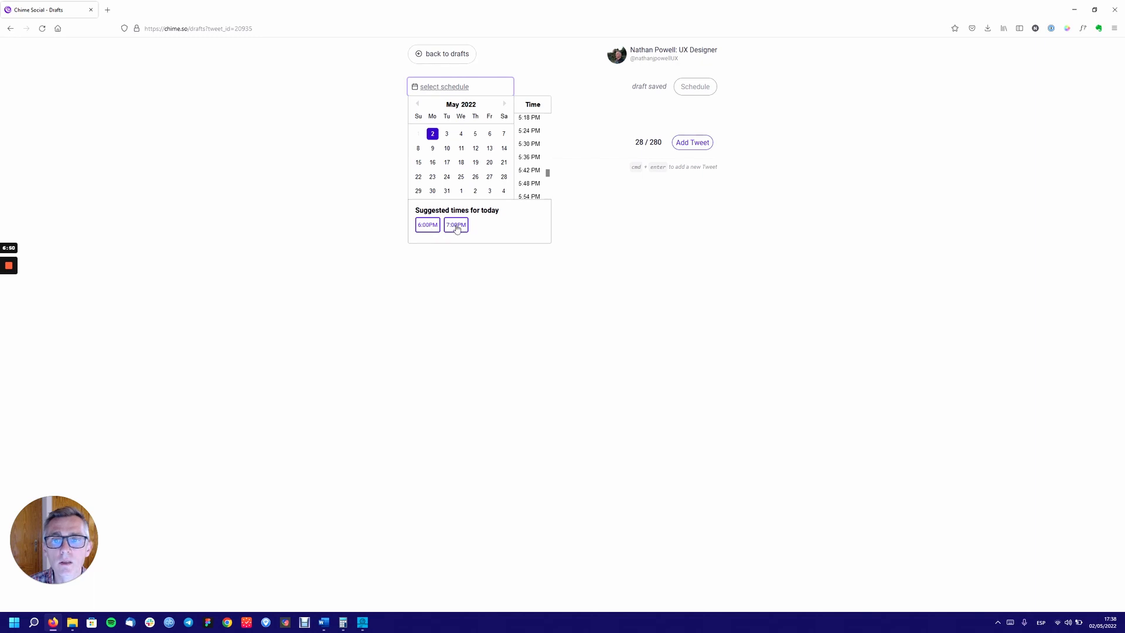
pyautogui.click(456, 224)
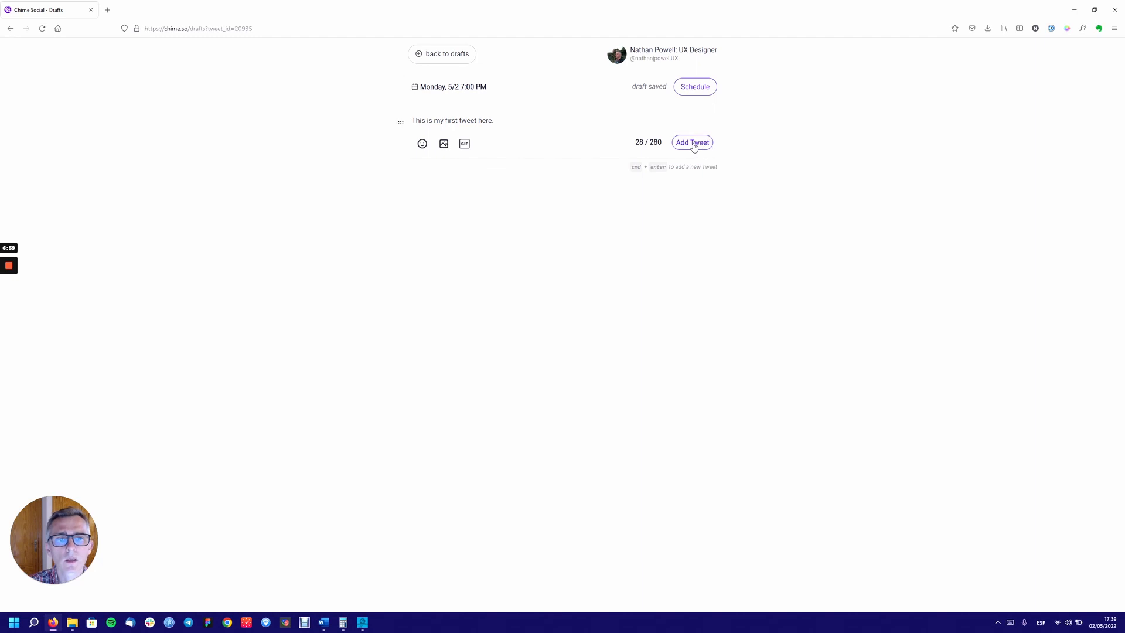
pyautogui.moveTo(695, 156)
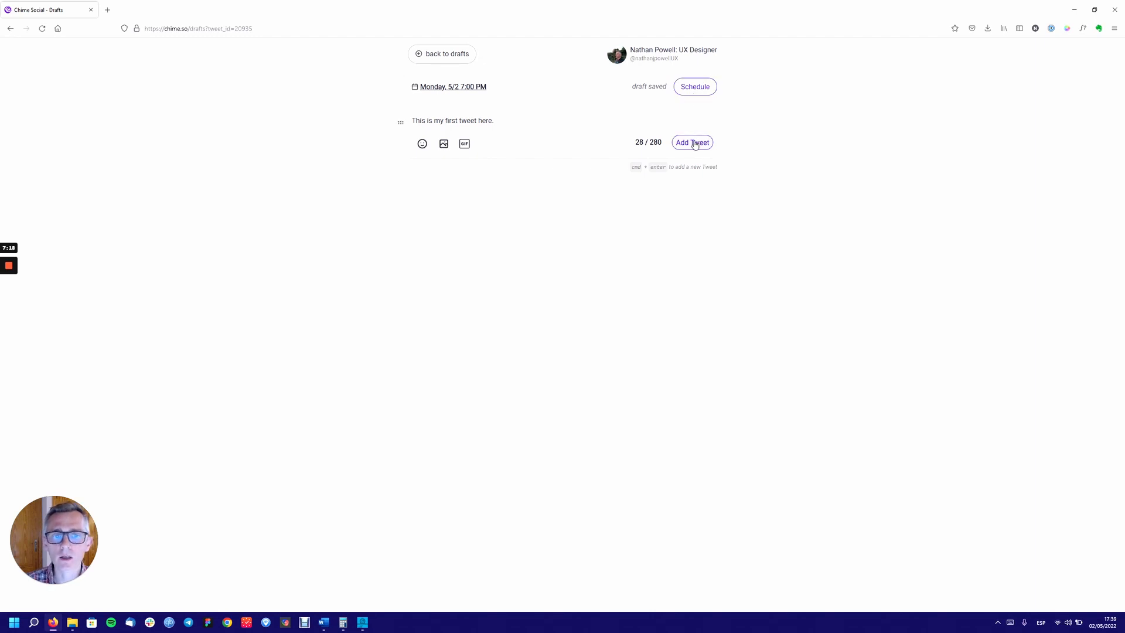
# - Write 'This is my second tweet' as the thread's second tweet and start an empty third one
pyautogui.click(692, 142)
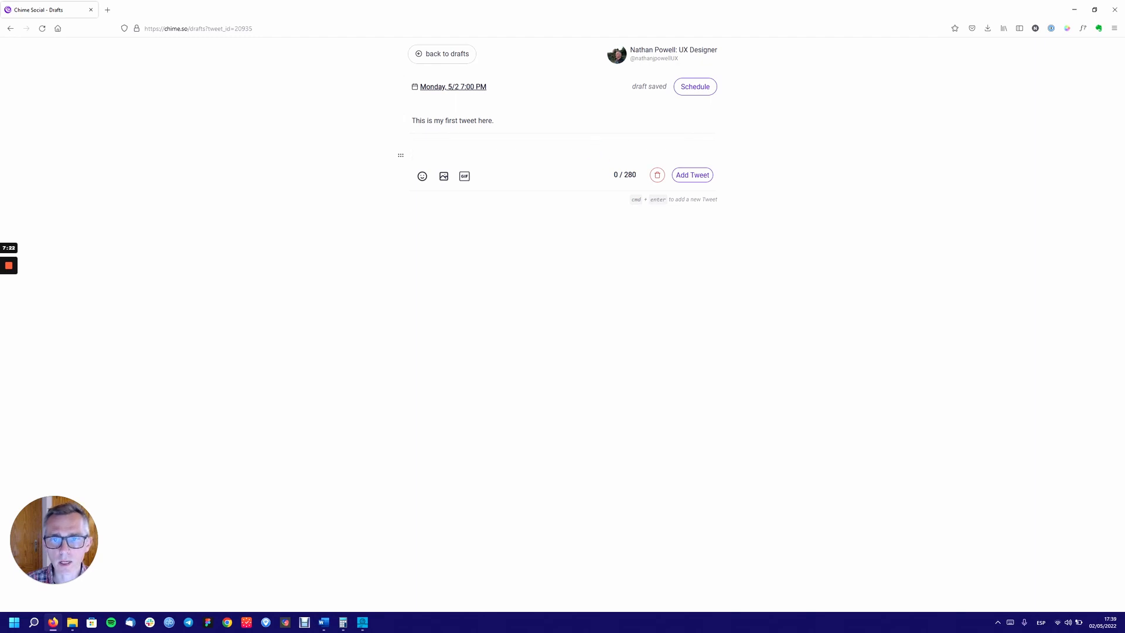
pyautogui.write('This is')
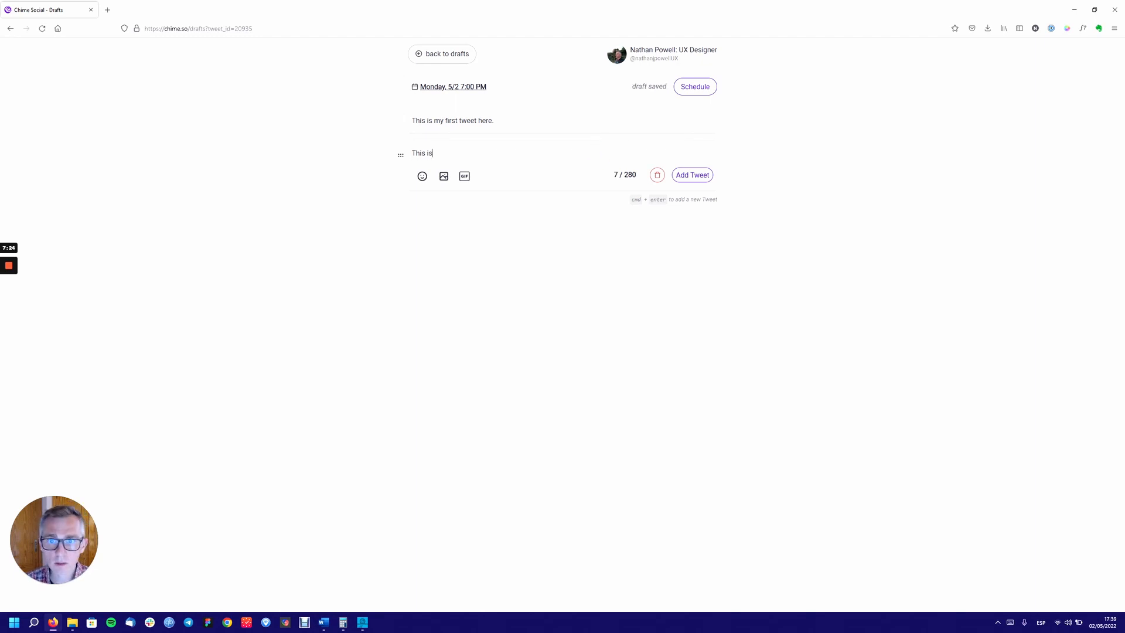
pyautogui.write('my second t')
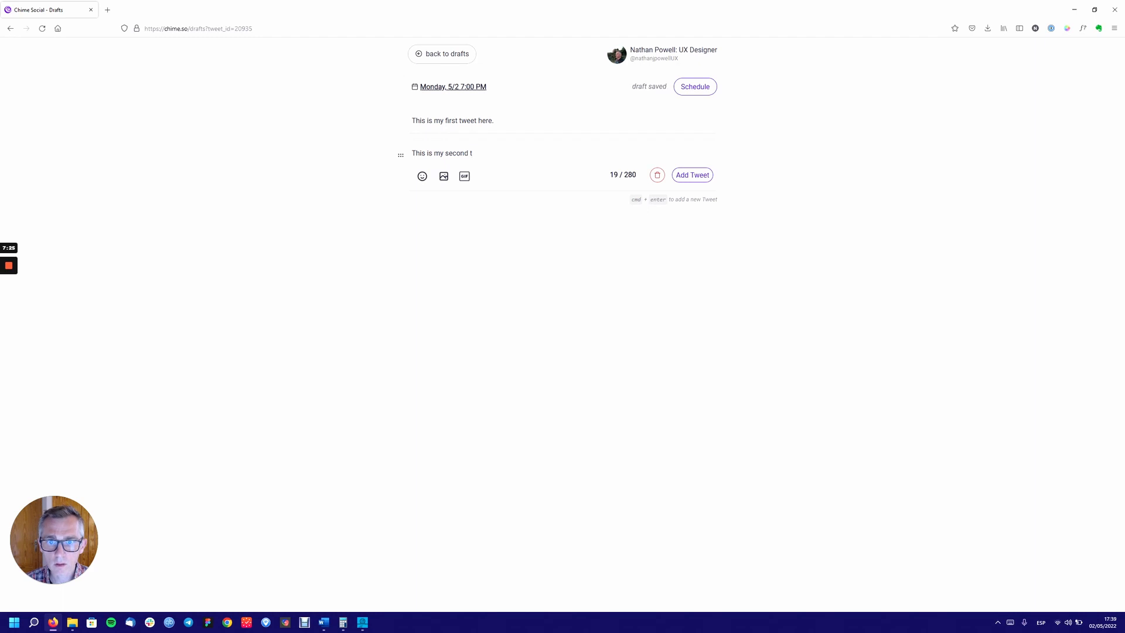
pyautogui.write('weet')
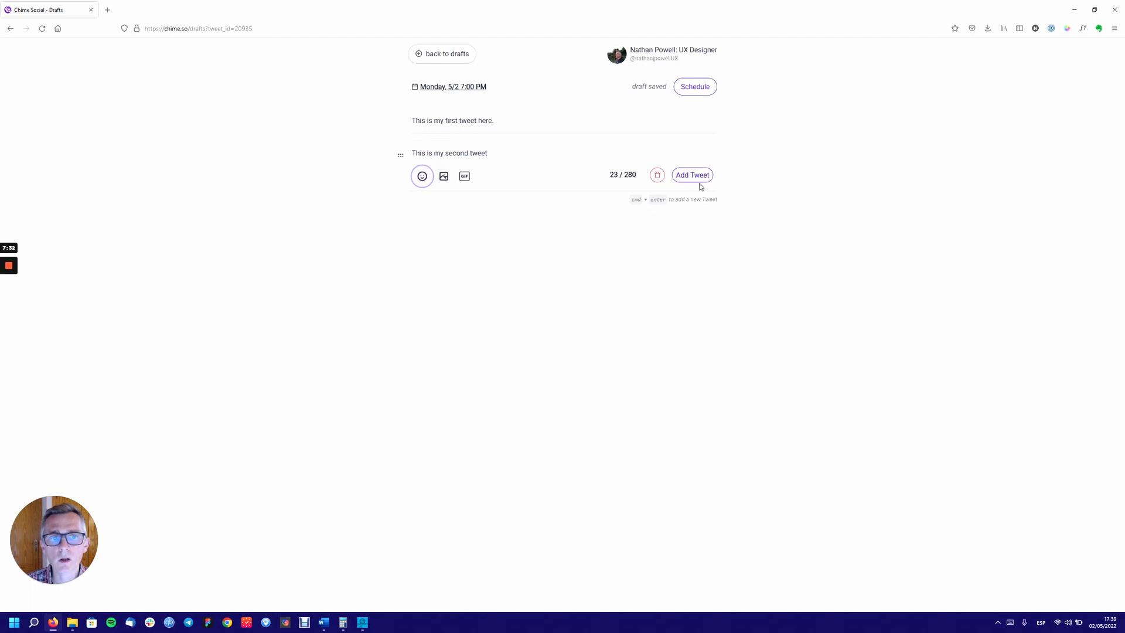
pyautogui.click(691, 175)
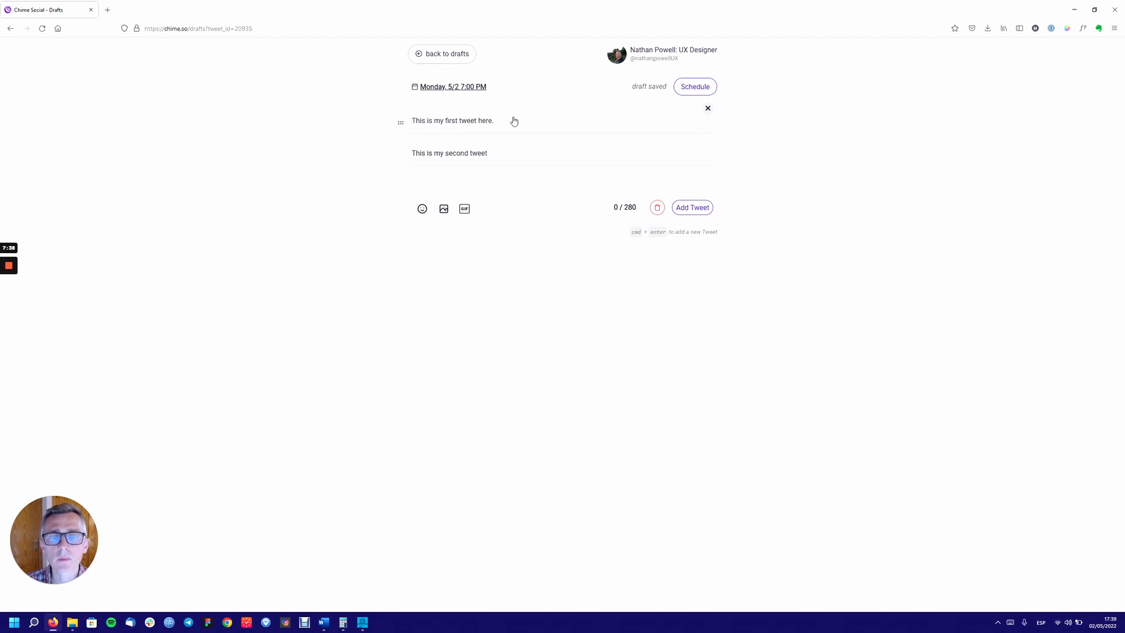
pyautogui.click(691, 207)
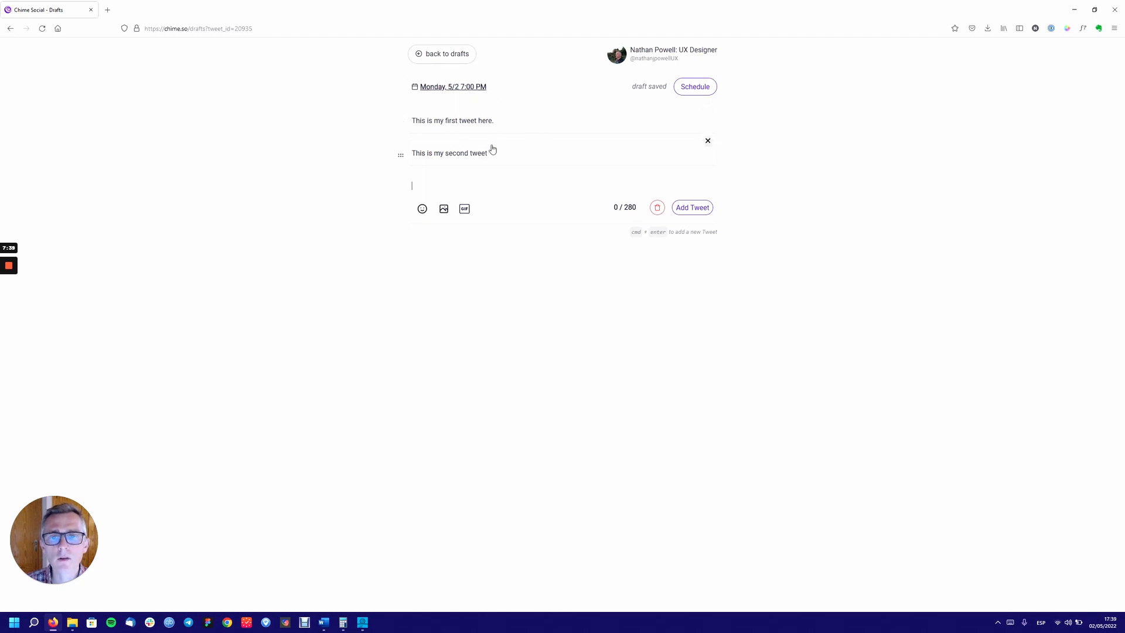
pyautogui.moveTo(635, 137)
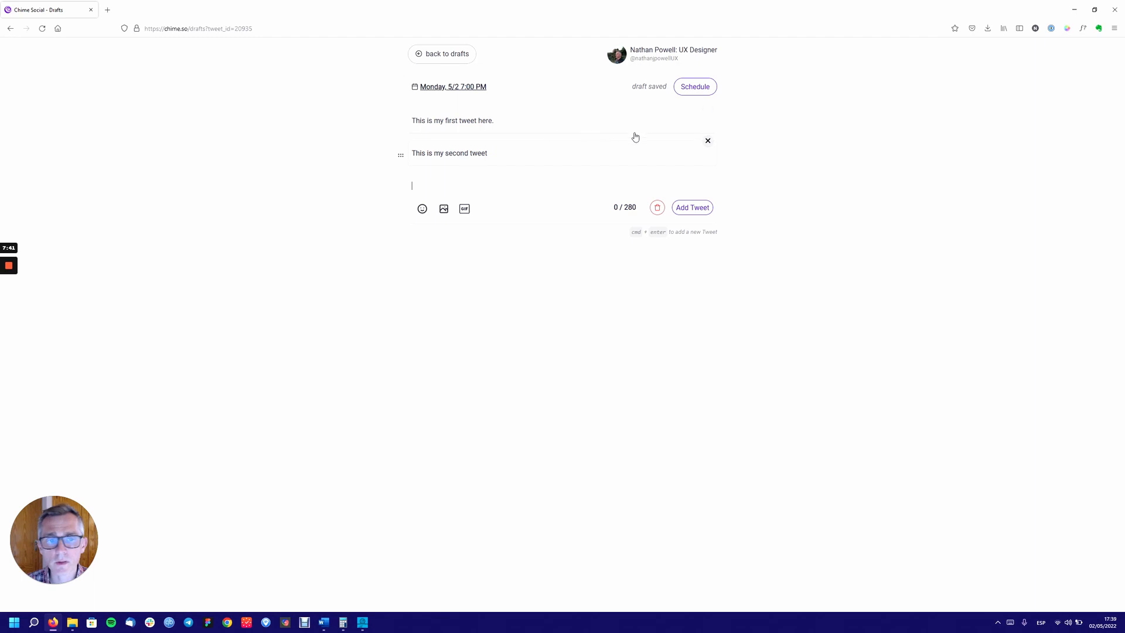
pyautogui.moveTo(674, 159)
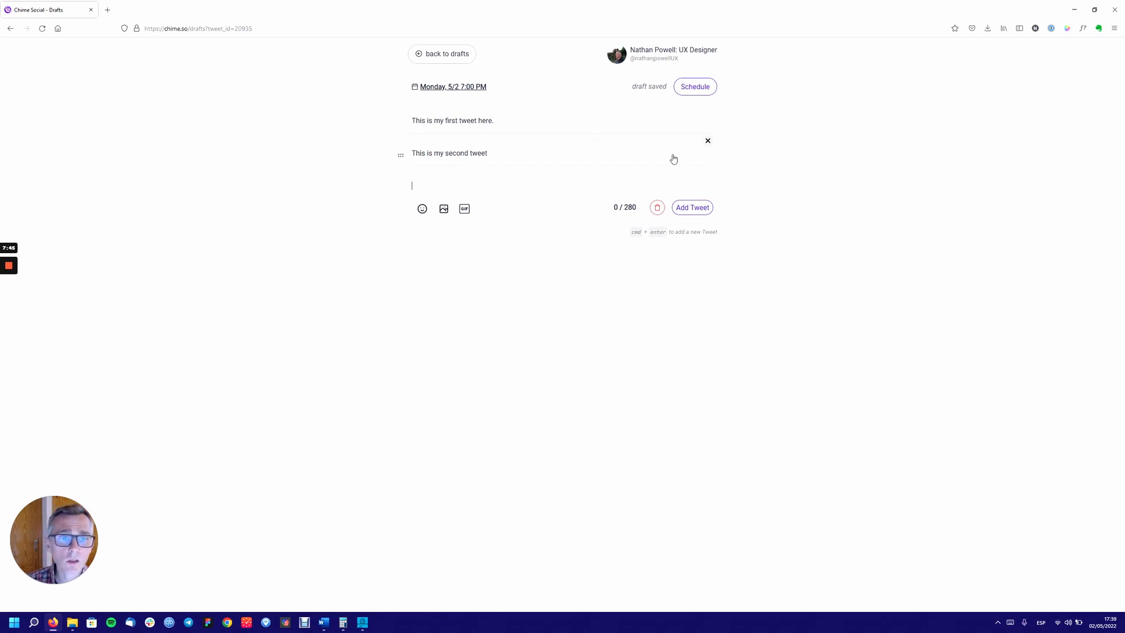
pyautogui.moveTo(741, 212)
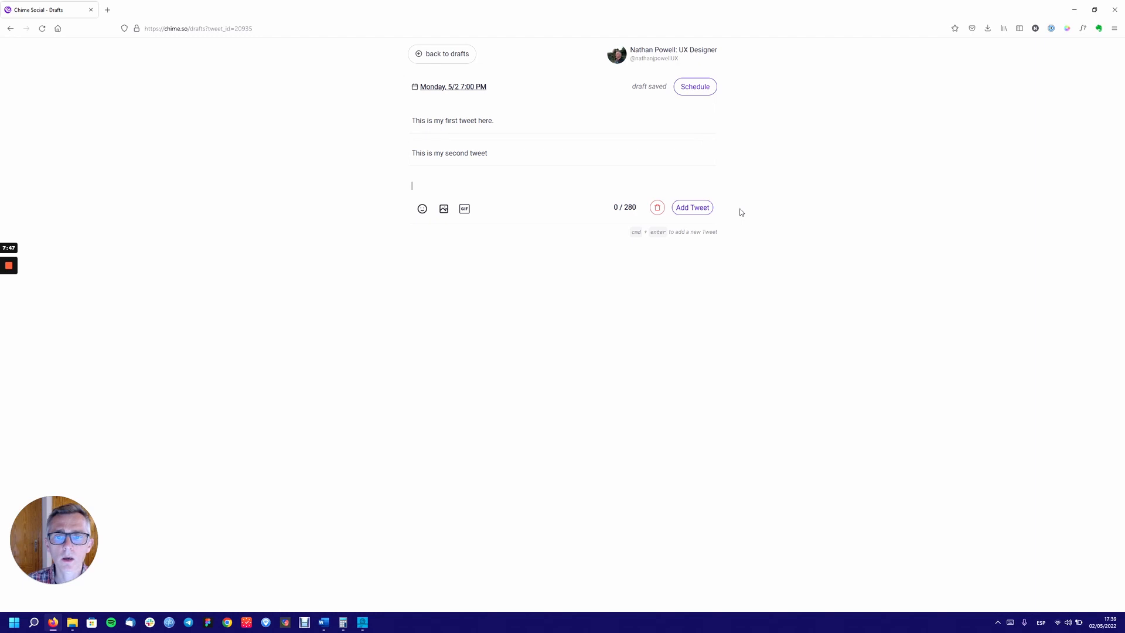
pyautogui.click(422, 208)
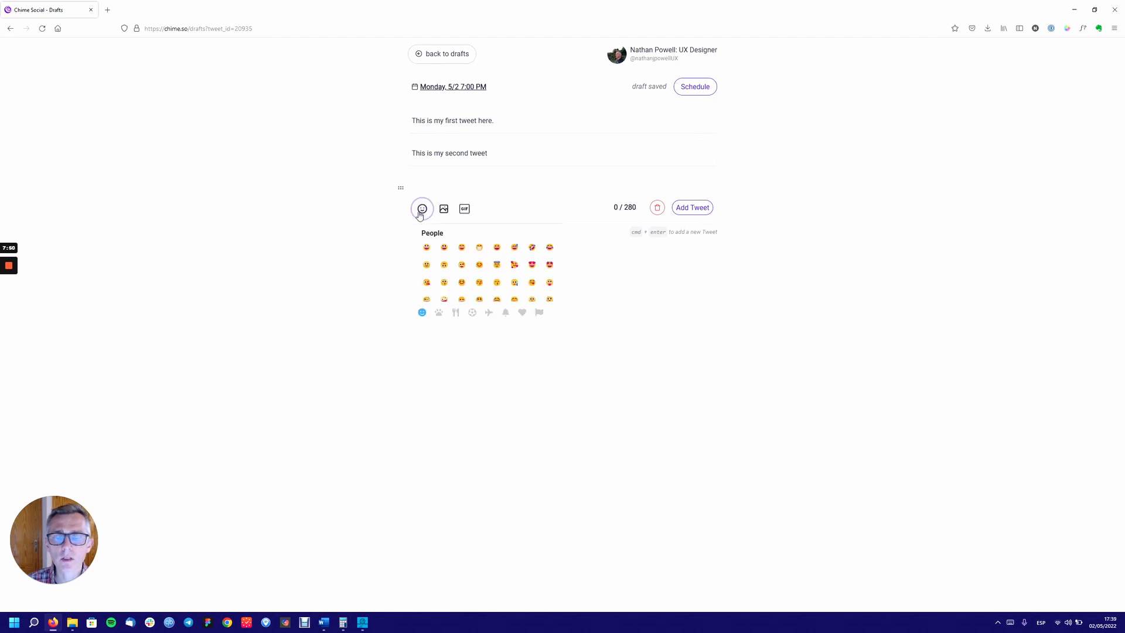
pyautogui.click(444, 209)
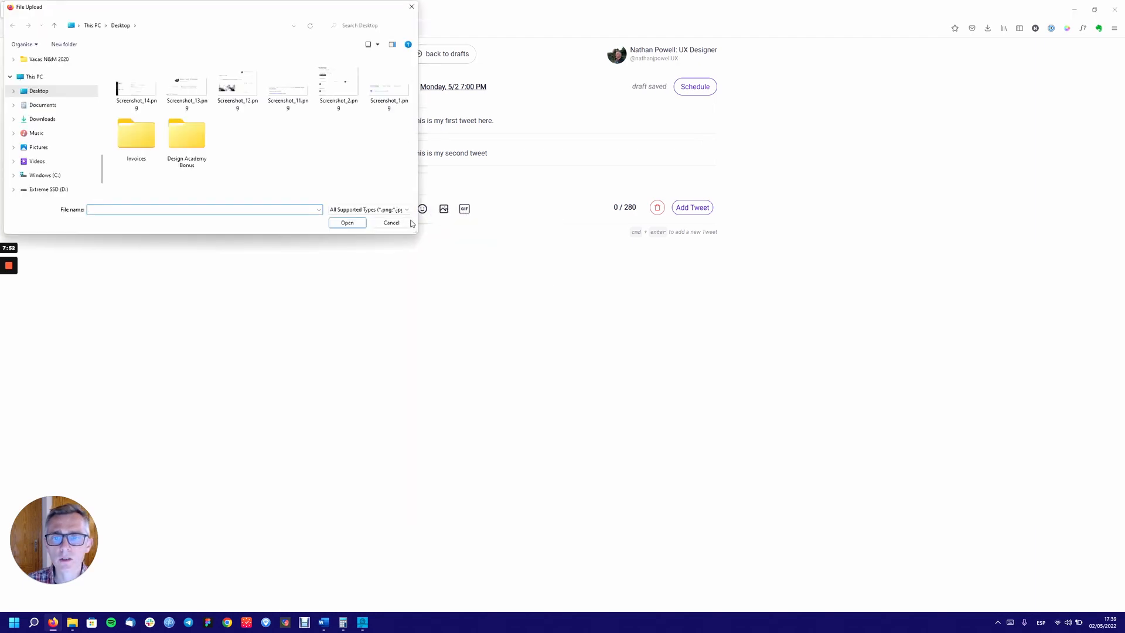
pyautogui.click(392, 222)
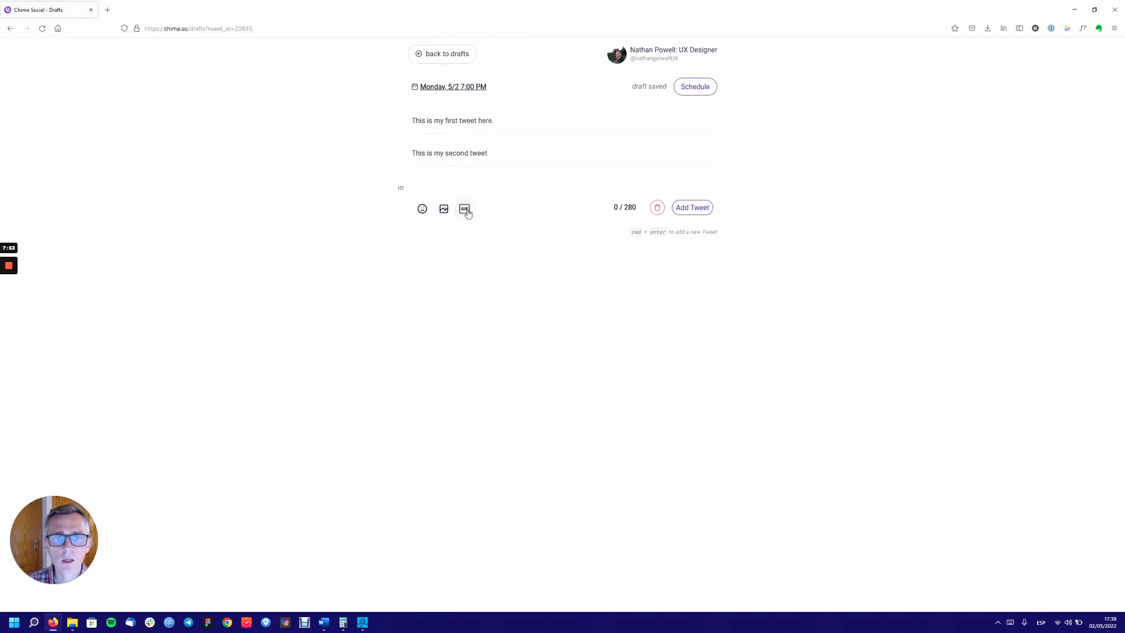
pyautogui.moveTo(709, 100)
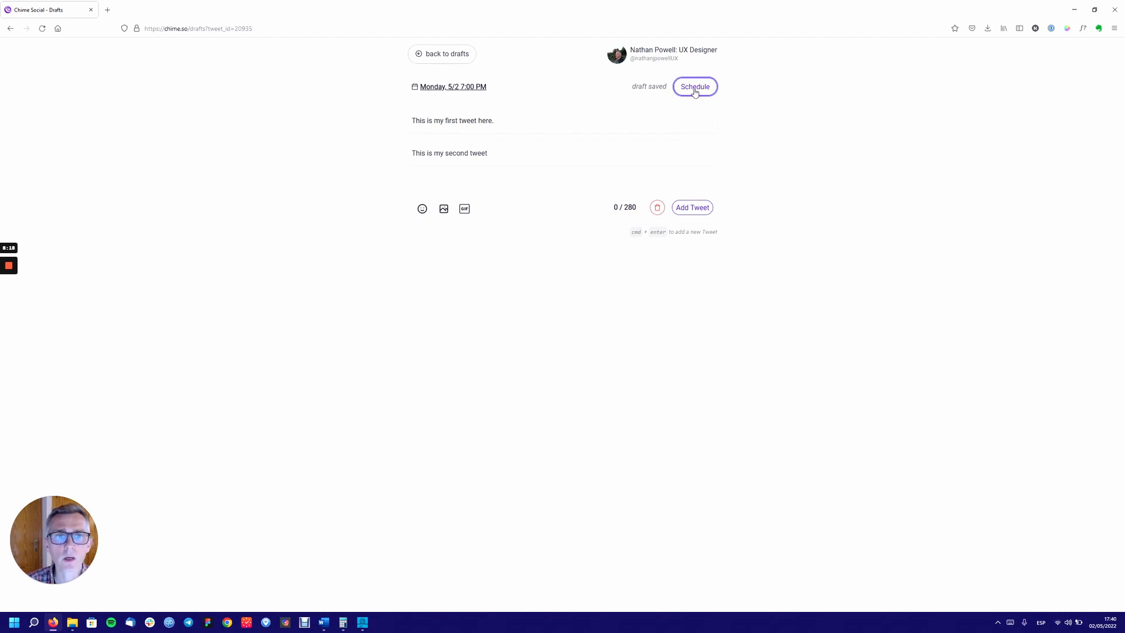
# - Schedule the two-tweet thread for Monday 5/2 at 7:00 PM
pyautogui.click(694, 86)
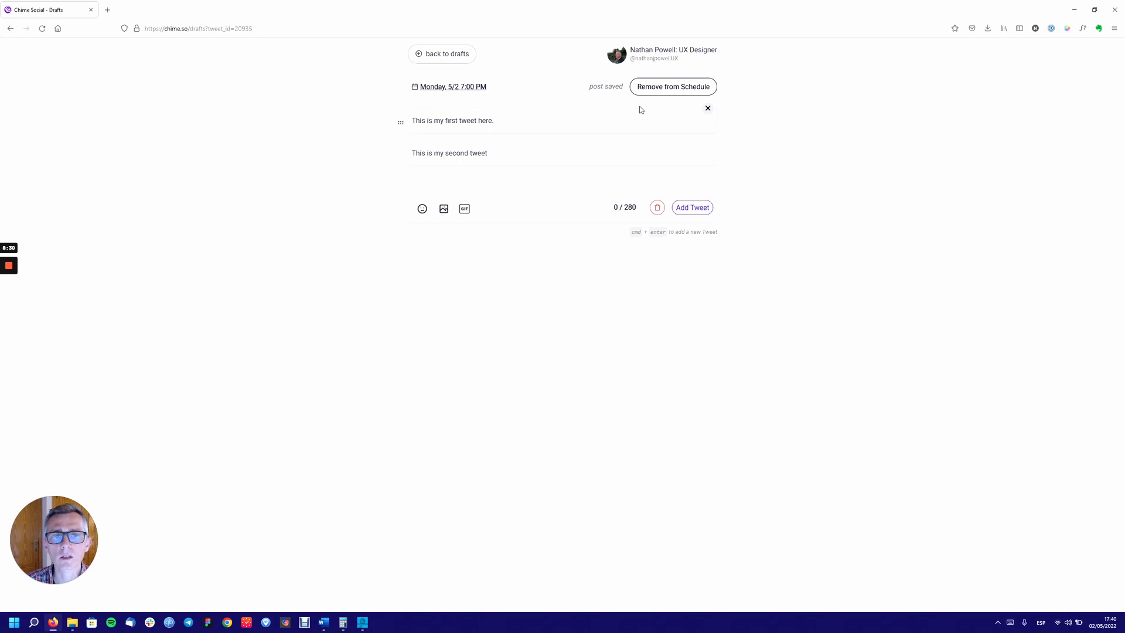
pyautogui.moveTo(681, 96)
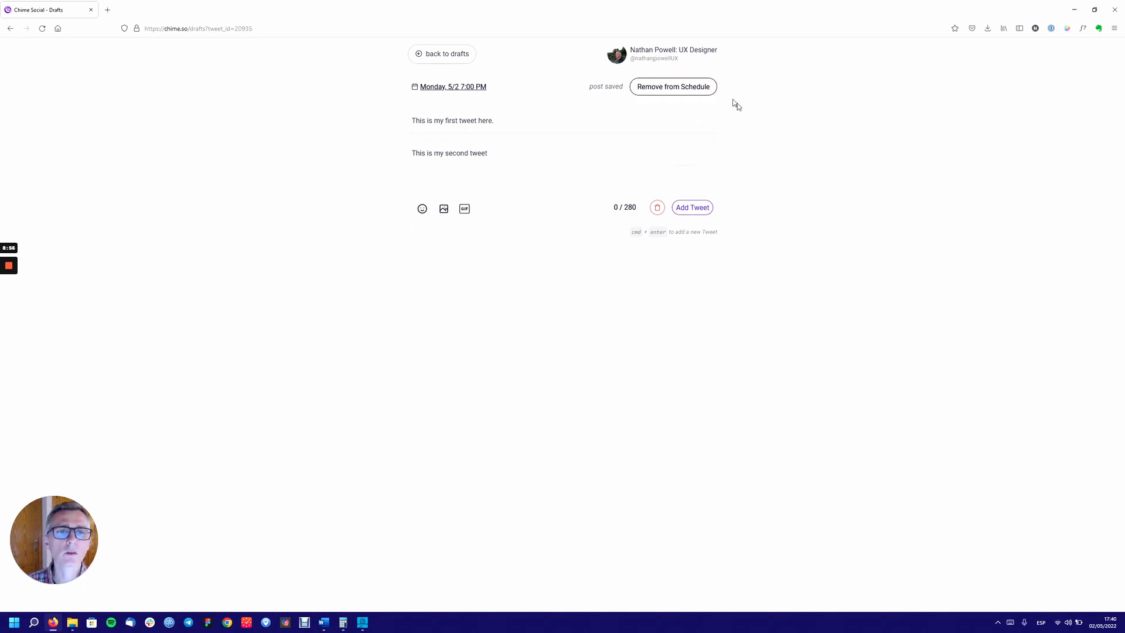
pyautogui.moveTo(744, 115)
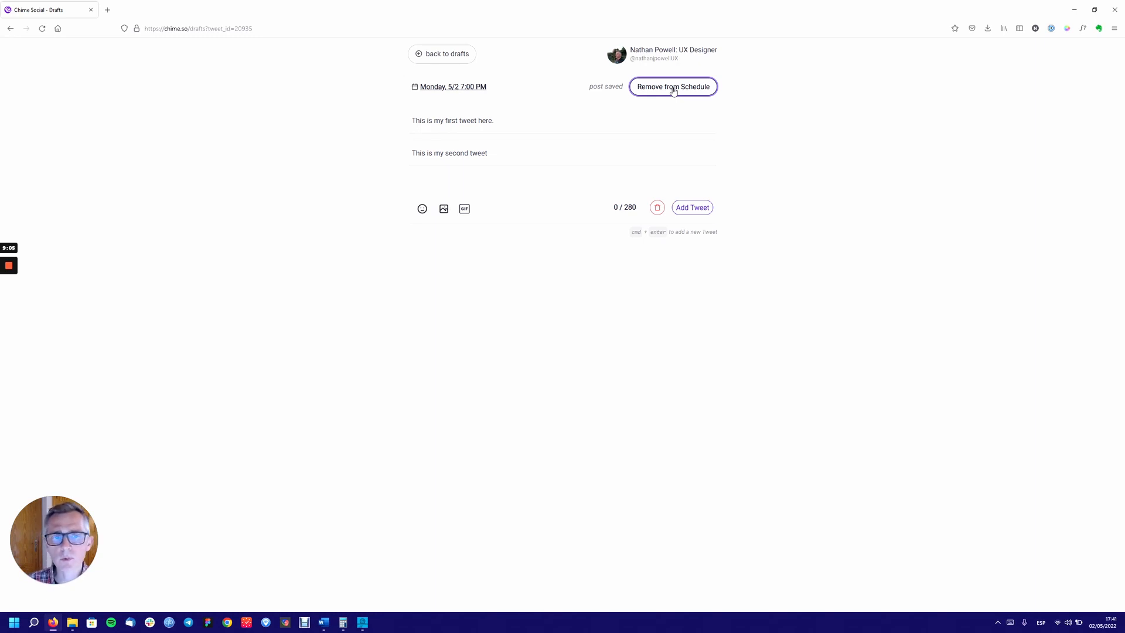
pyautogui.click(672, 86)
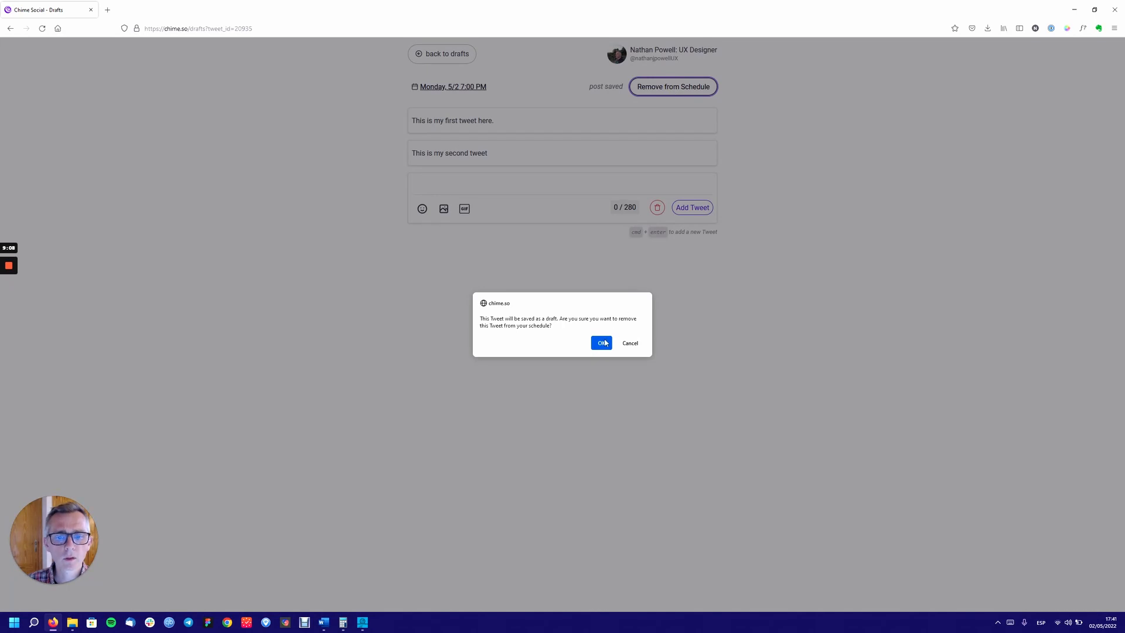
pyautogui.moveTo(601, 342)
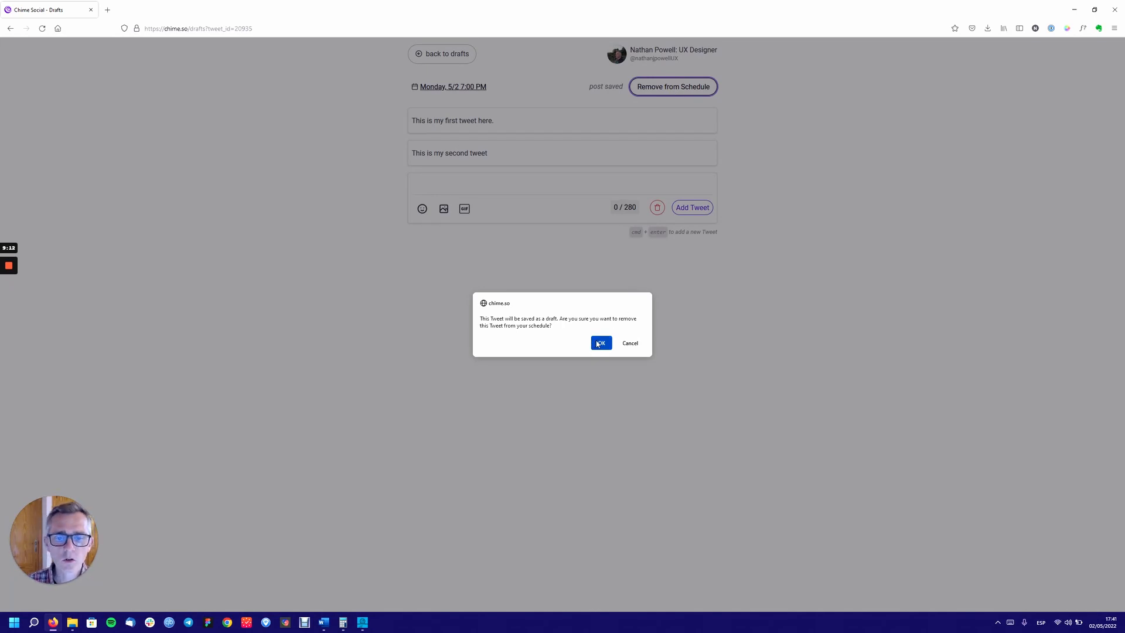
pyautogui.click(600, 343)
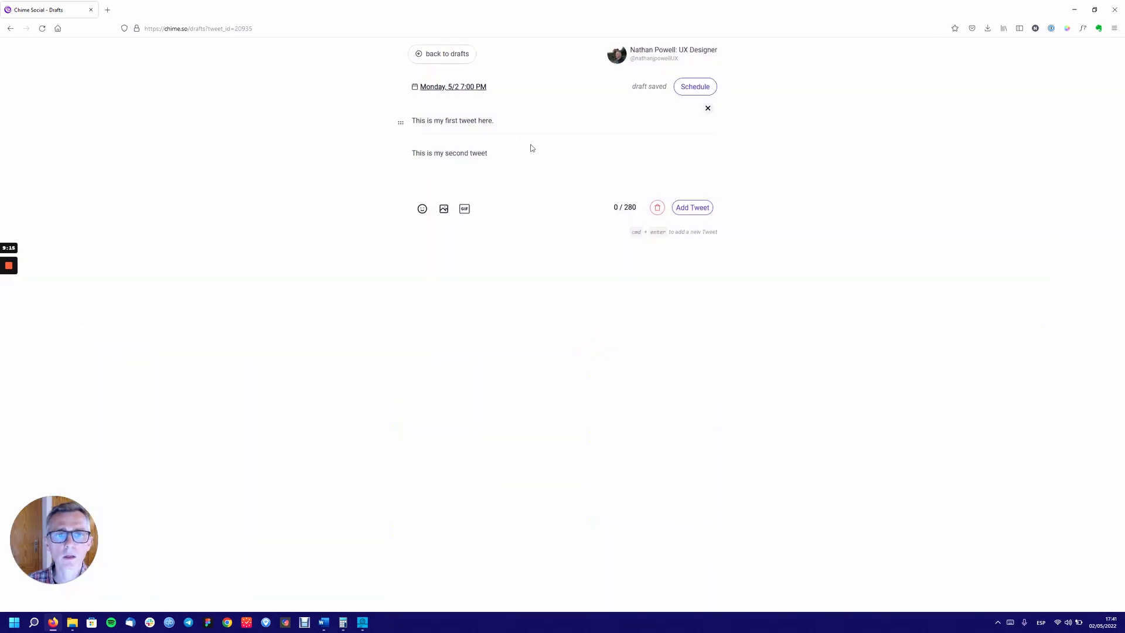
pyautogui.click(693, 87)
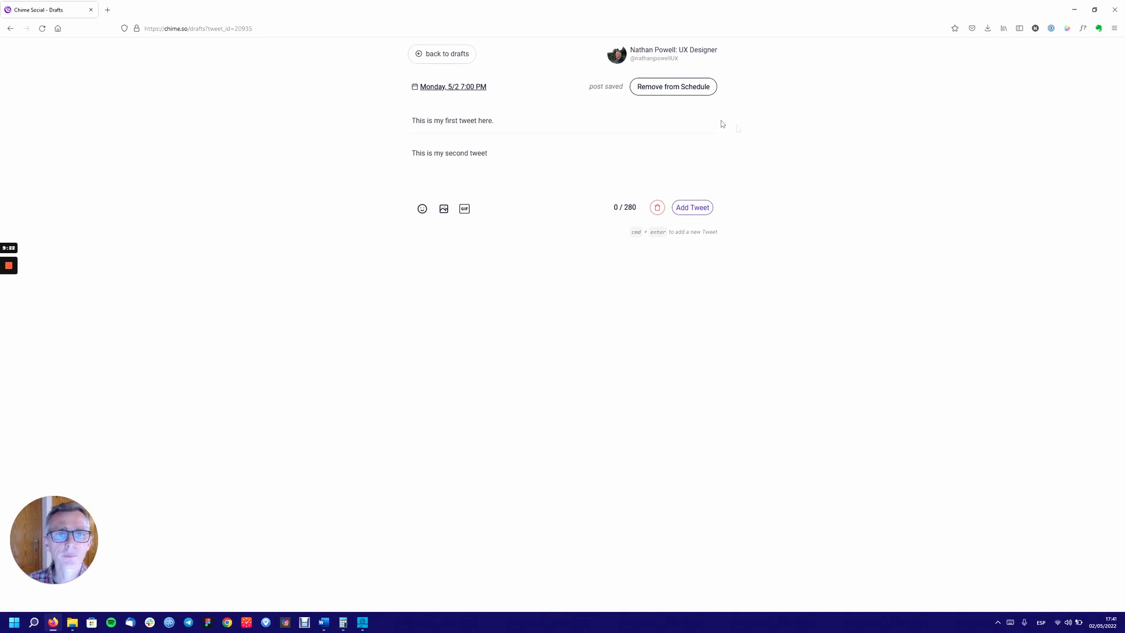
pyautogui.moveTo(859, 124)
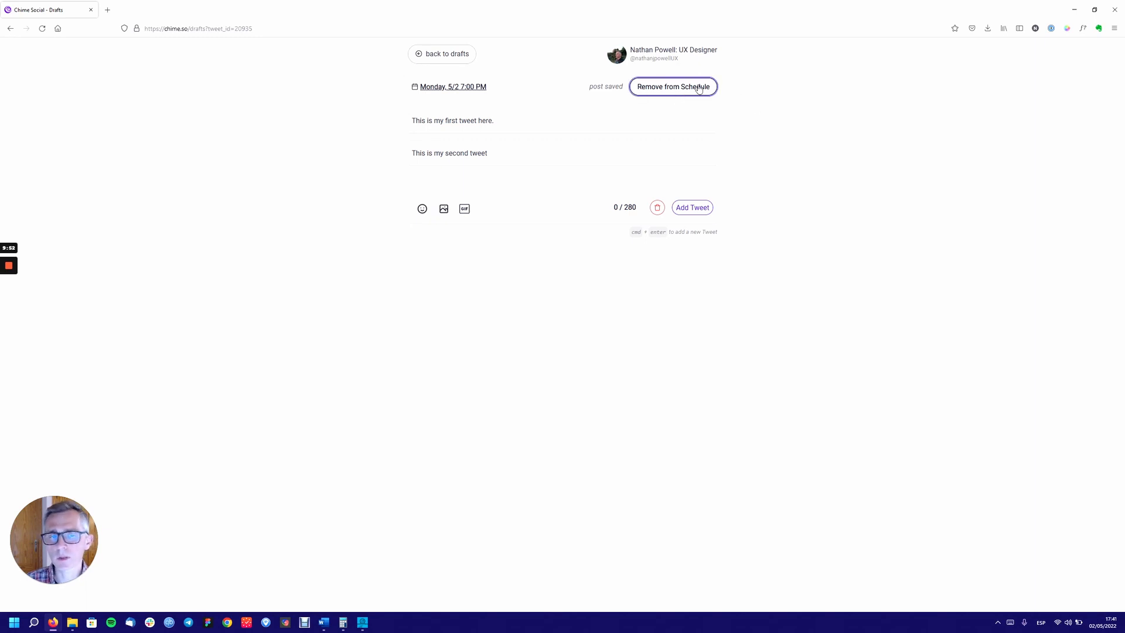
pyautogui.moveTo(781, 138)
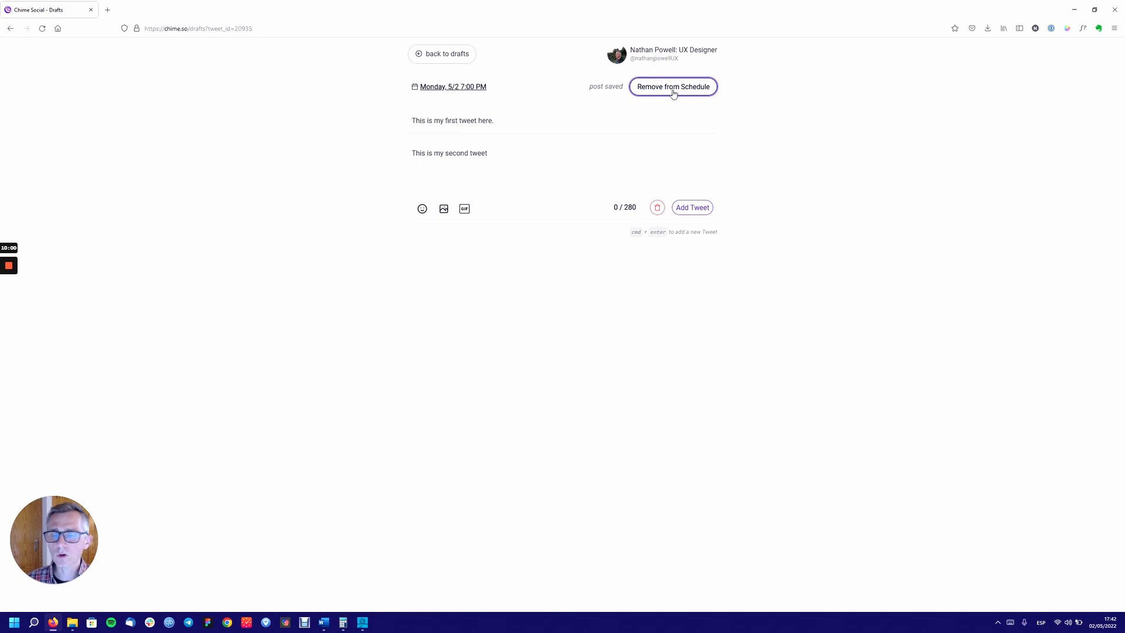
pyautogui.moveTo(667, 94)
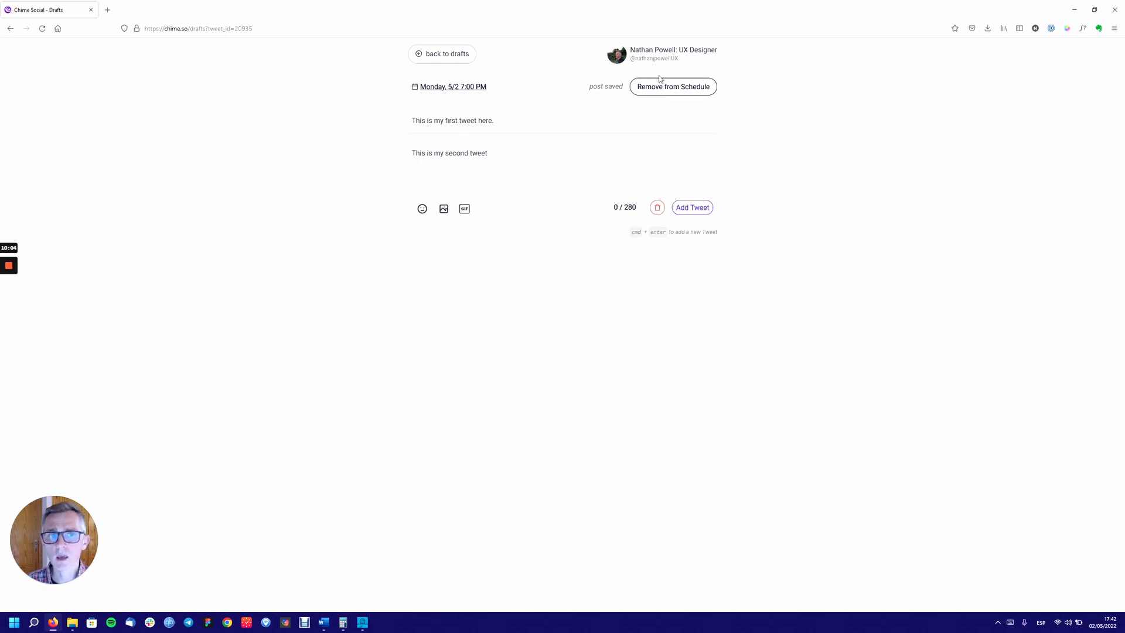
pyautogui.moveTo(729, 92)
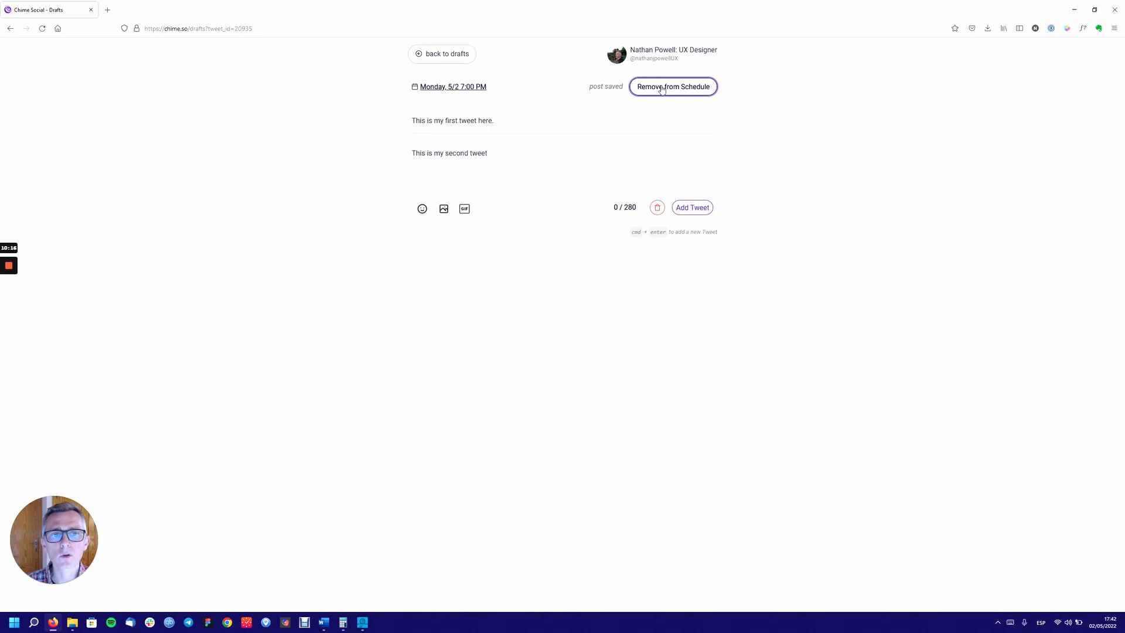
pyautogui.click(672, 86)
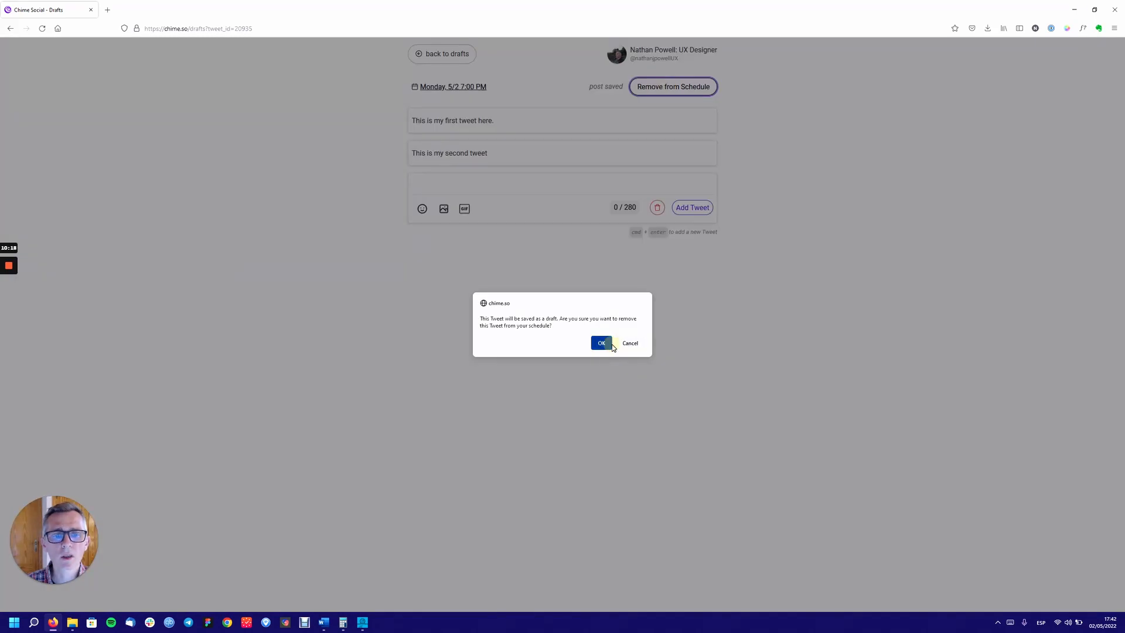
pyautogui.click(601, 343)
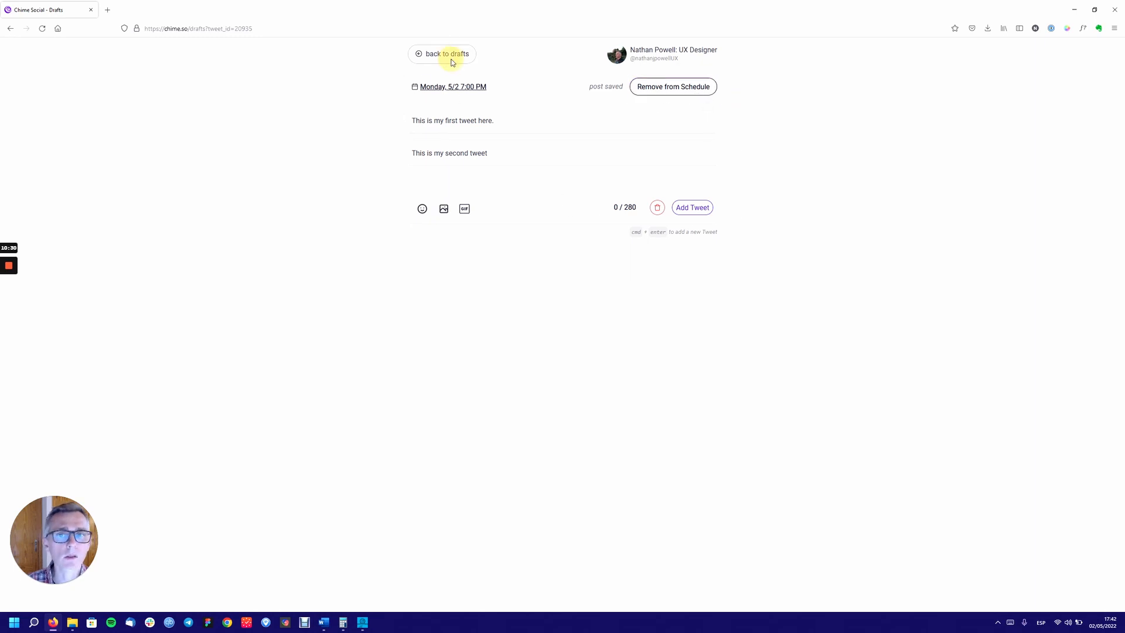
# - Return to the drafts, then show edit/delete options for the Monday 7:00 PM post on the calendar
pyautogui.click(442, 54)
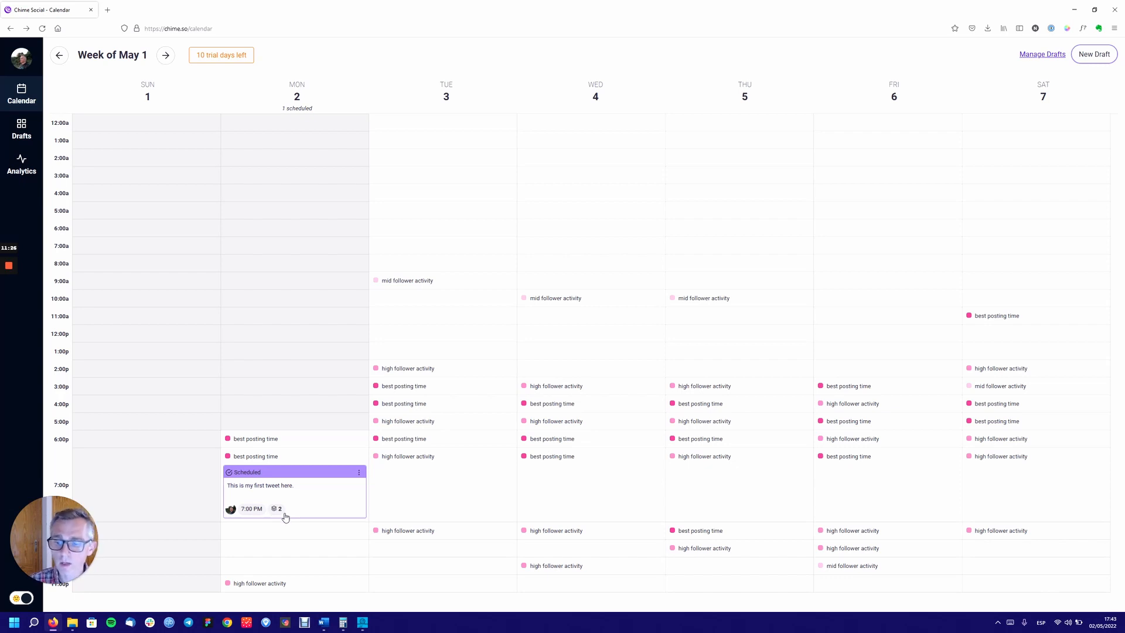
pyautogui.click(359, 472)
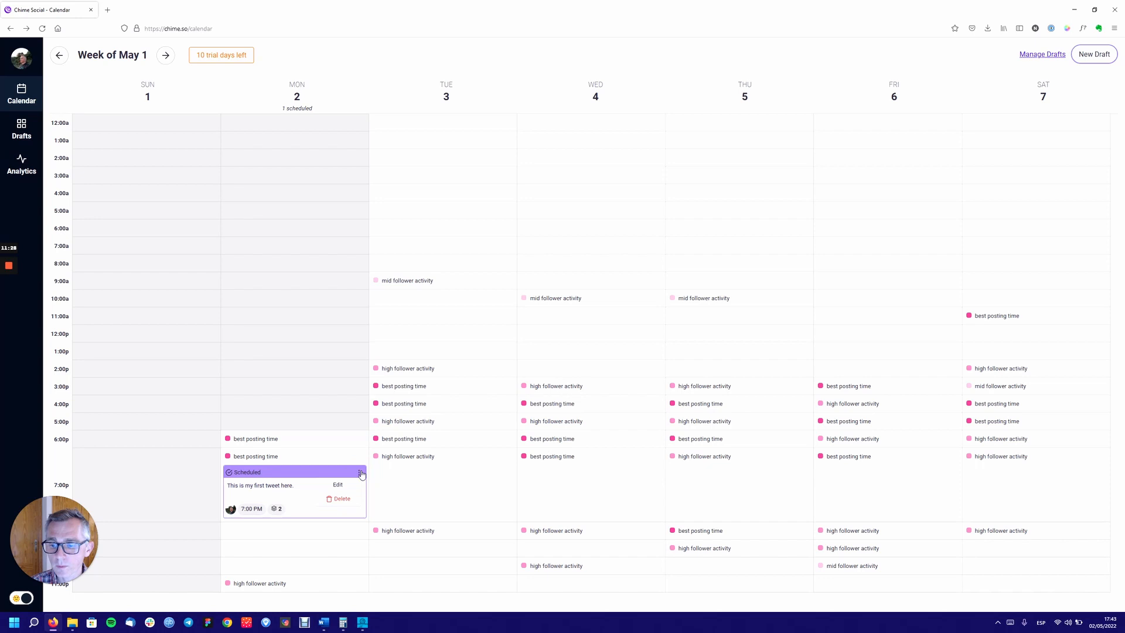
pyautogui.moveTo(292, 489)
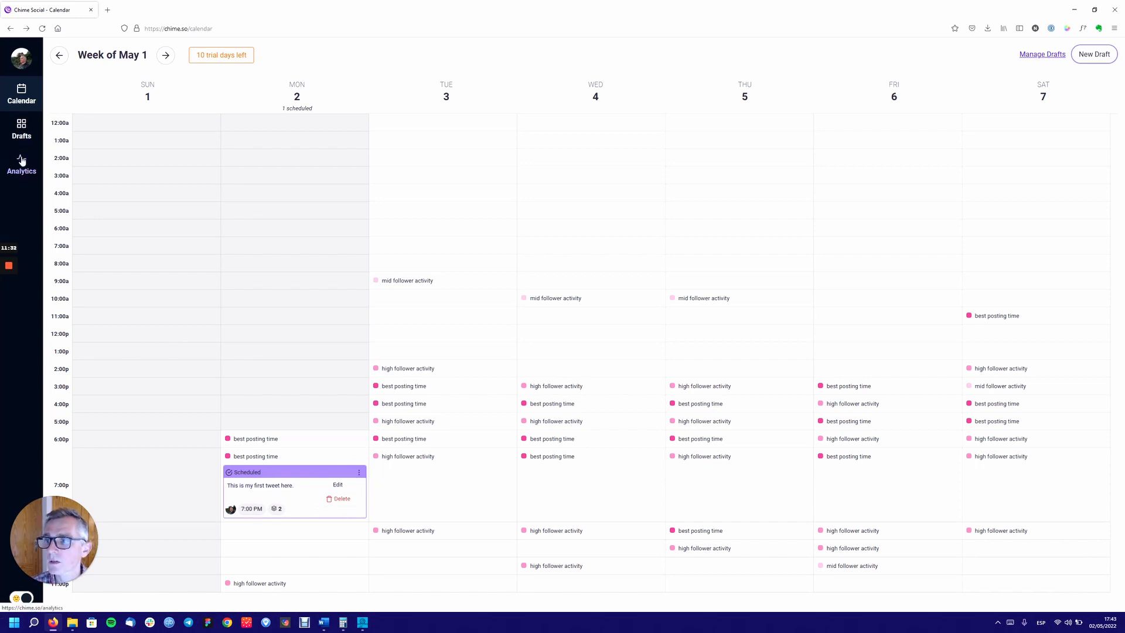
# - View the Analytics page and scroll down to the Consistency and Followers charts
pyautogui.click(21, 163)
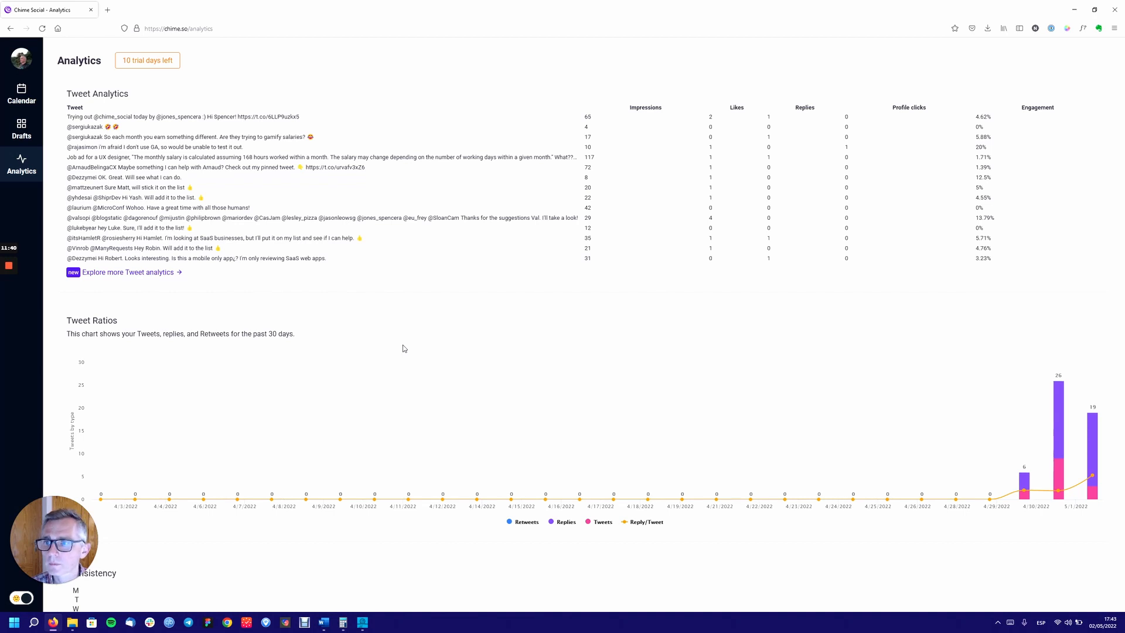
pyautogui.moveTo(85, 106)
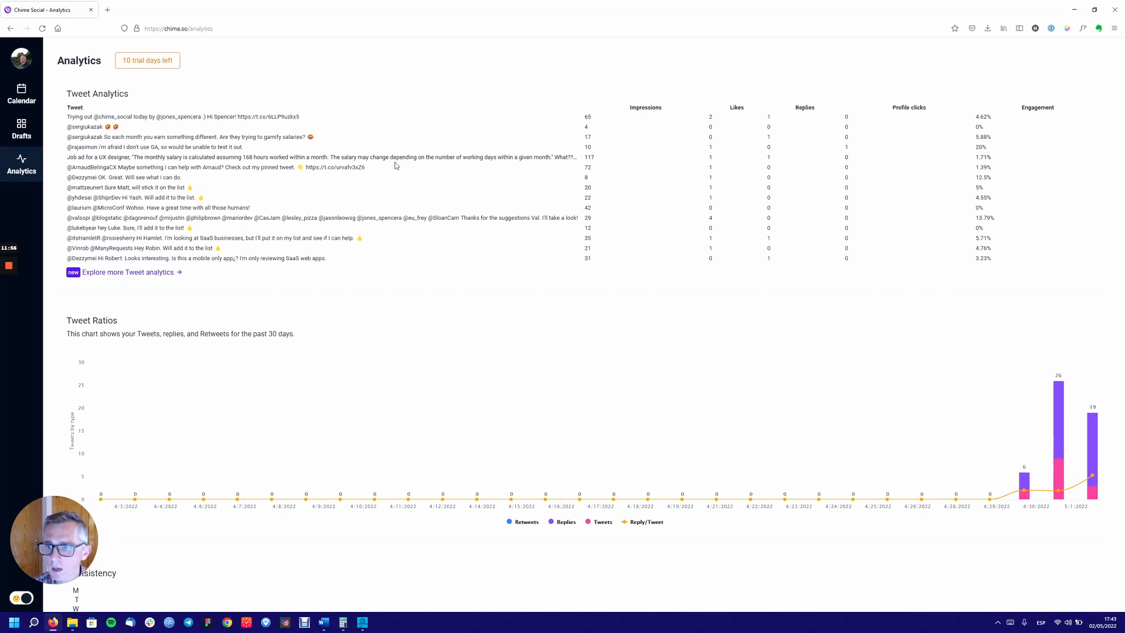
pyautogui.moveTo(256, 200)
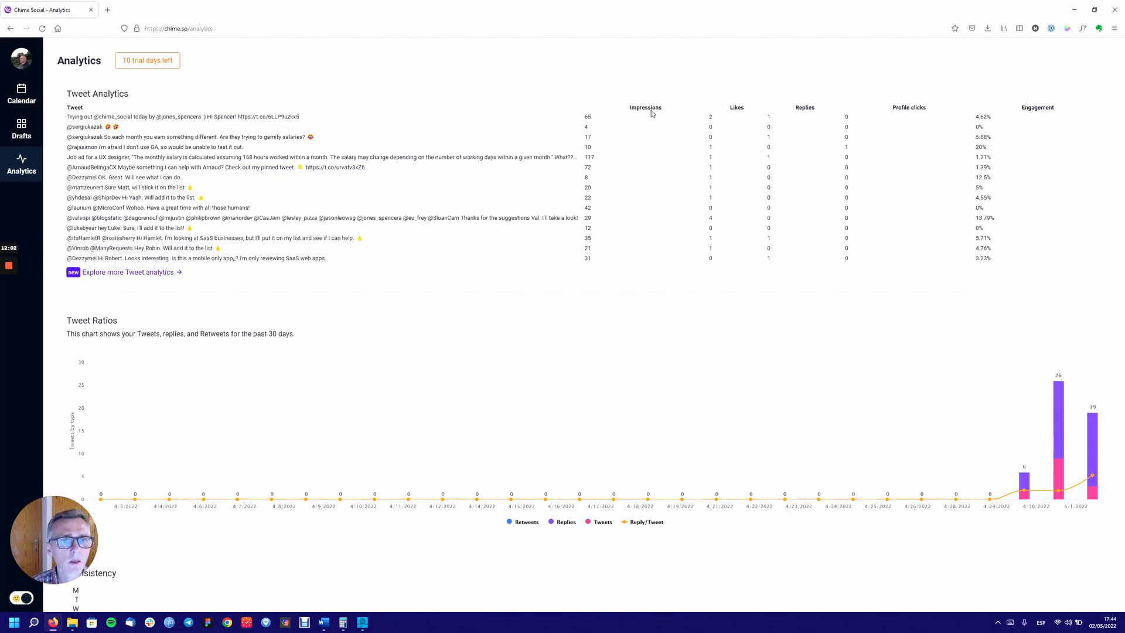
pyautogui.moveTo(668, 108)
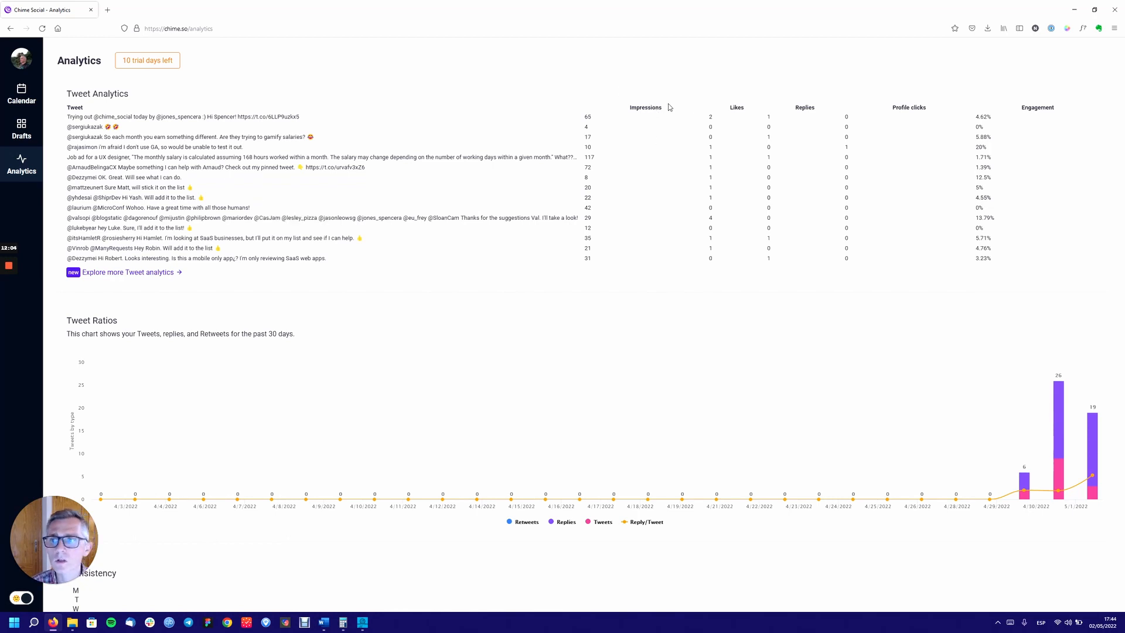
pyautogui.moveTo(994, 107)
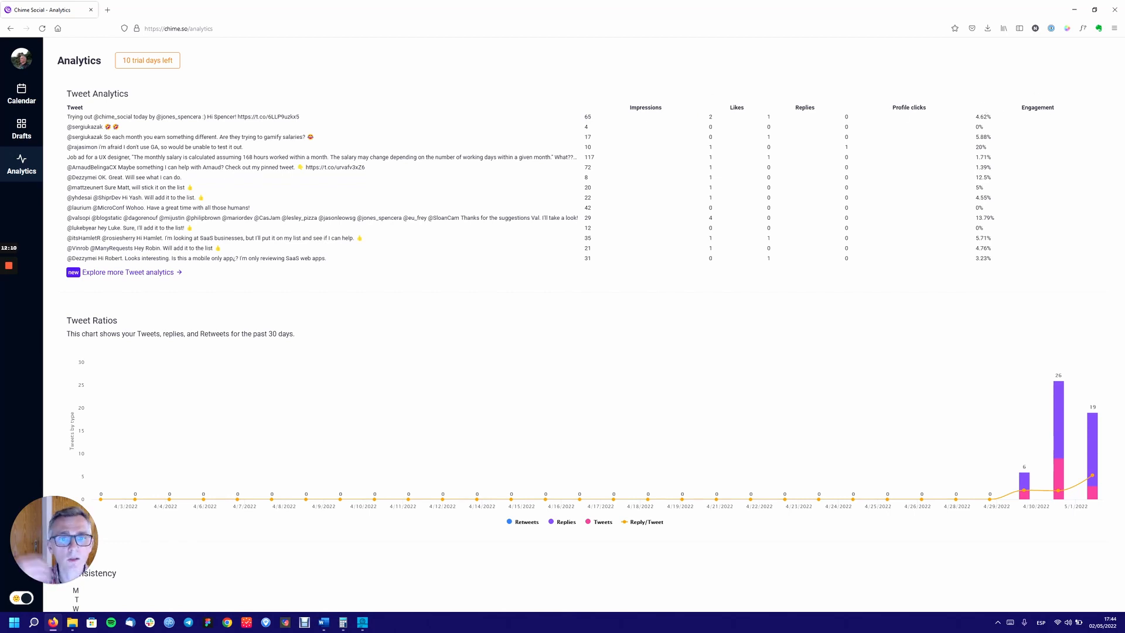
pyautogui.scroll(-3)
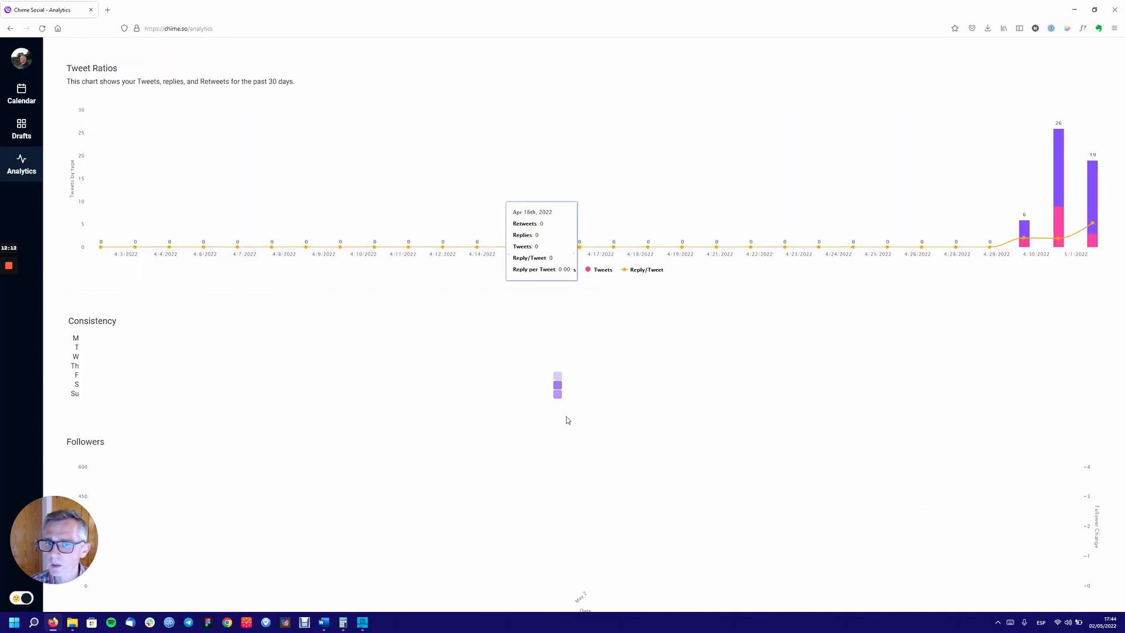
pyautogui.scroll(3)
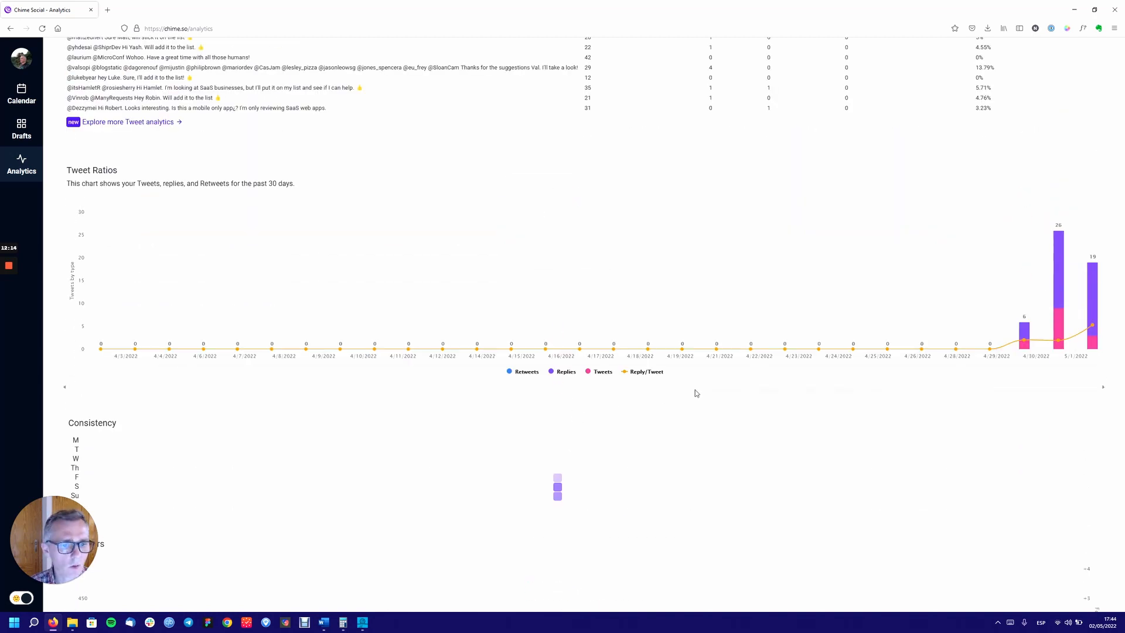
pyautogui.scroll(-3)
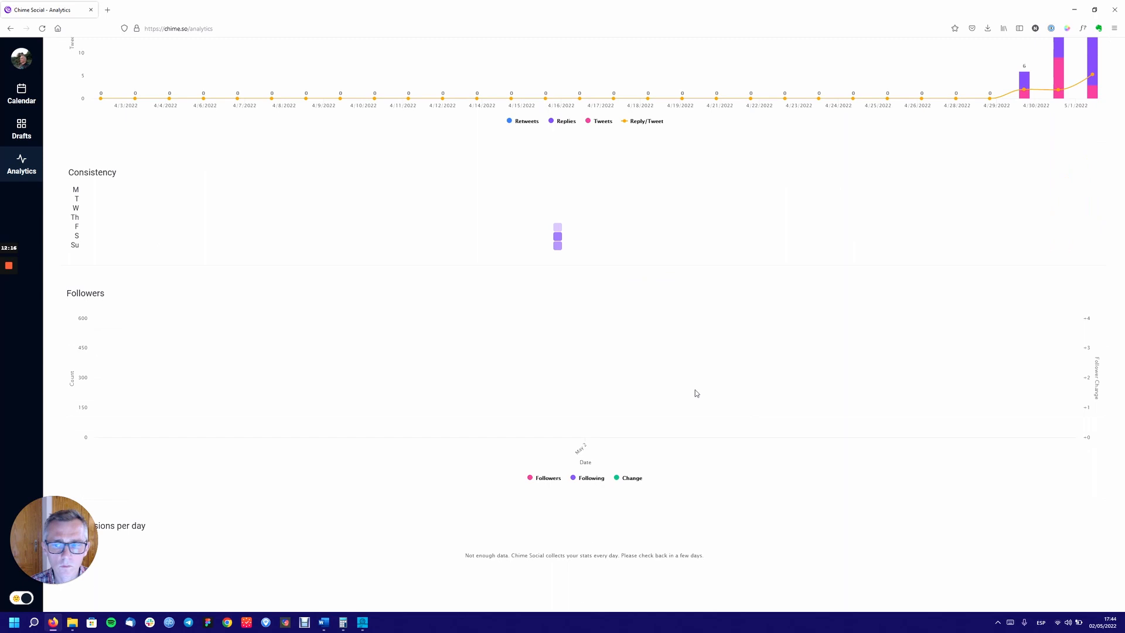
pyautogui.scroll(-3)
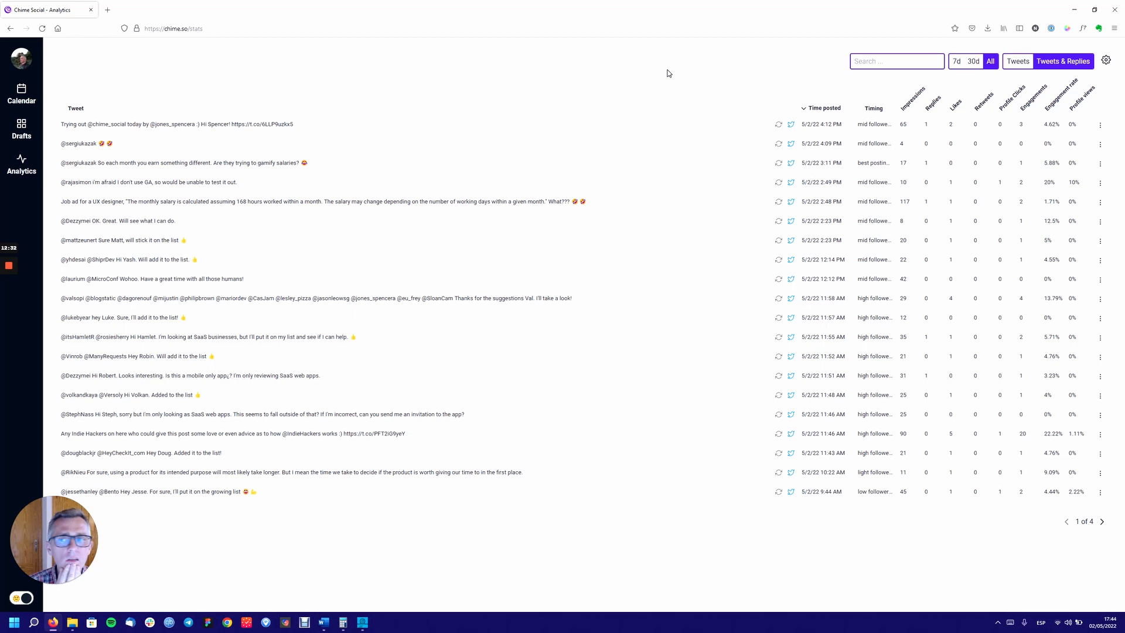
pyautogui.moveTo(669, 77)
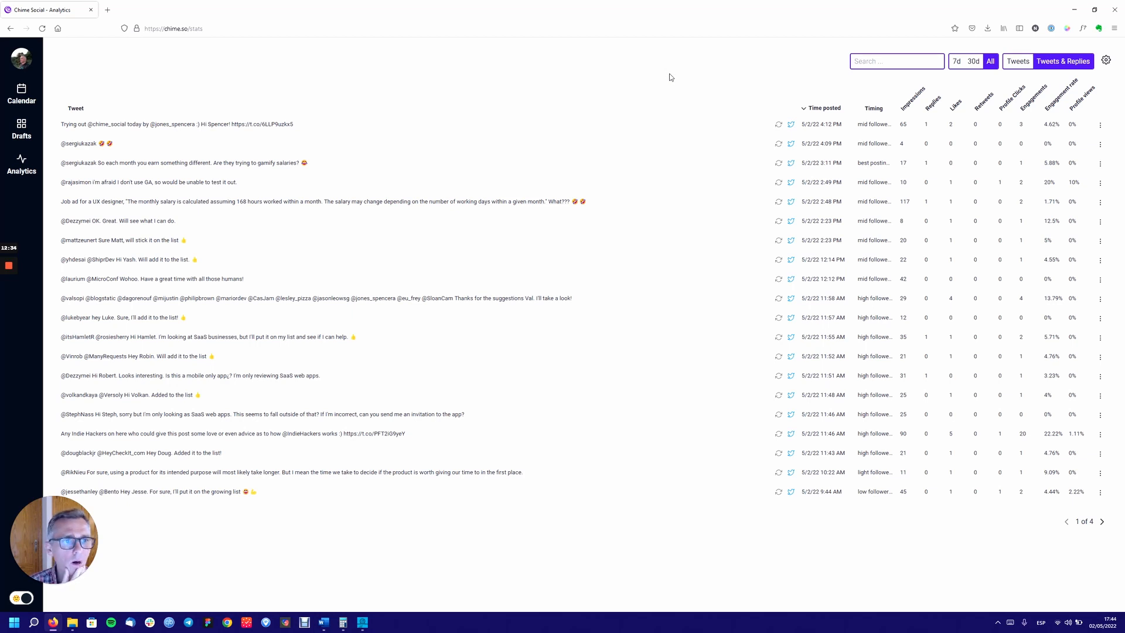
pyautogui.moveTo(802, 103)
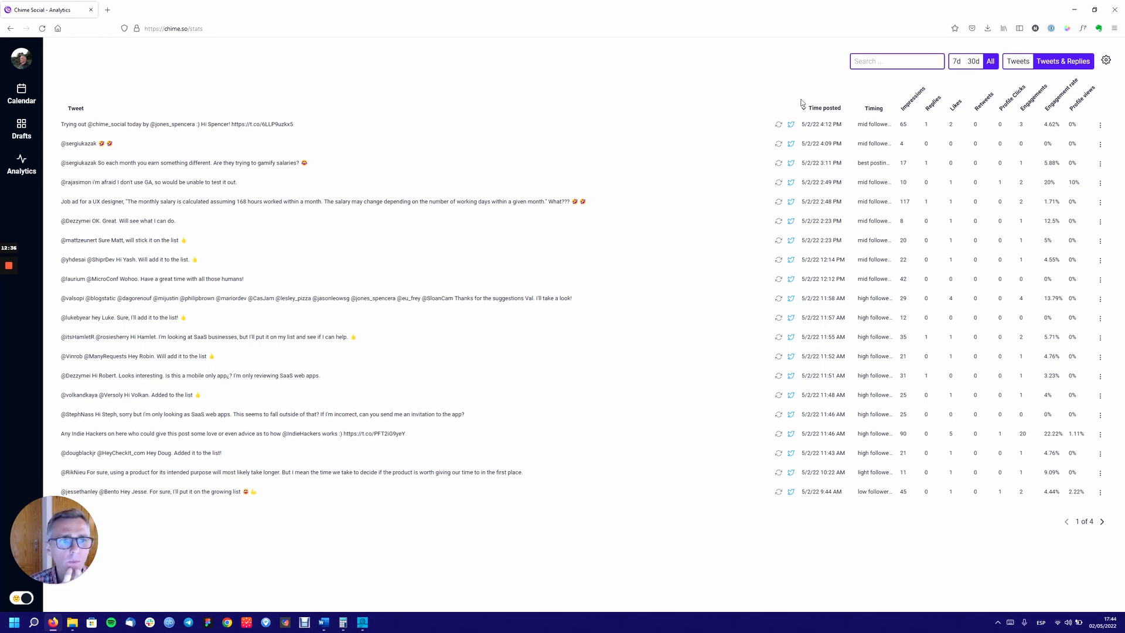
# - Sort the tweet statistics by posting time, then timing, ending with impressions highest first
pyautogui.click(822, 108)
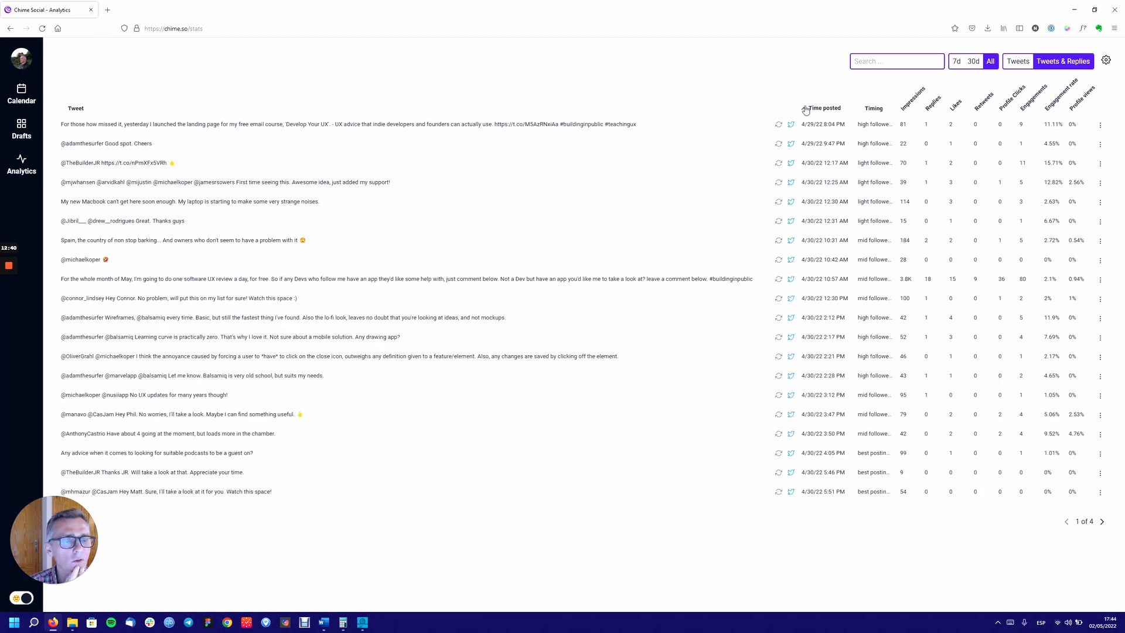
pyautogui.click(823, 107)
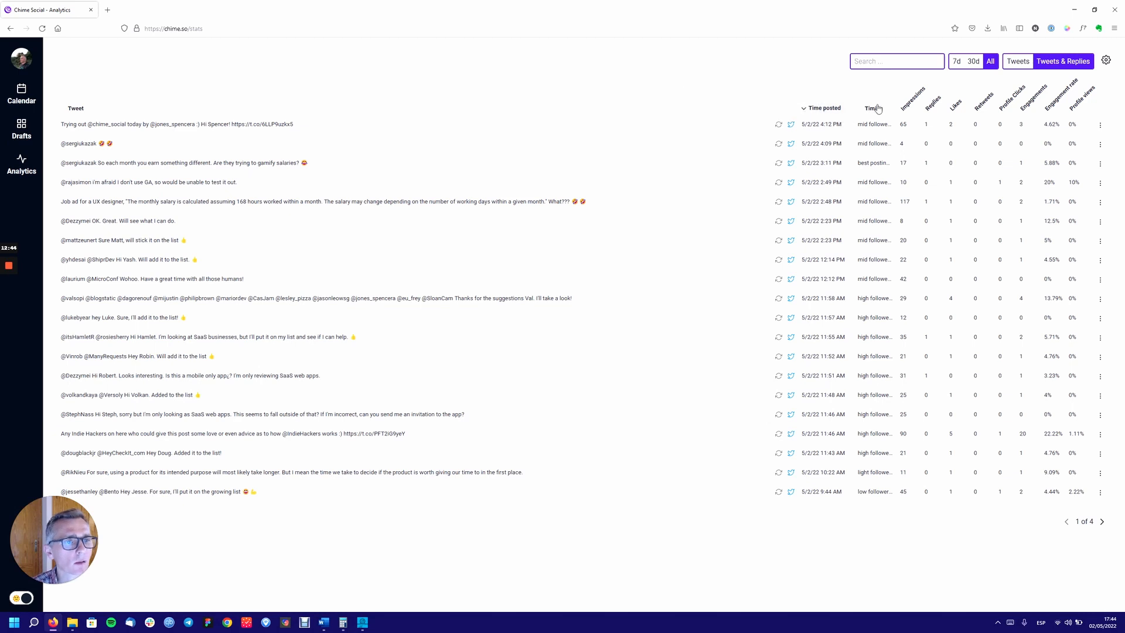
pyautogui.moveTo(874, 107)
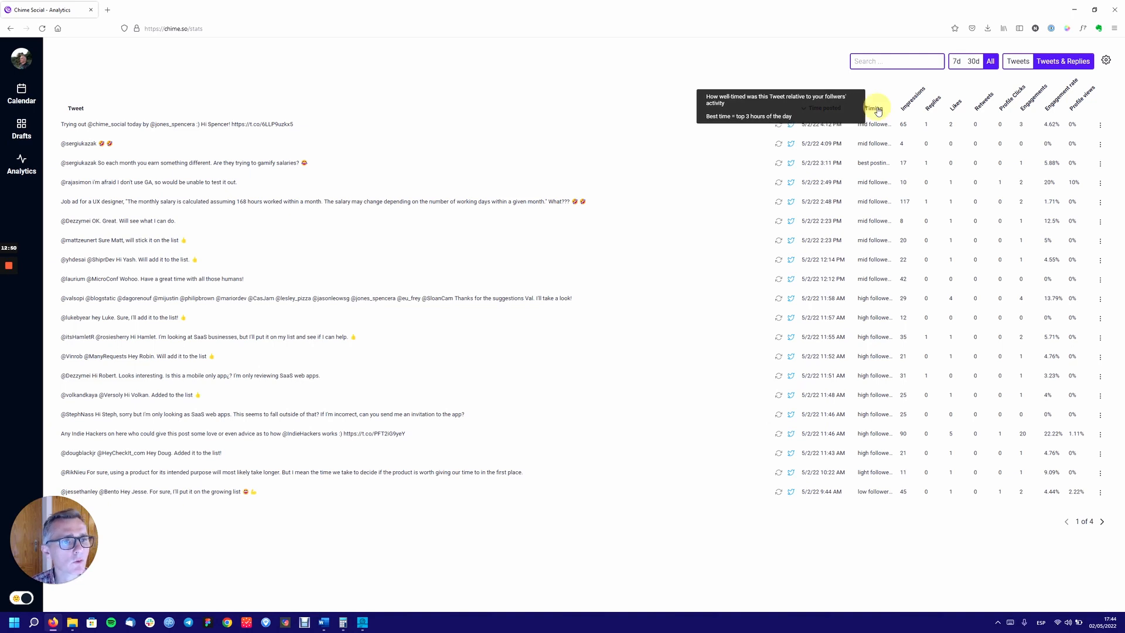
pyautogui.click(872, 108)
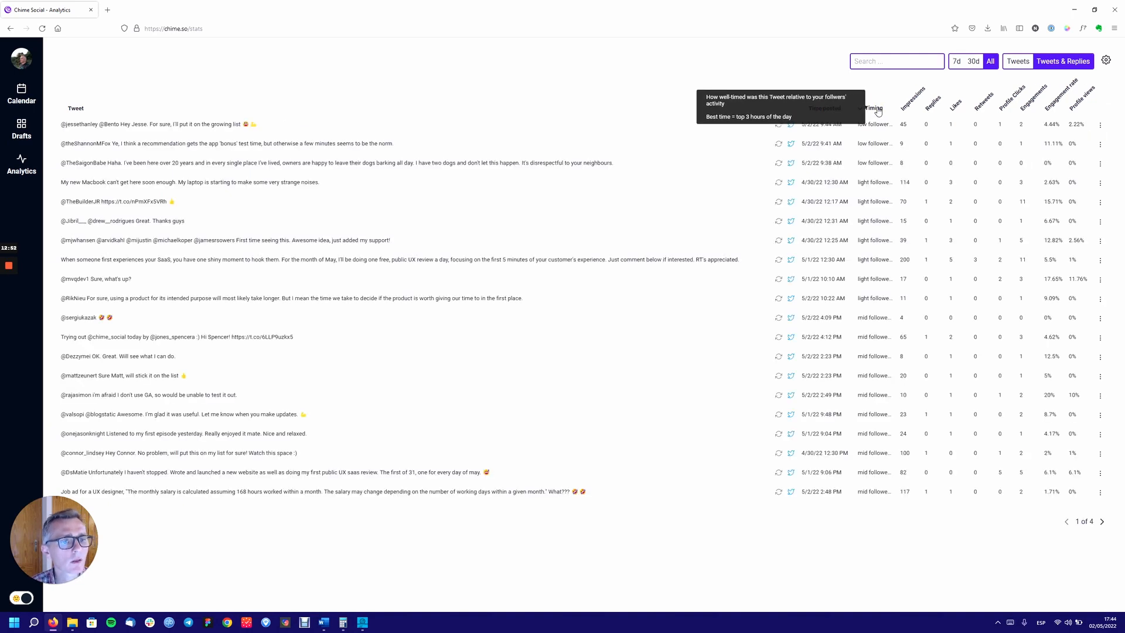
pyautogui.click(873, 107)
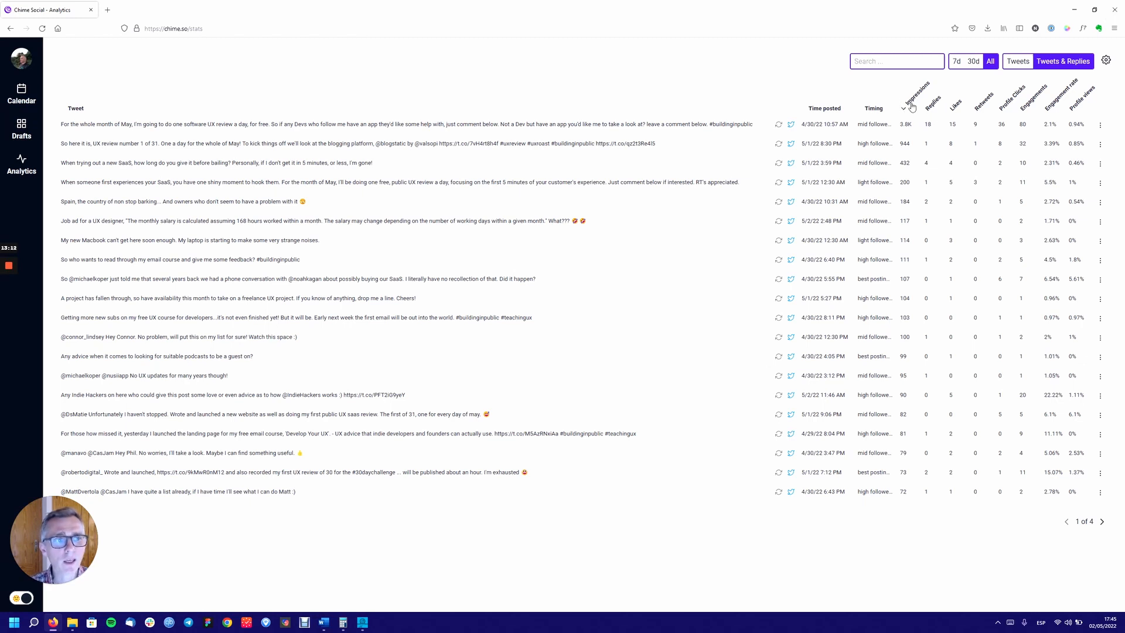
pyautogui.moveTo(904, 135)
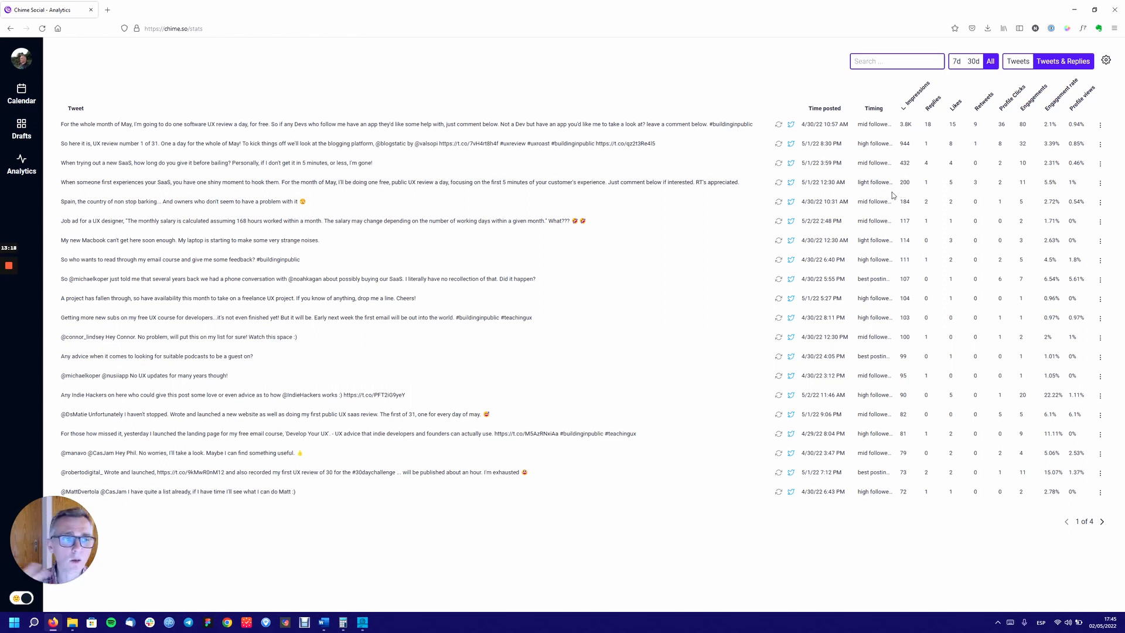
pyautogui.moveTo(873, 109)
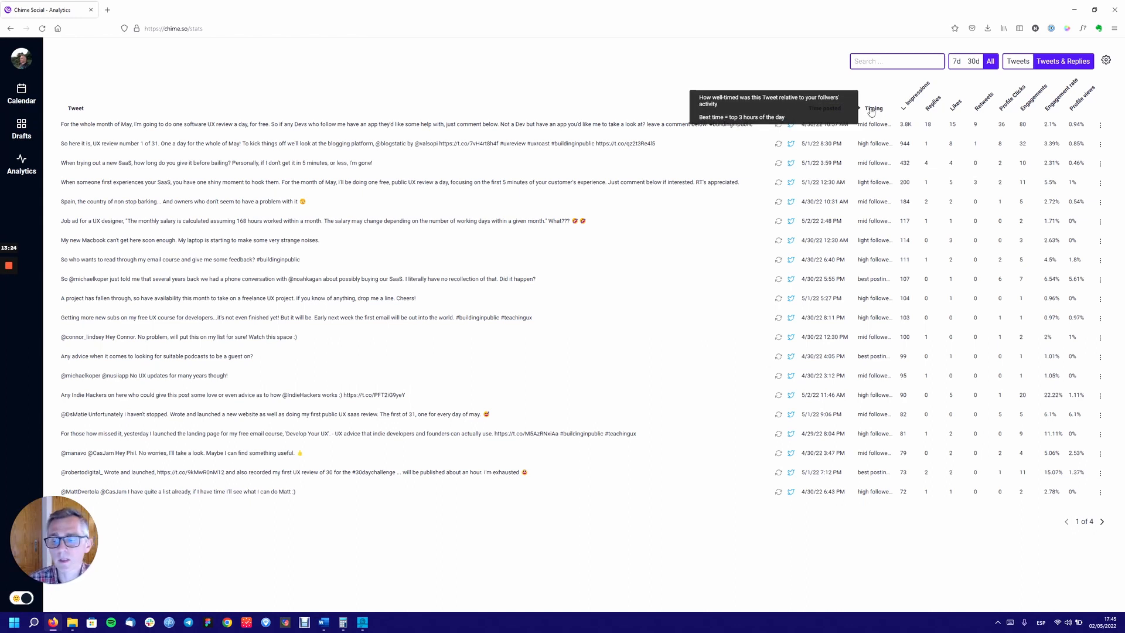
pyautogui.moveTo(865, 117)
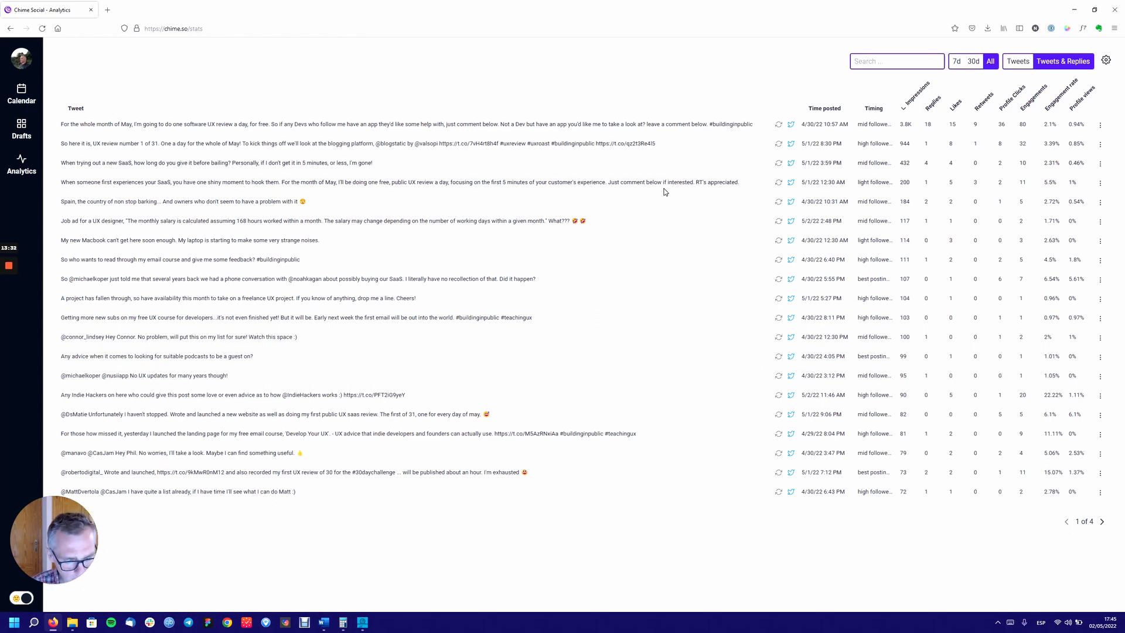
pyautogui.moveTo(625, 198)
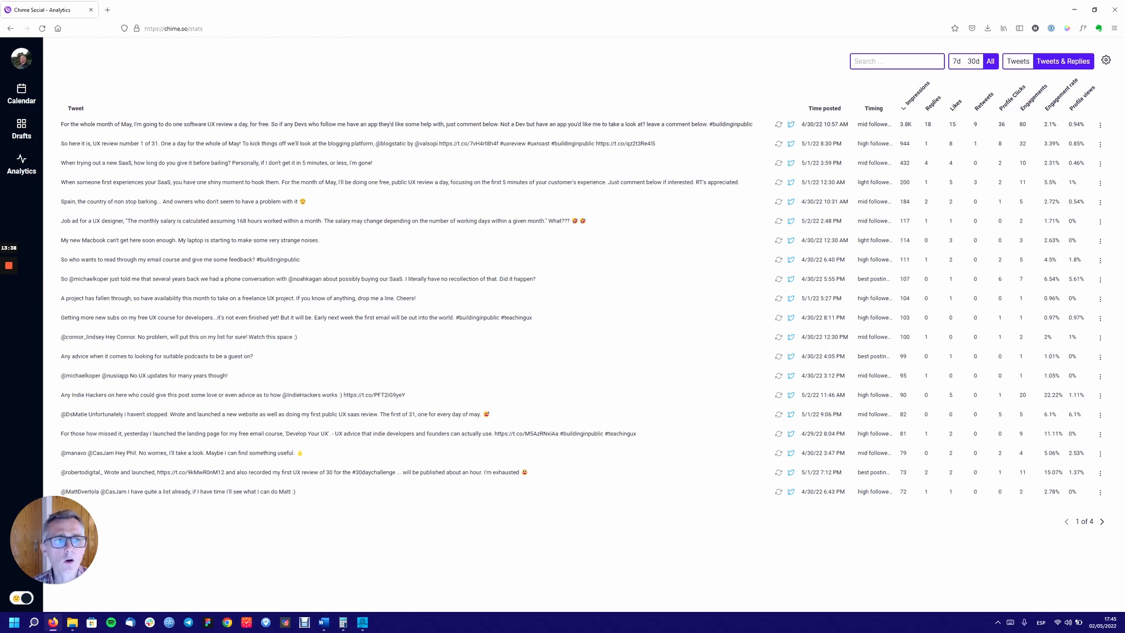
pyautogui.moveTo(963, 147)
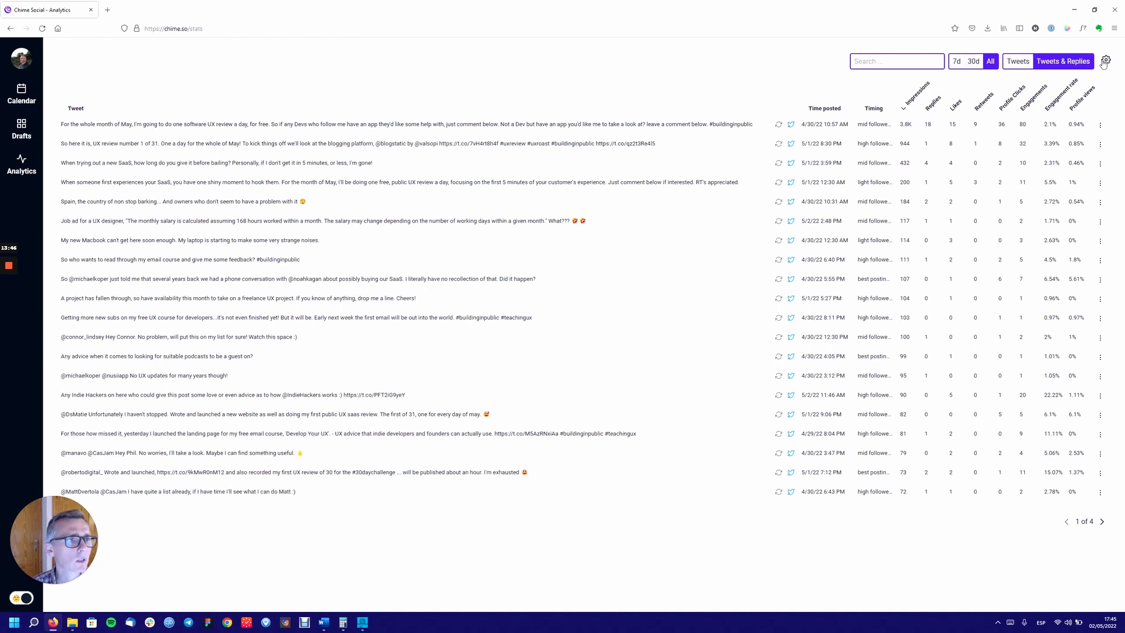
pyautogui.click(1105, 60)
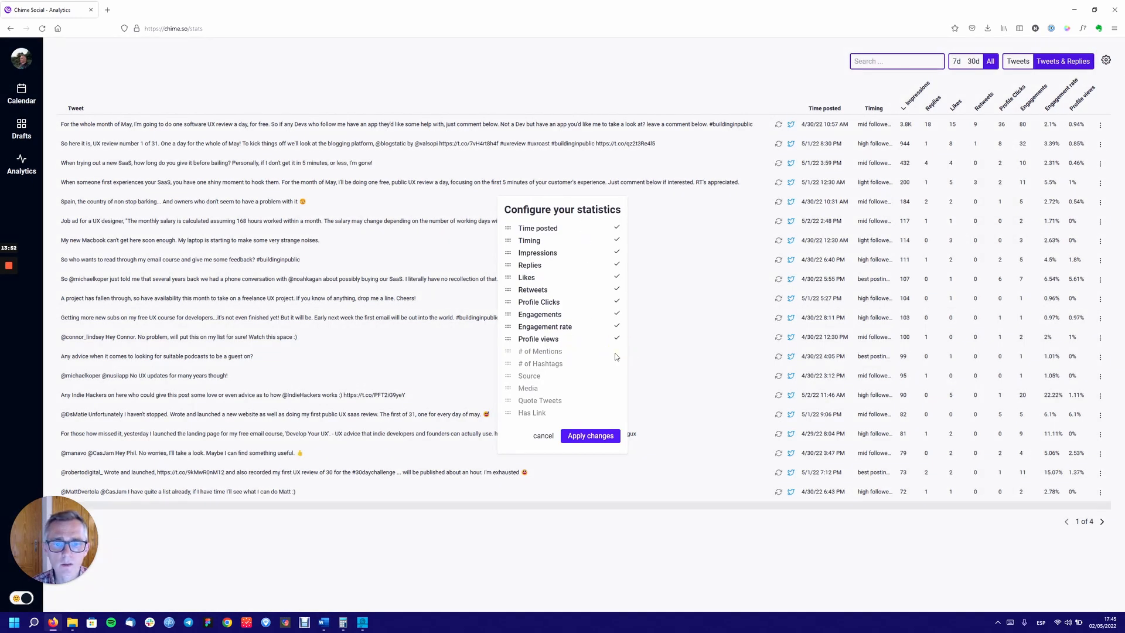
pyautogui.click(540, 351)
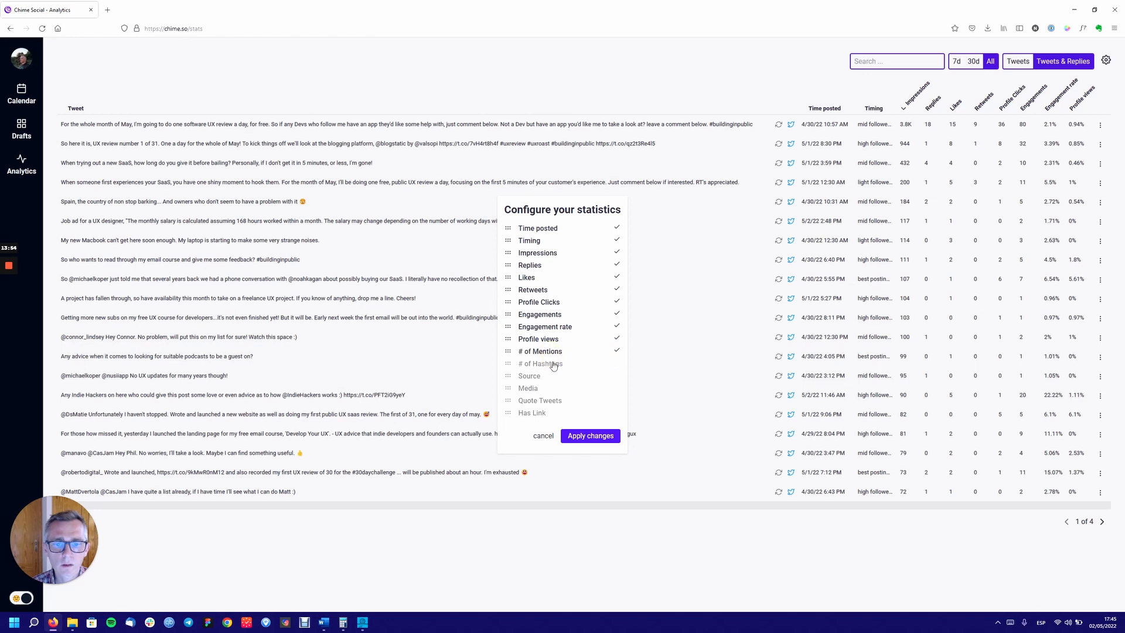
pyautogui.click(539, 363)
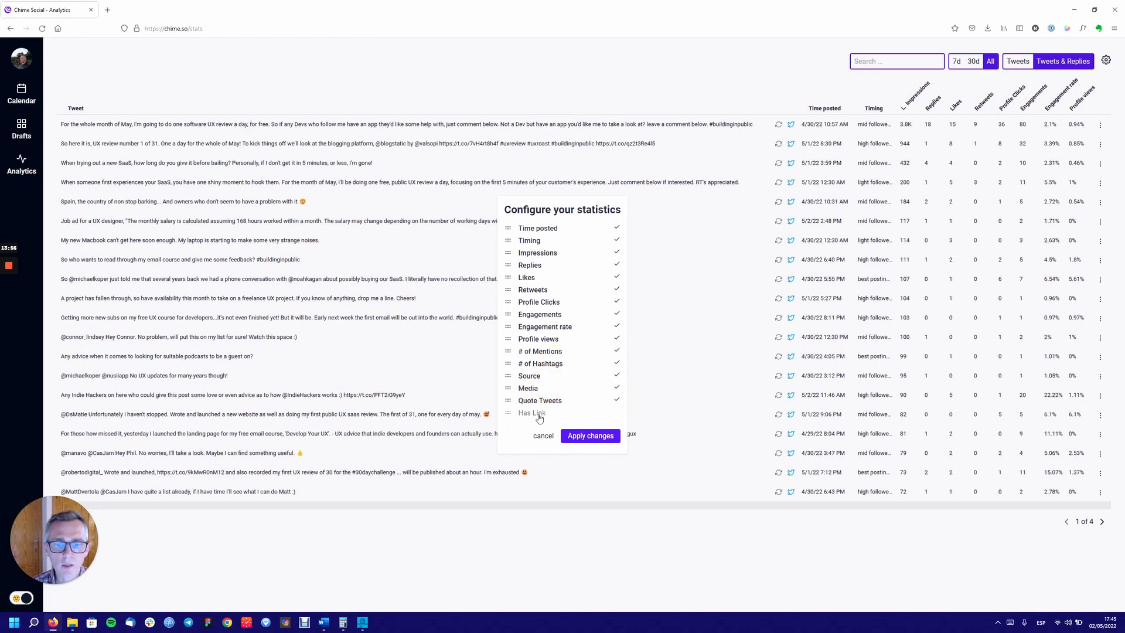
pyautogui.click(532, 413)
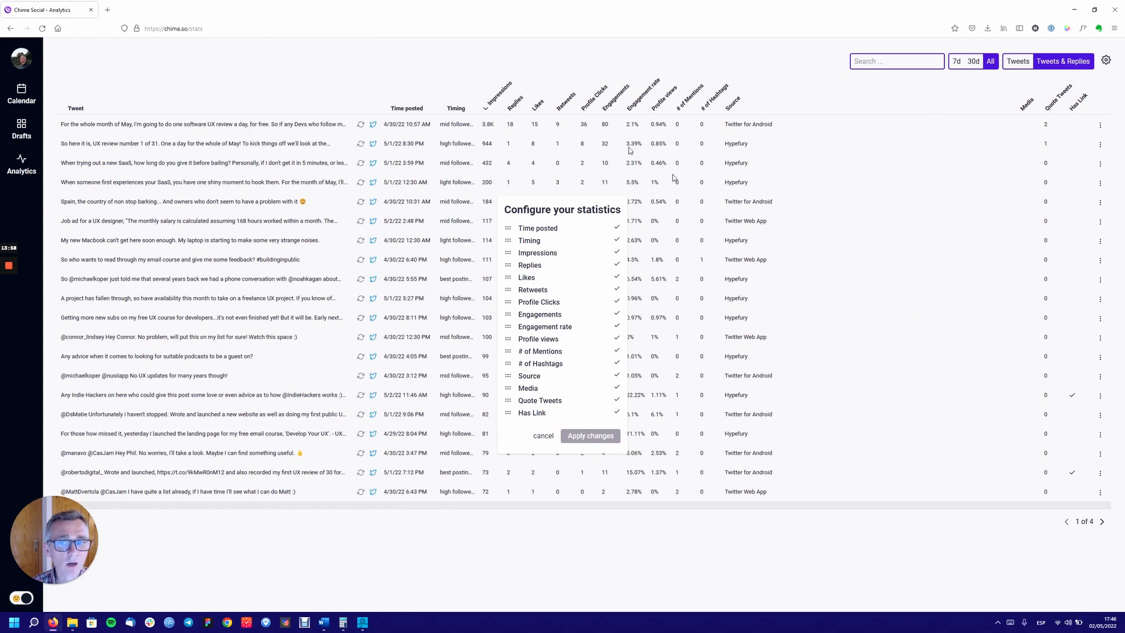
pyautogui.click(543, 435)
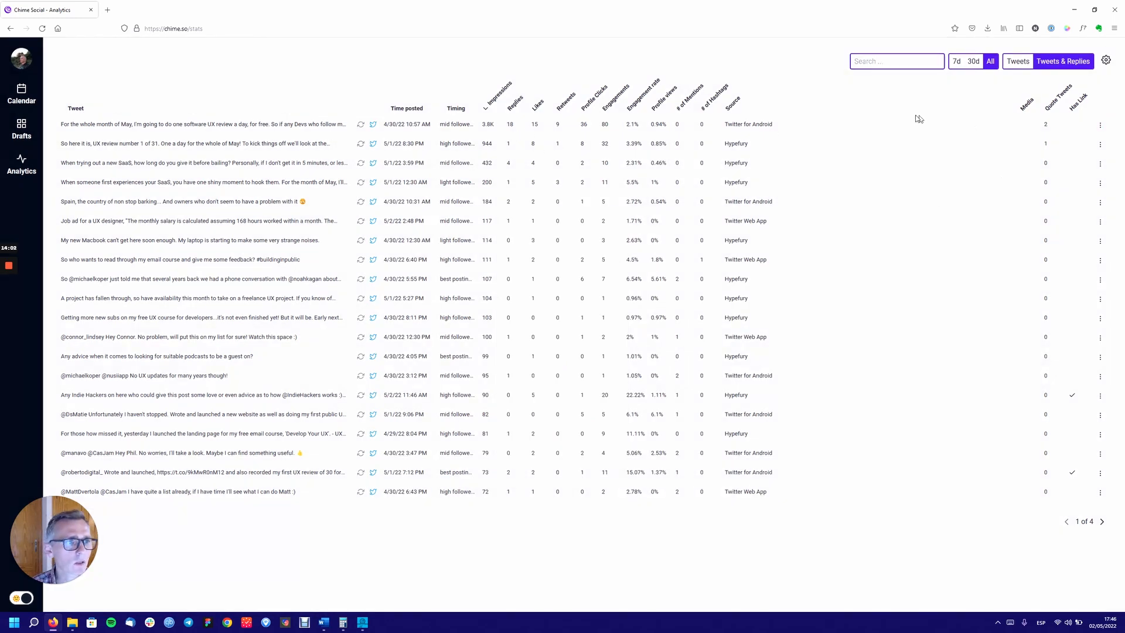
pyautogui.moveTo(643, 233)
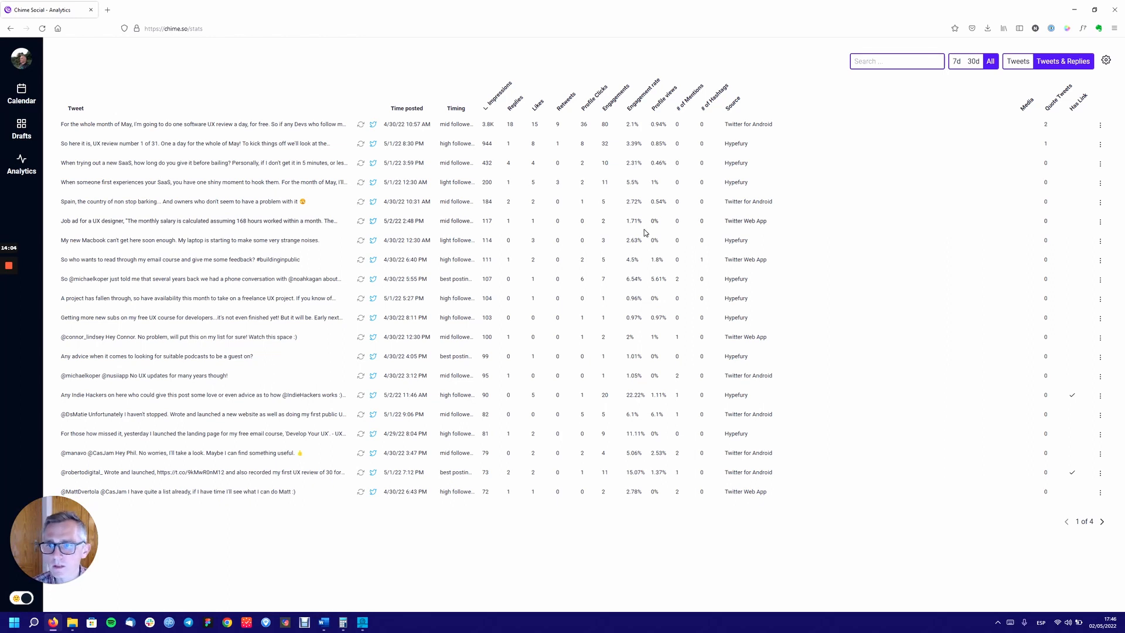
pyautogui.moveTo(803, 322)
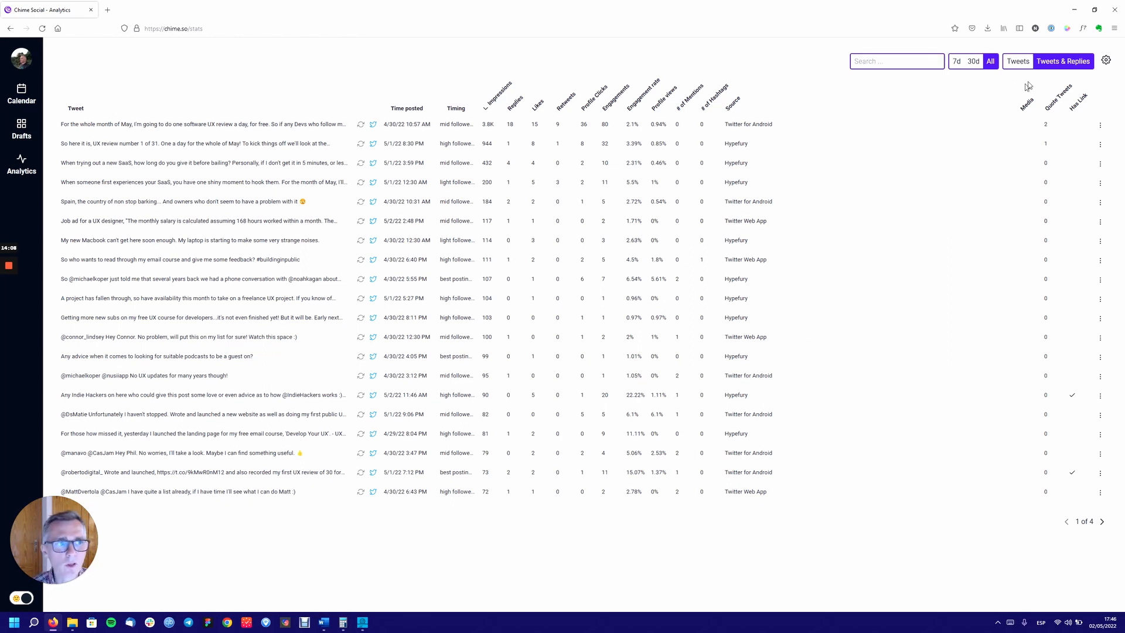
pyautogui.click(1106, 60)
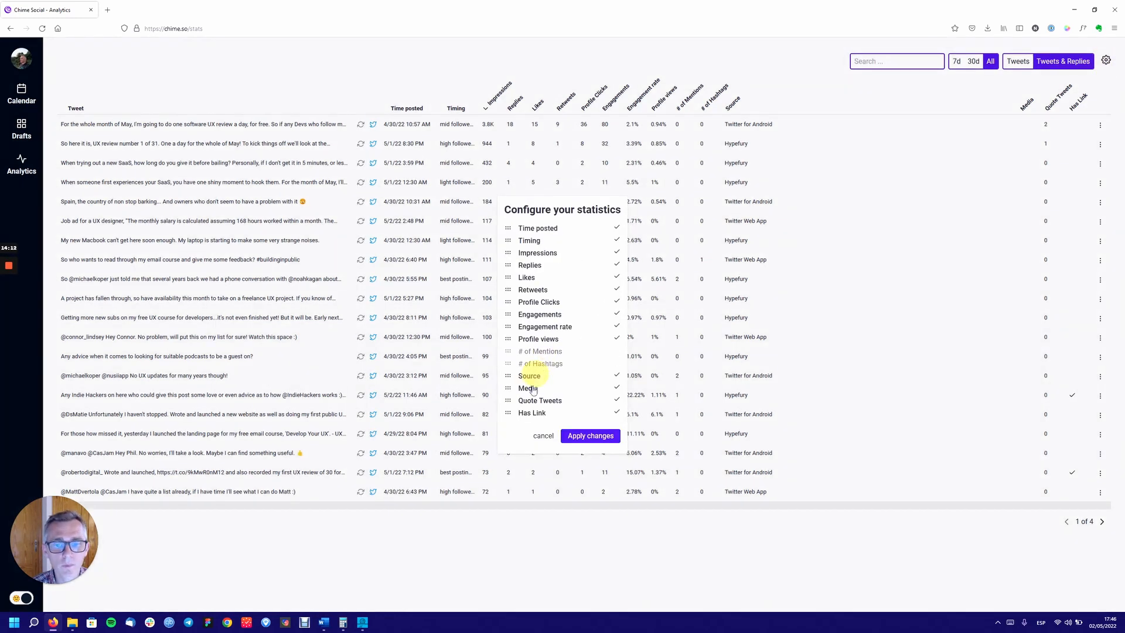
pyautogui.click(530, 375)
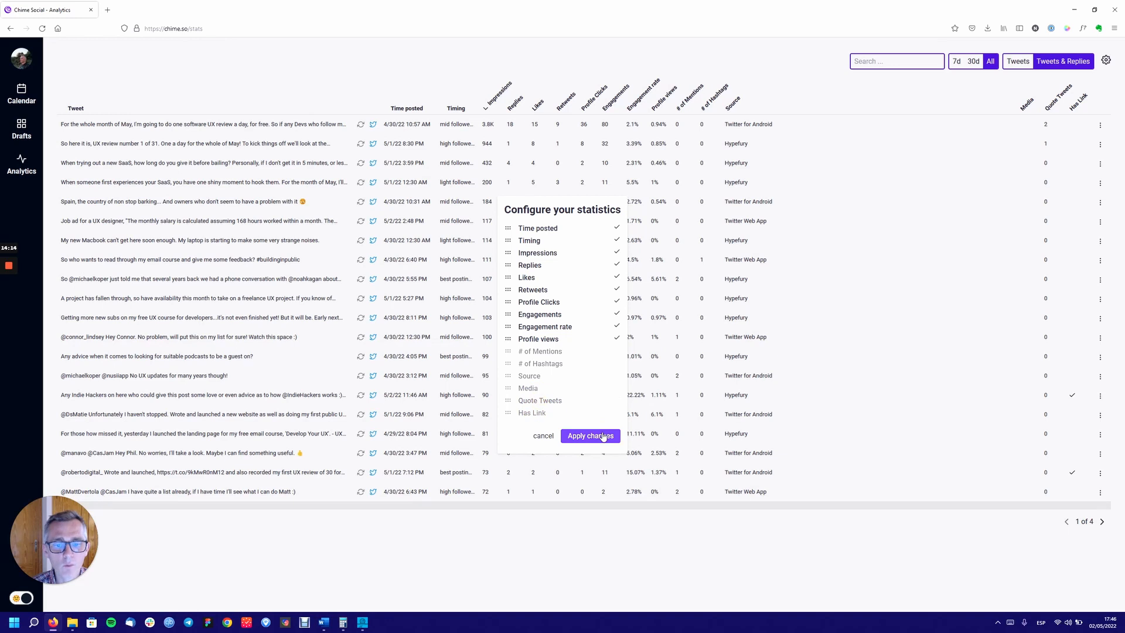
pyautogui.click(590, 435)
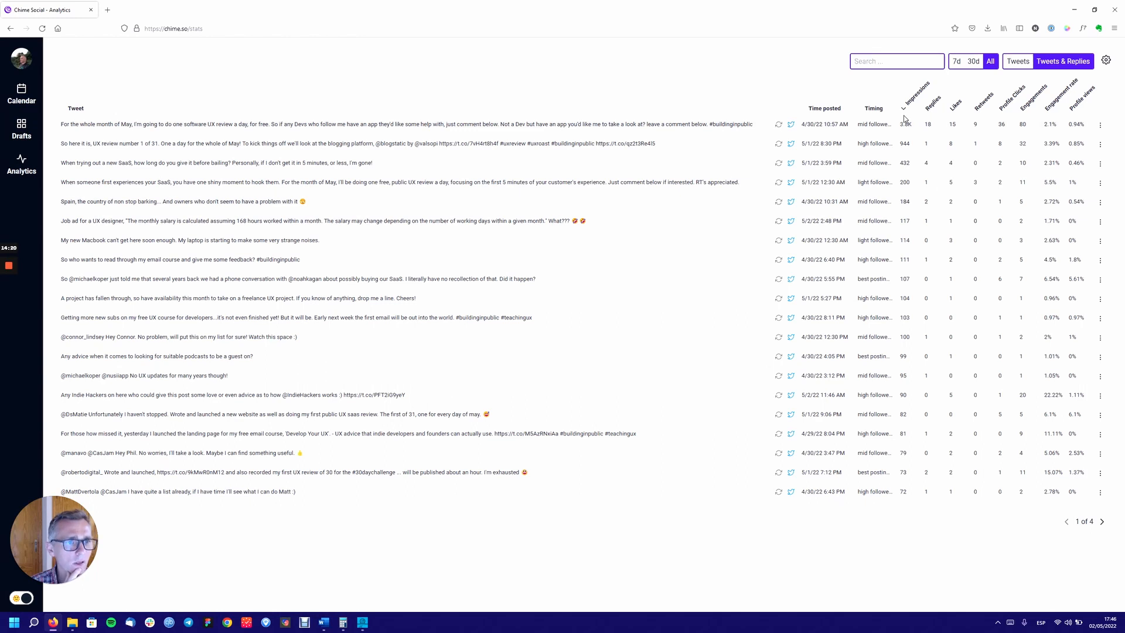
pyautogui.moveTo(905, 115)
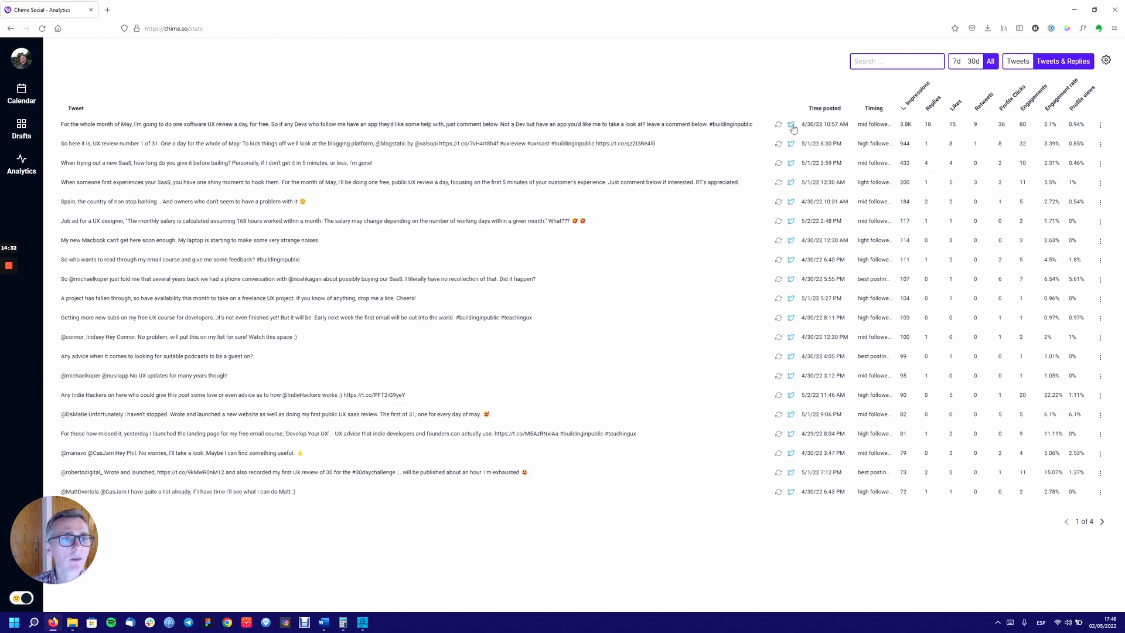
pyautogui.moveTo(841, 118)
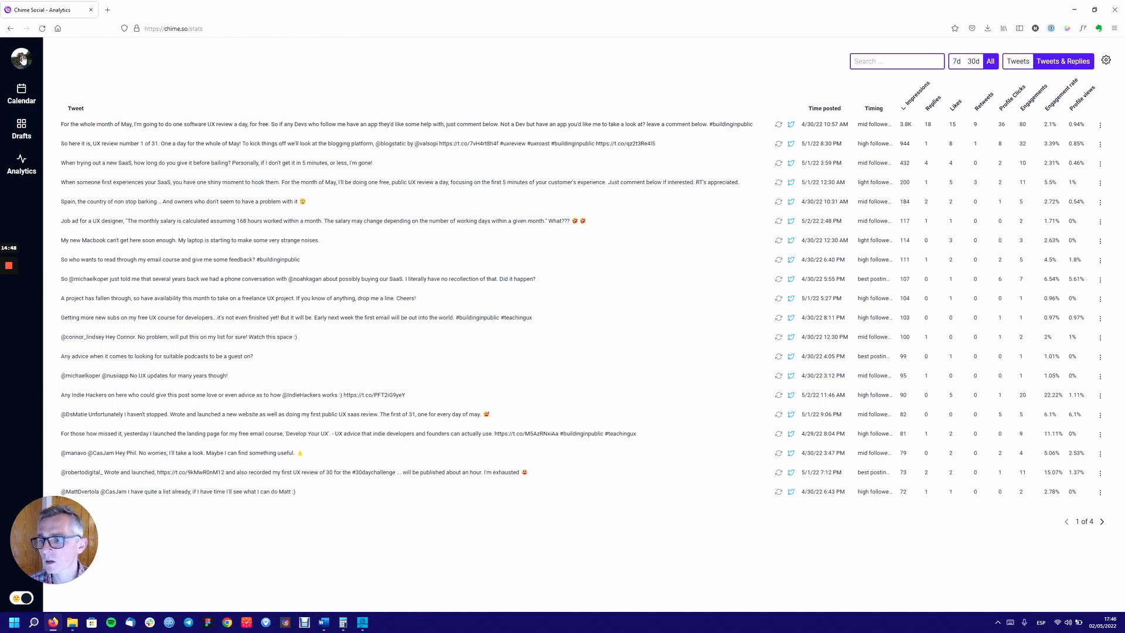
# - Show the account menu with settings, feedback, log out and the 10-day trial upgrade offer
pyautogui.click(22, 59)
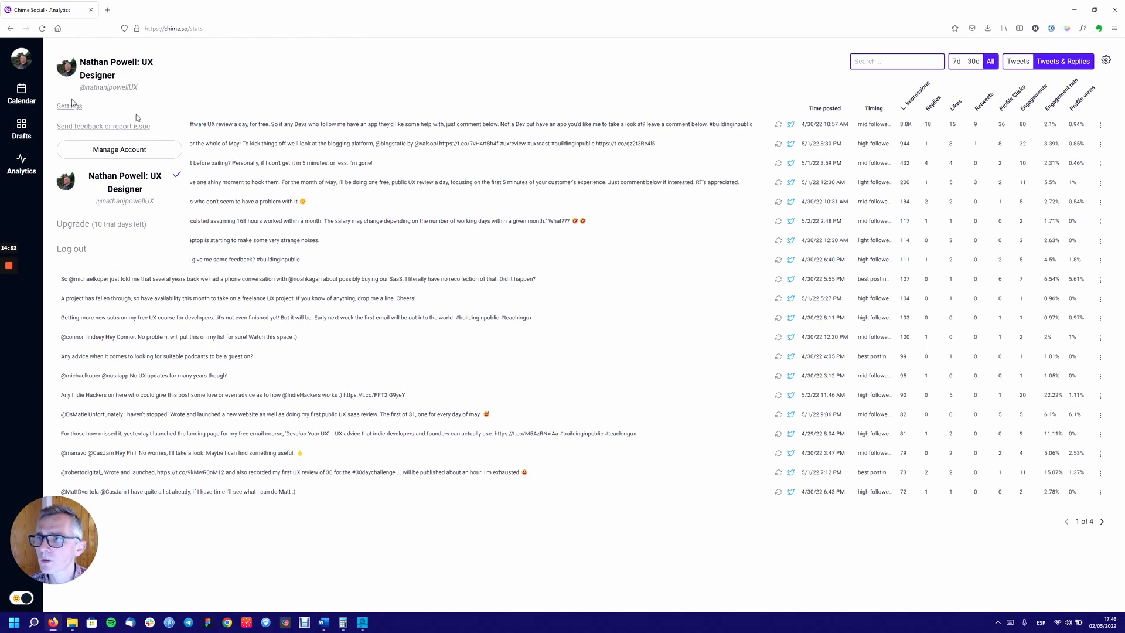
pyautogui.moveTo(103, 73)
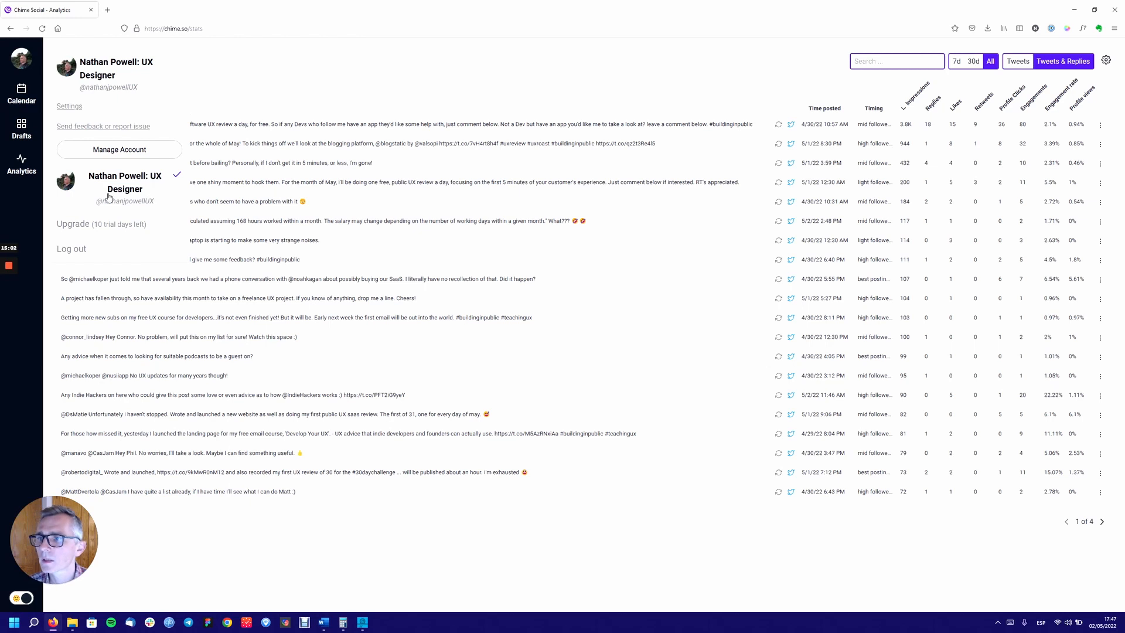
pyautogui.moveTo(122, 169)
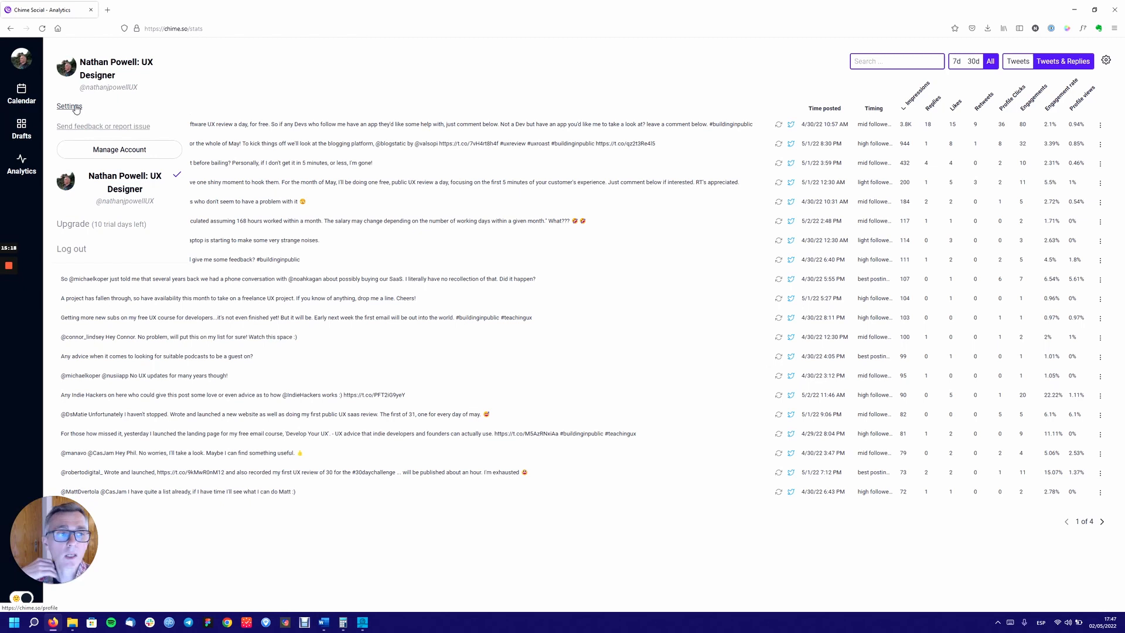
# - Go to Profile & Settings and scroll through its email, calendar, retweet and danger-zone options
pyautogui.click(69, 106)
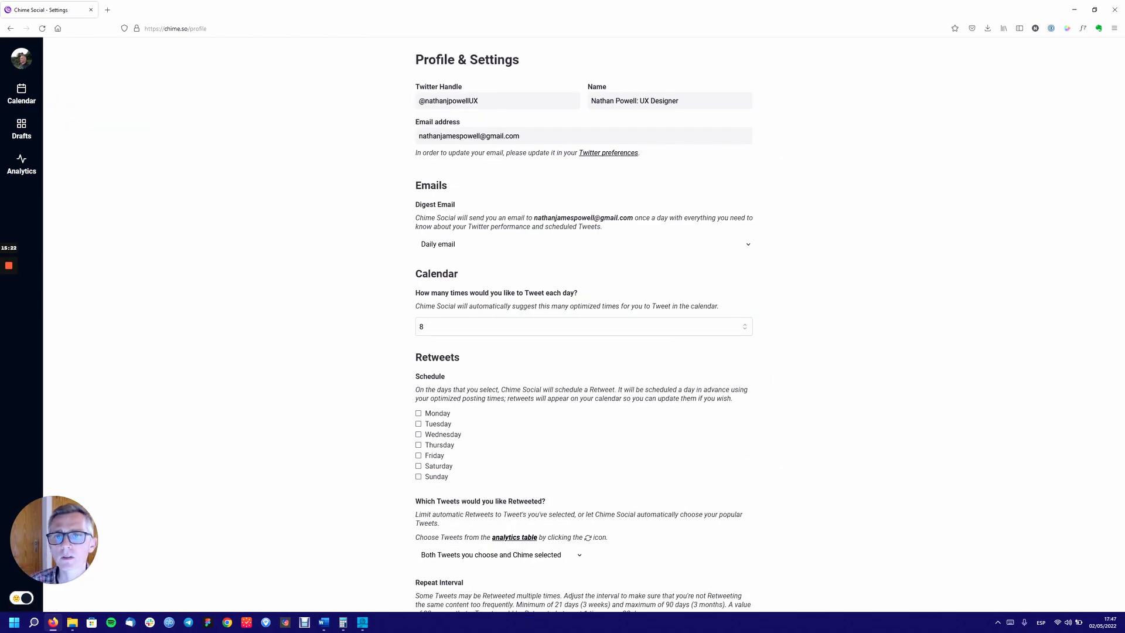
pyautogui.moveTo(328, 193)
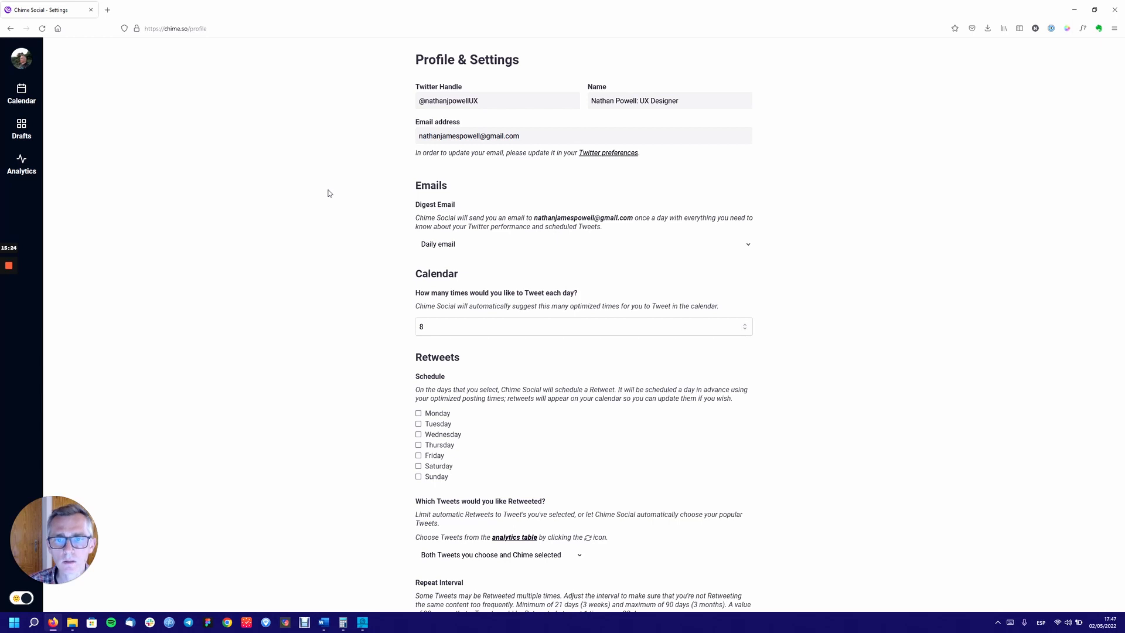
pyautogui.scroll(-3)
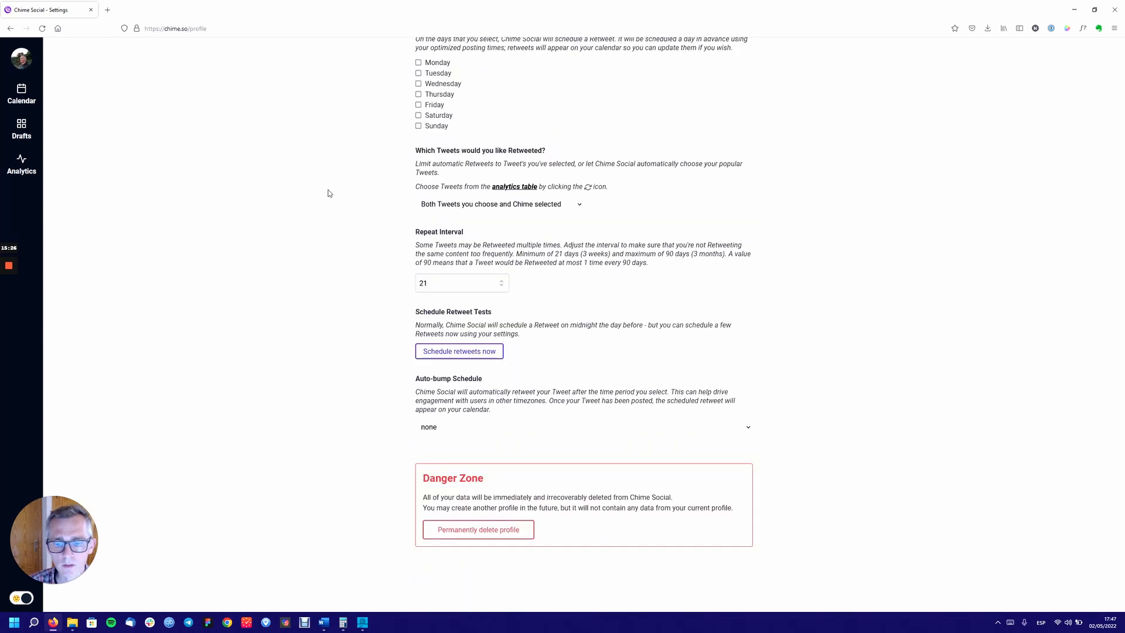
pyautogui.scroll(3)
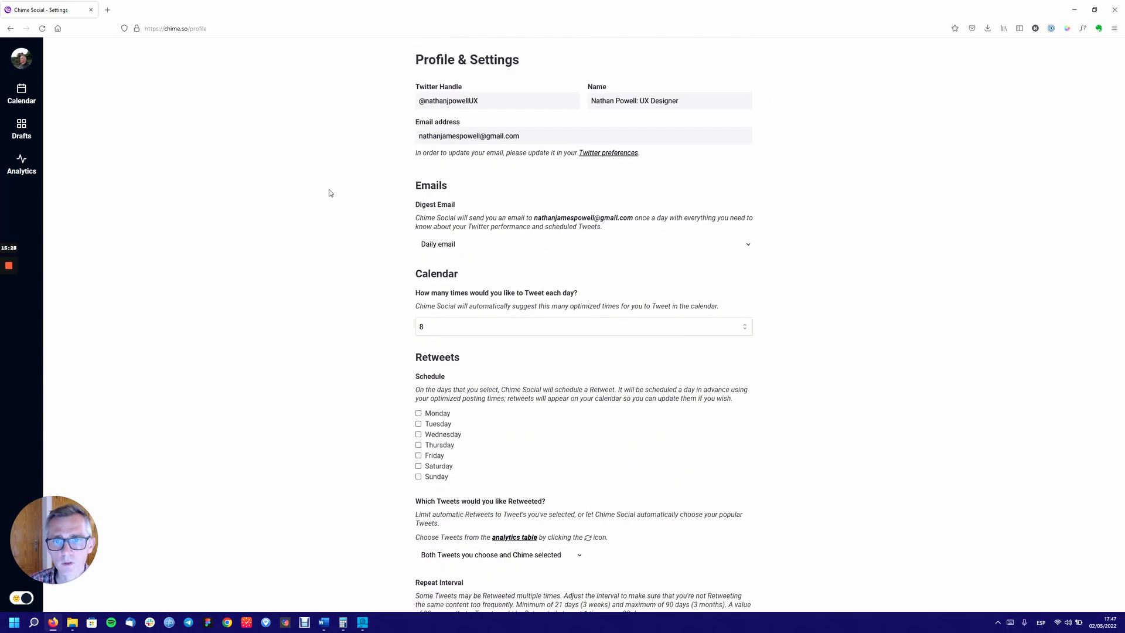
# - Toggle the profile and account options from the sidebar avatar, leaving them showing
pyautogui.click(21, 58)
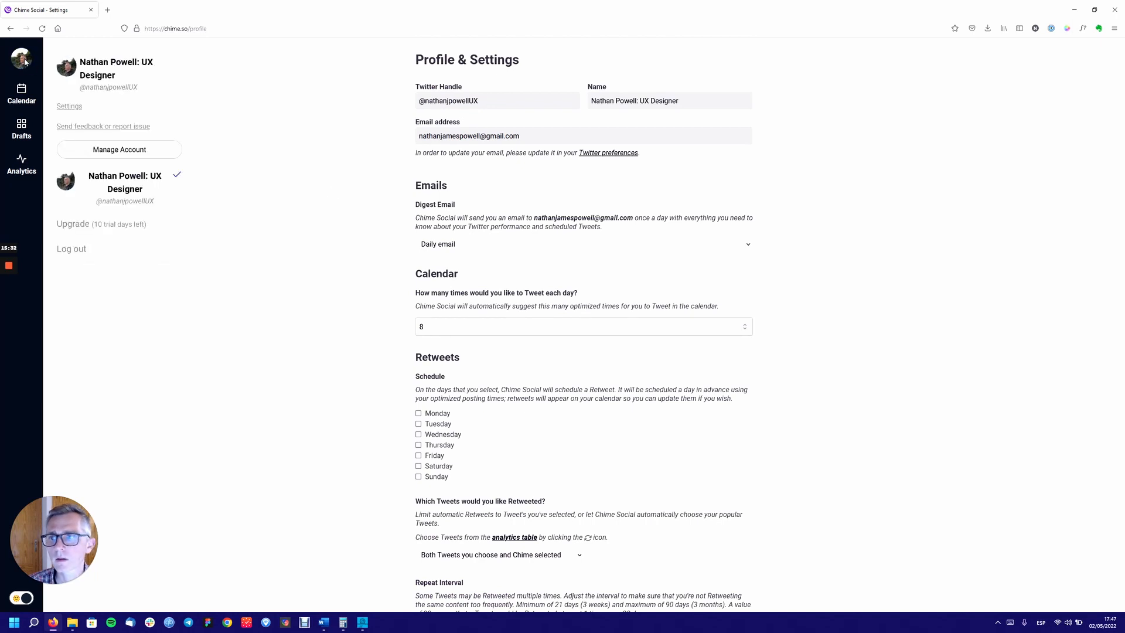
pyautogui.moveTo(99, 130)
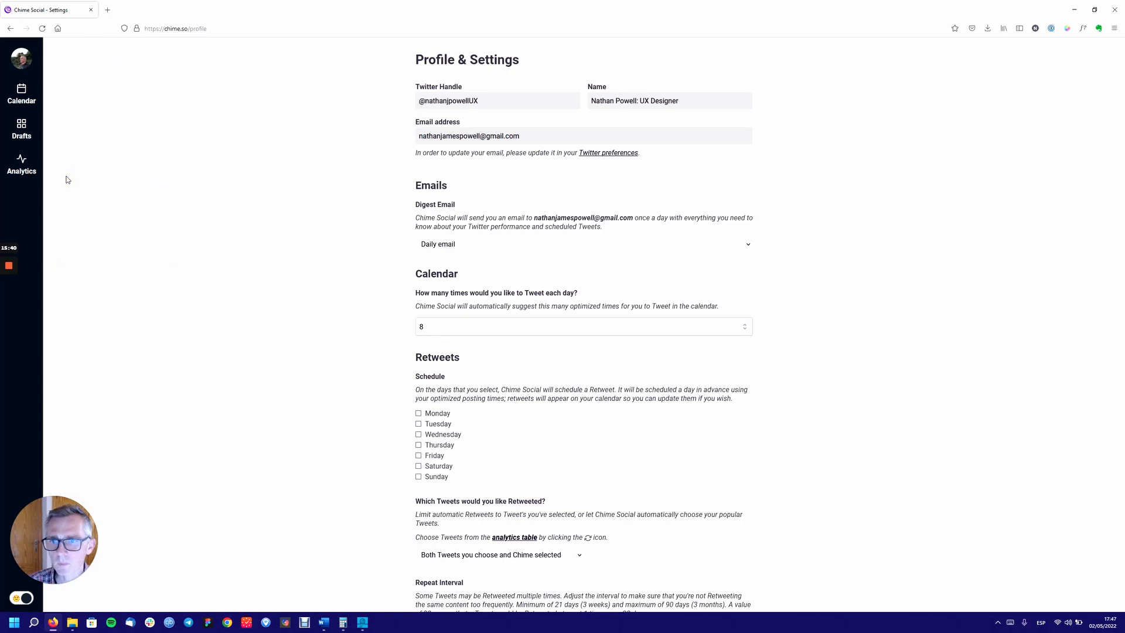
pyautogui.click(21, 58)
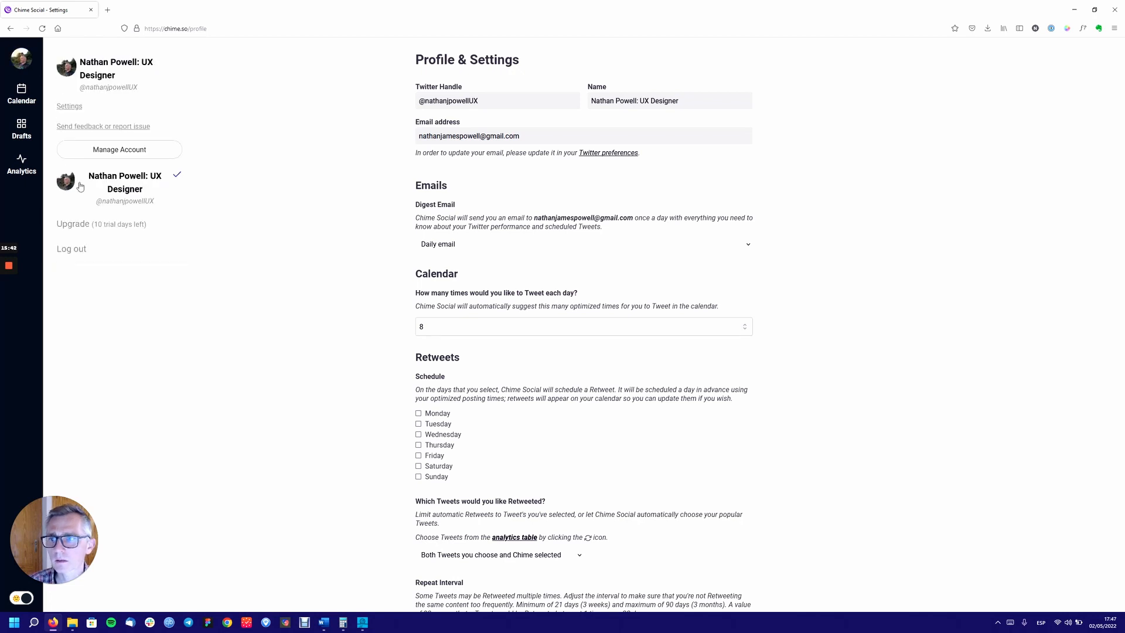
pyautogui.moveTo(79, 187)
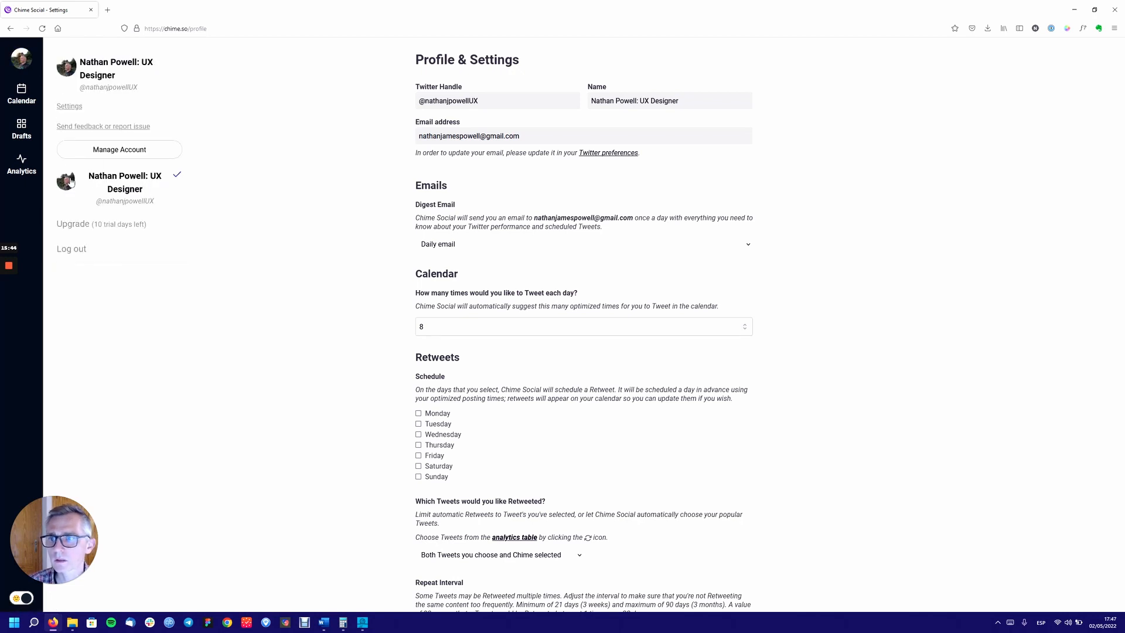
pyautogui.click(21, 60)
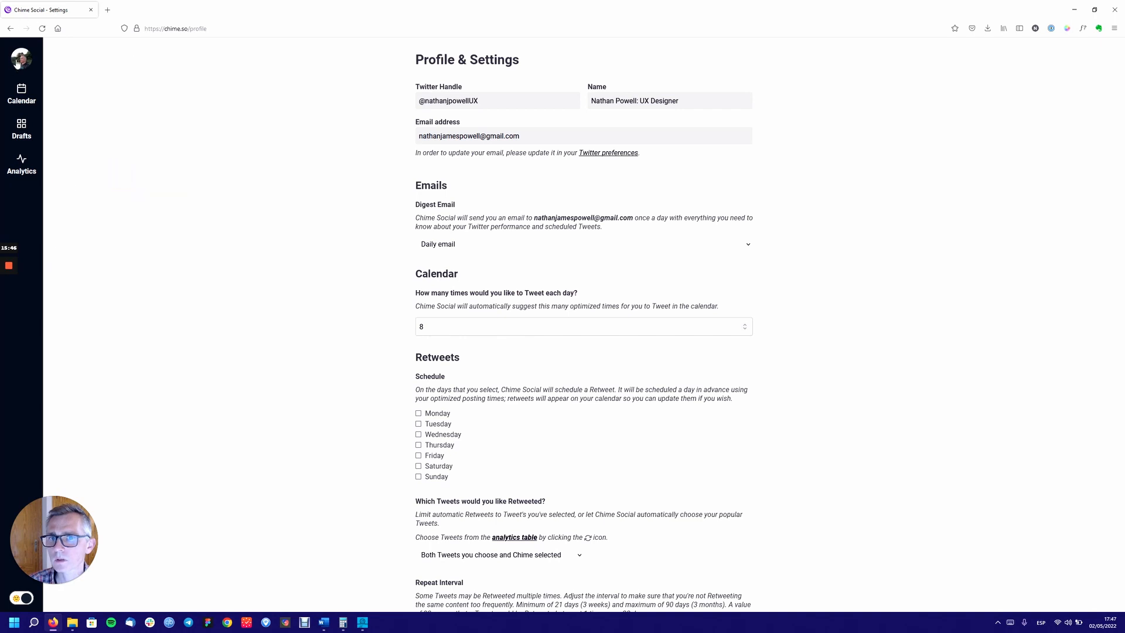
pyautogui.click(21, 59)
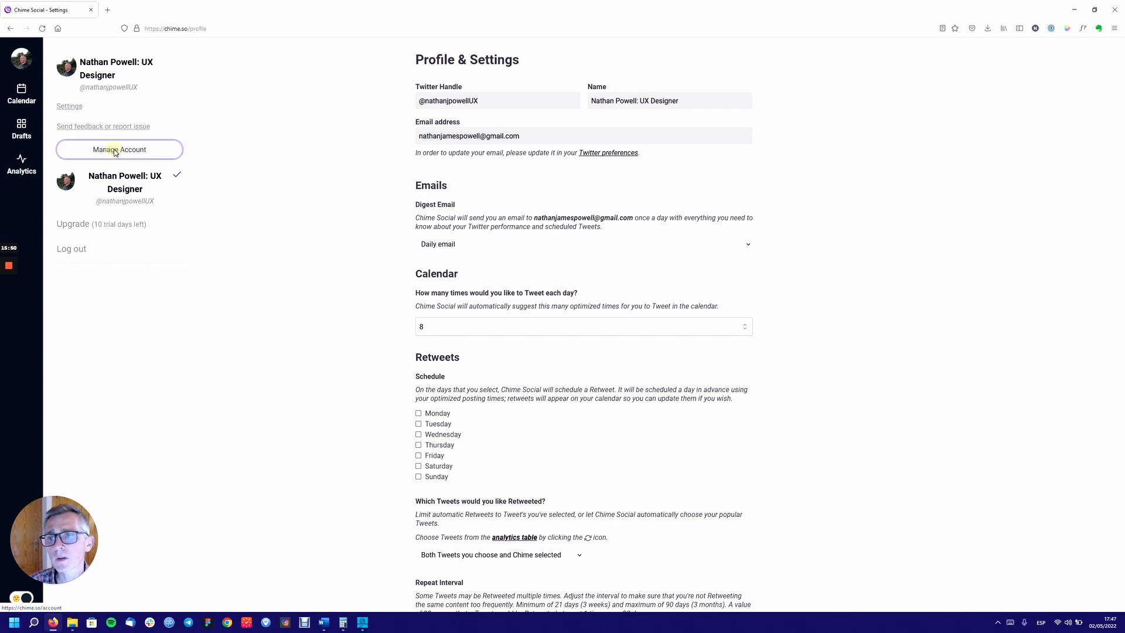
# - Go to the Manage Account page and check the account options from there
pyautogui.click(119, 150)
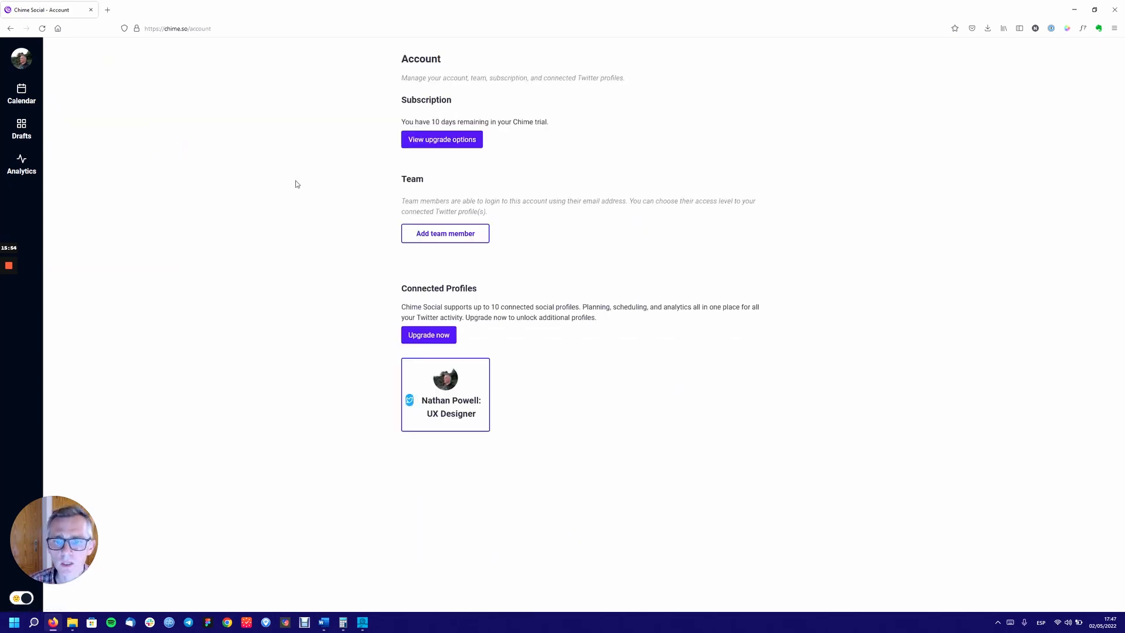
pyautogui.click(21, 58)
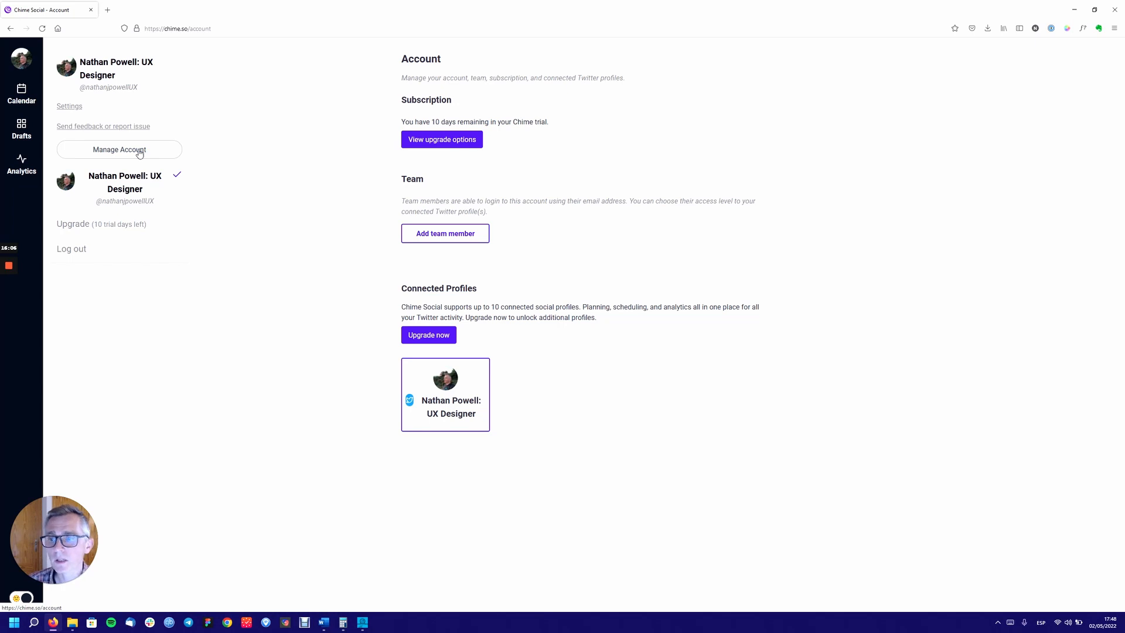
pyautogui.moveTo(182, 112)
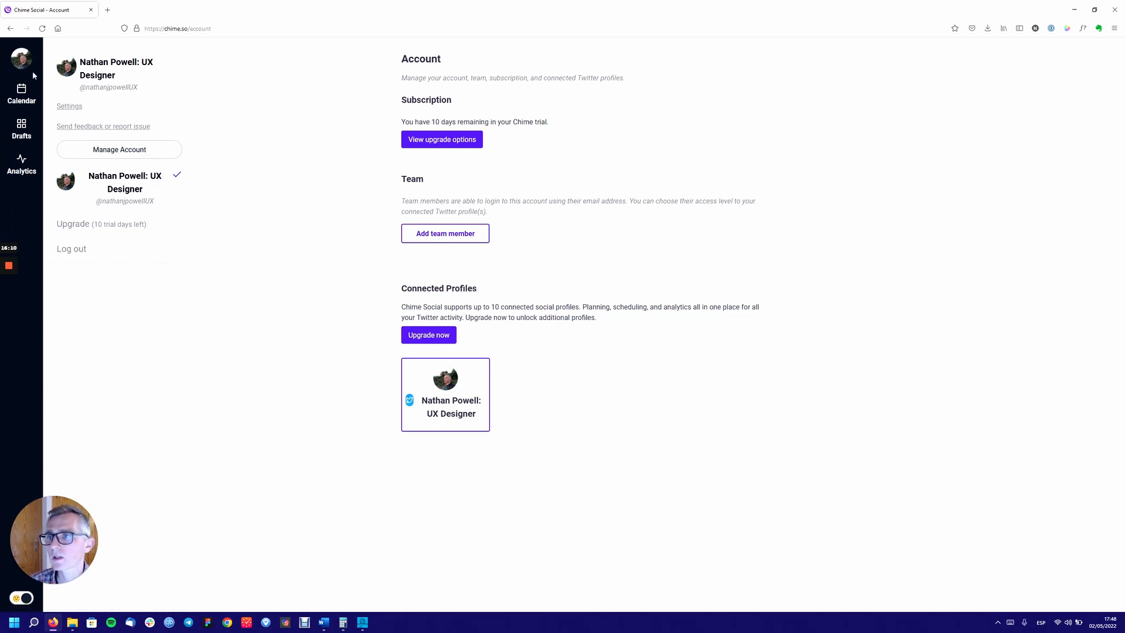
pyautogui.click(21, 93)
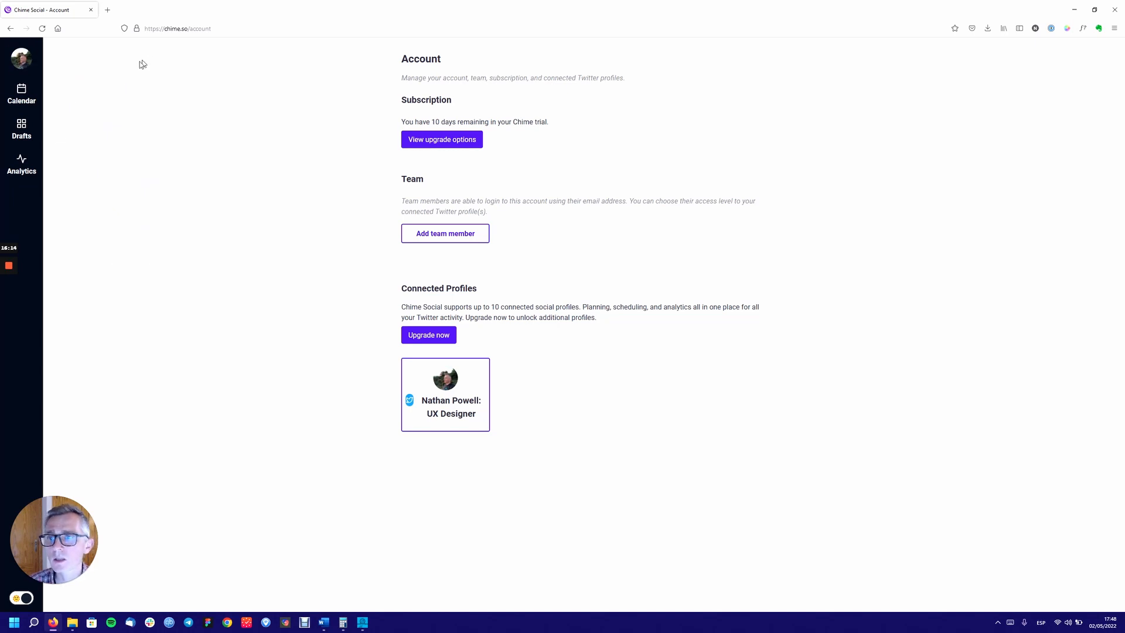
pyautogui.click(21, 58)
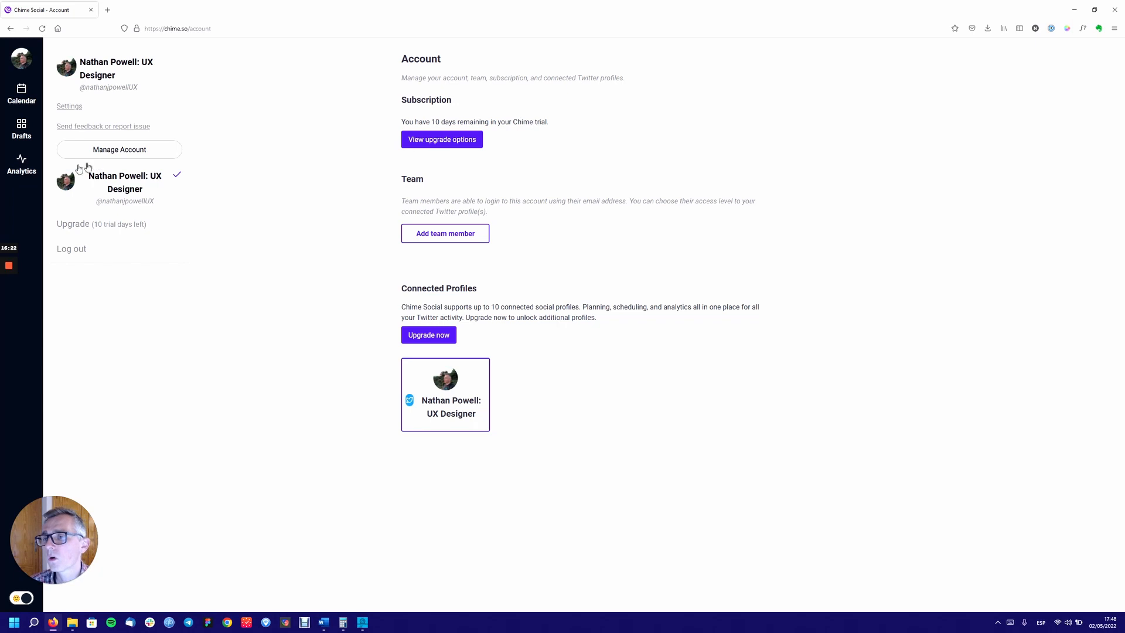
pyautogui.moveTo(85, 115)
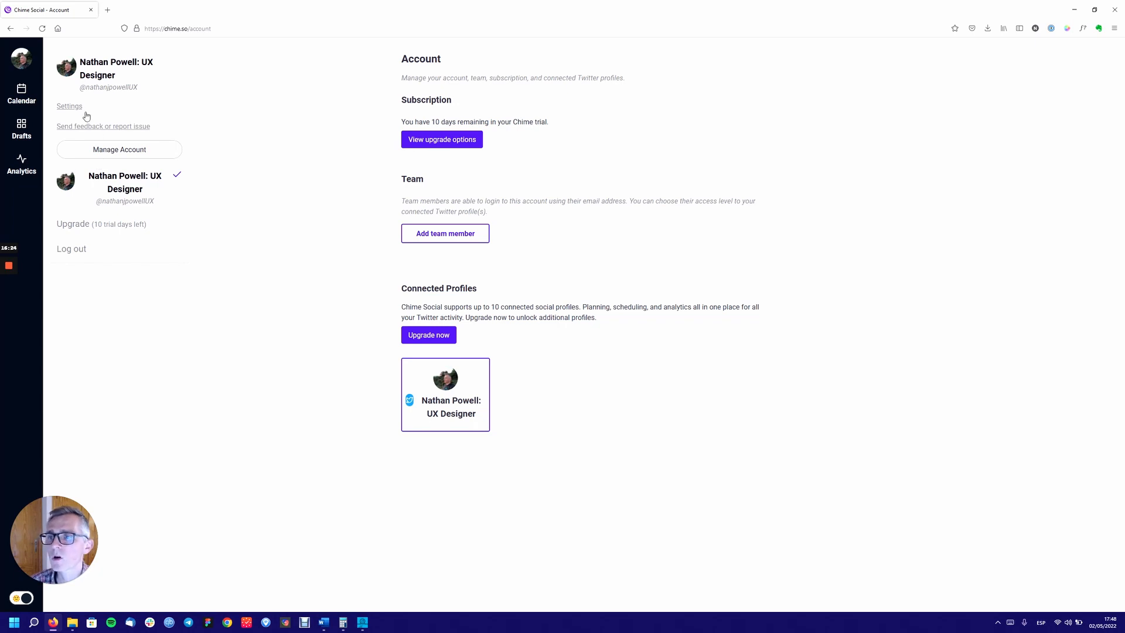
pyautogui.moveTo(103, 126)
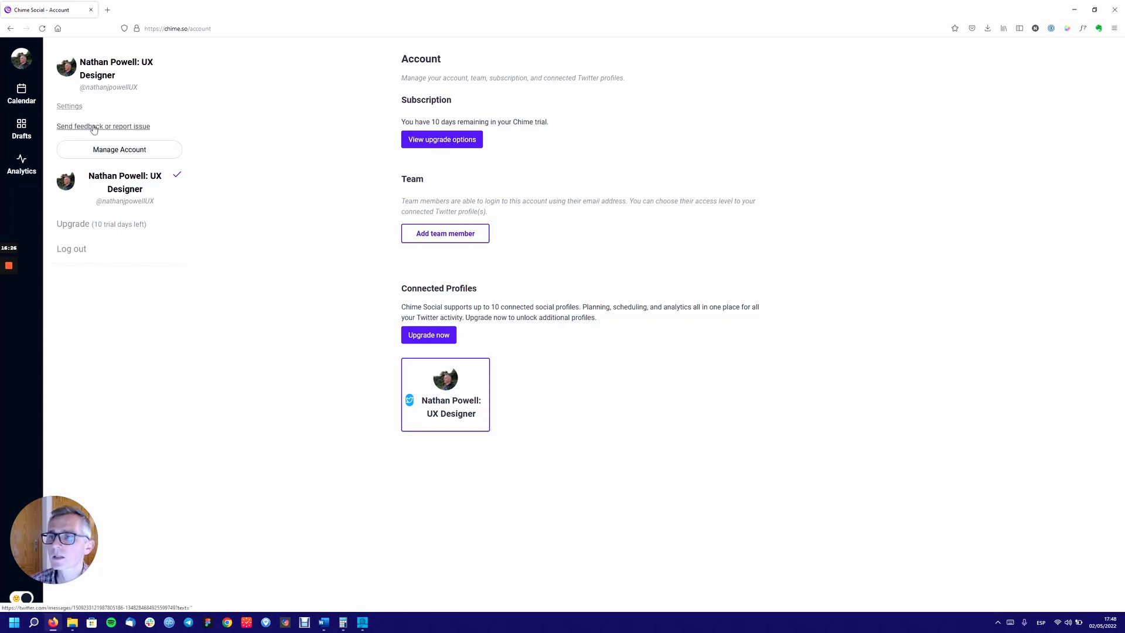
# - Switch between Settings and Account, then return to the May 1–7 calendar with Monday's 7:00 PM thread
pyautogui.click(69, 106)
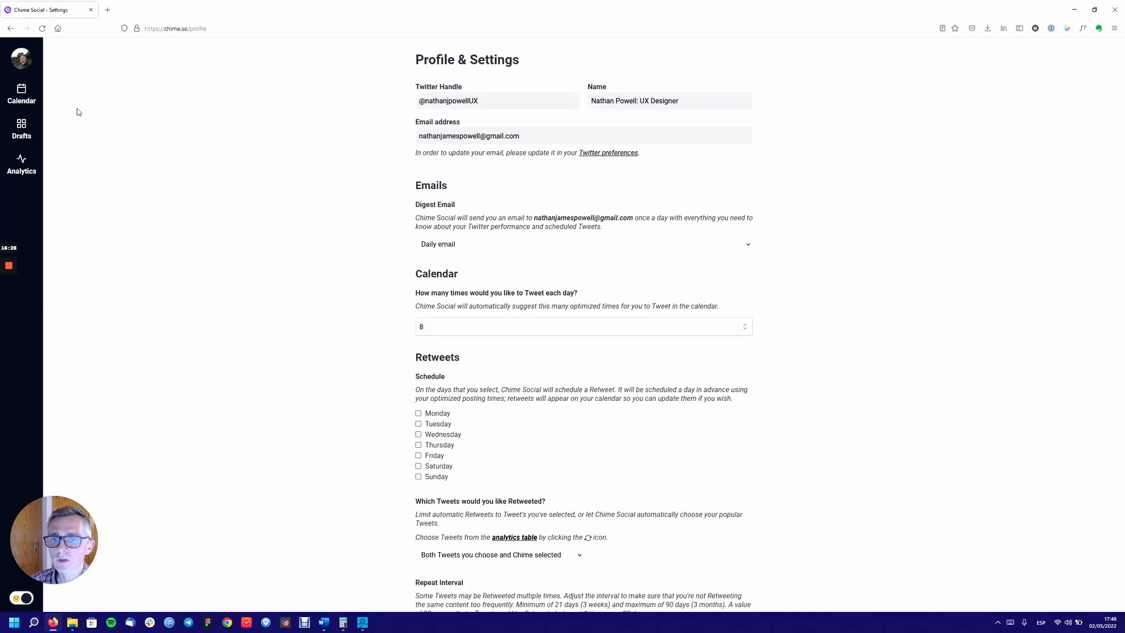
pyautogui.click(22, 58)
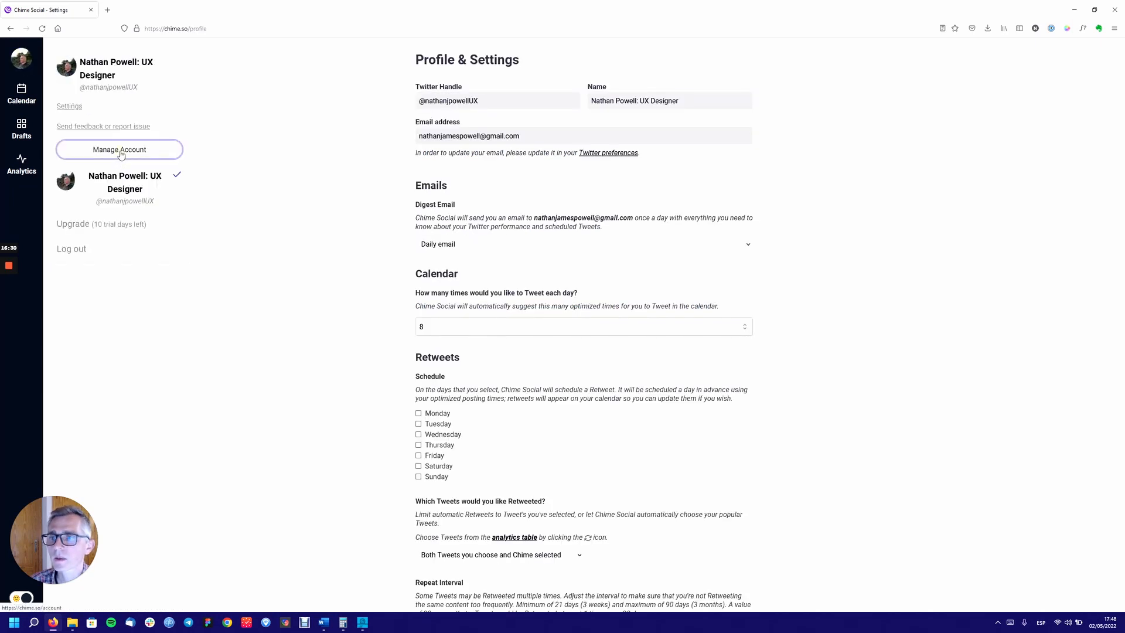
pyautogui.click(119, 150)
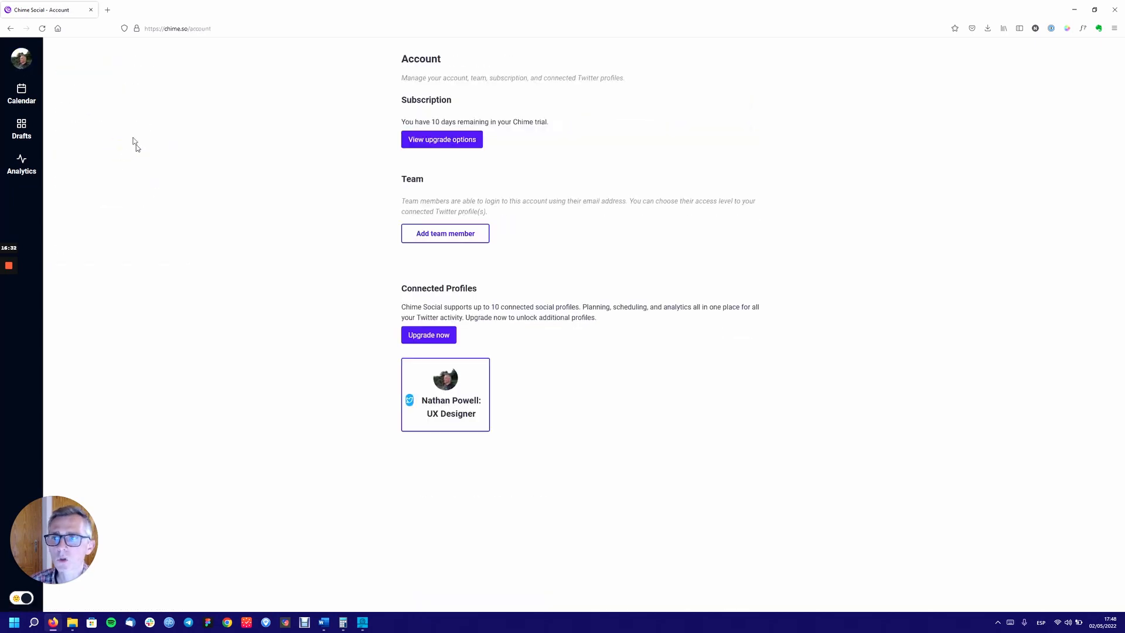
pyautogui.click(21, 59)
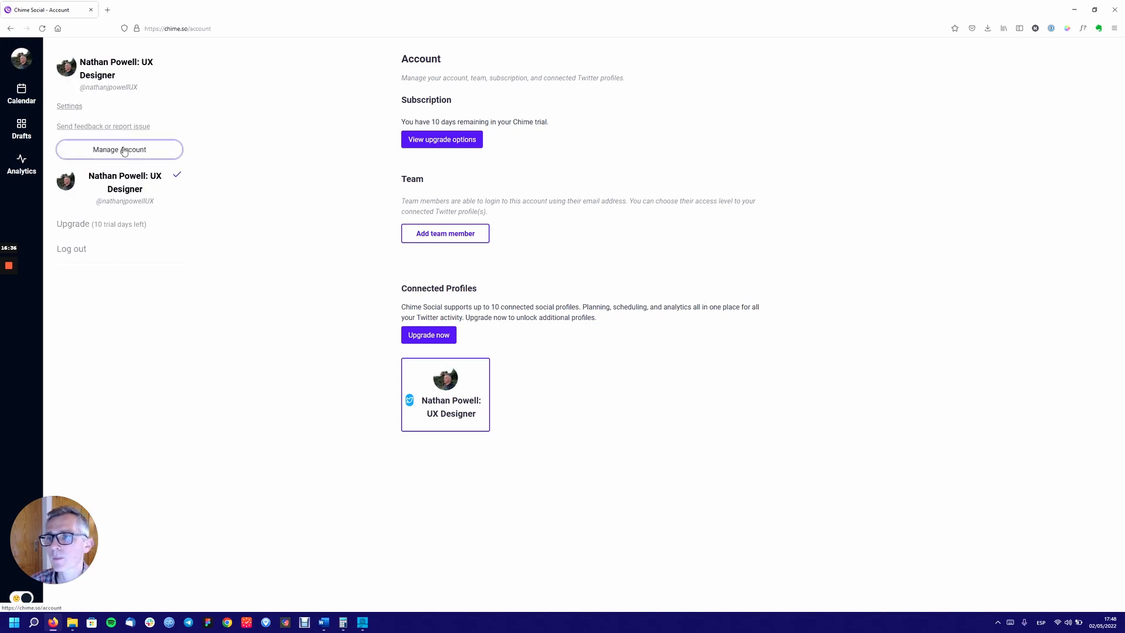
pyautogui.moveTo(215, 147)
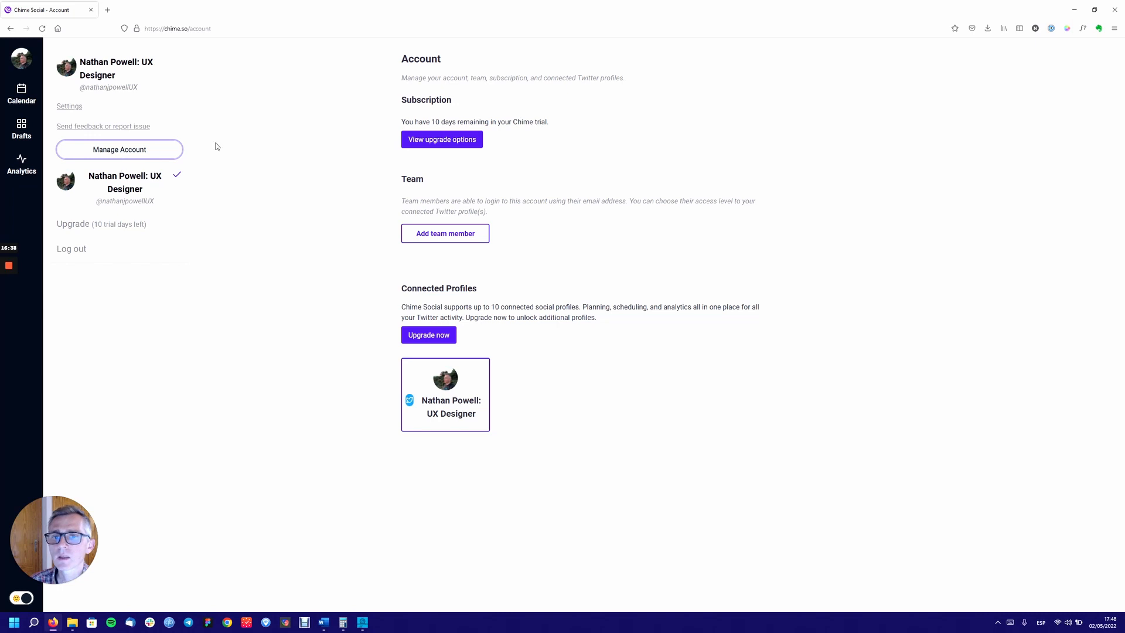
pyautogui.moveTo(399, 221)
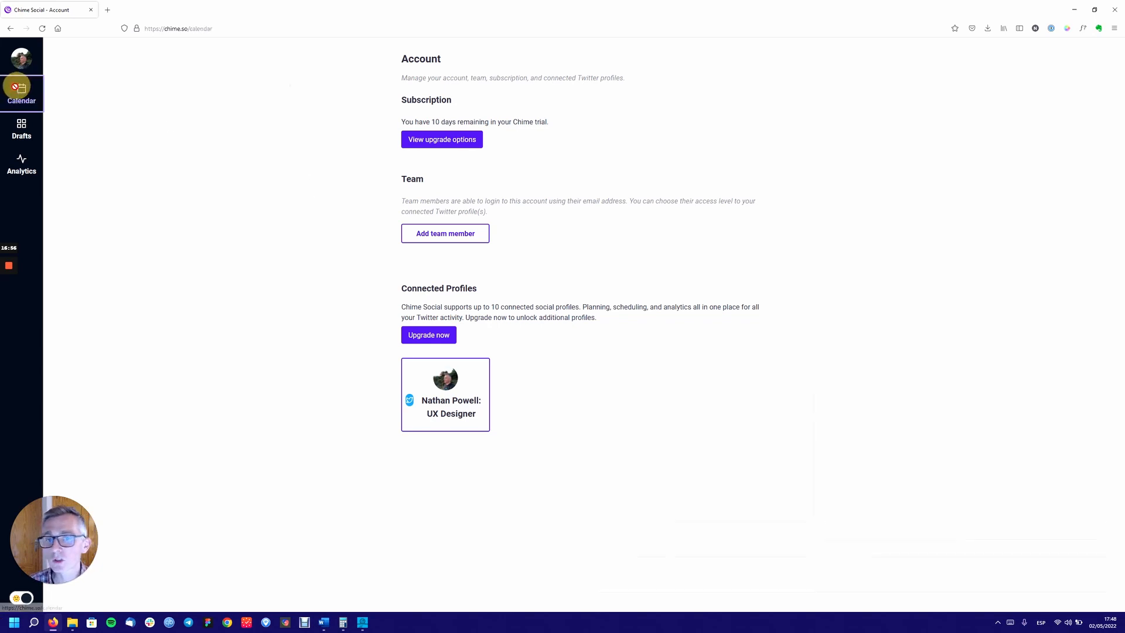
pyautogui.click(21, 93)
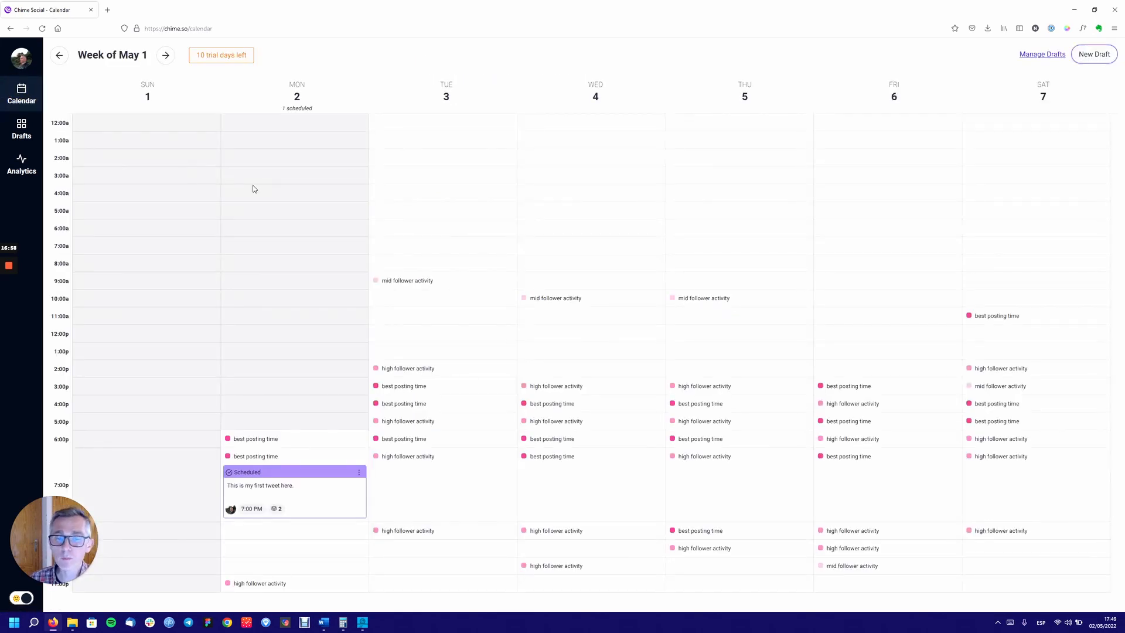